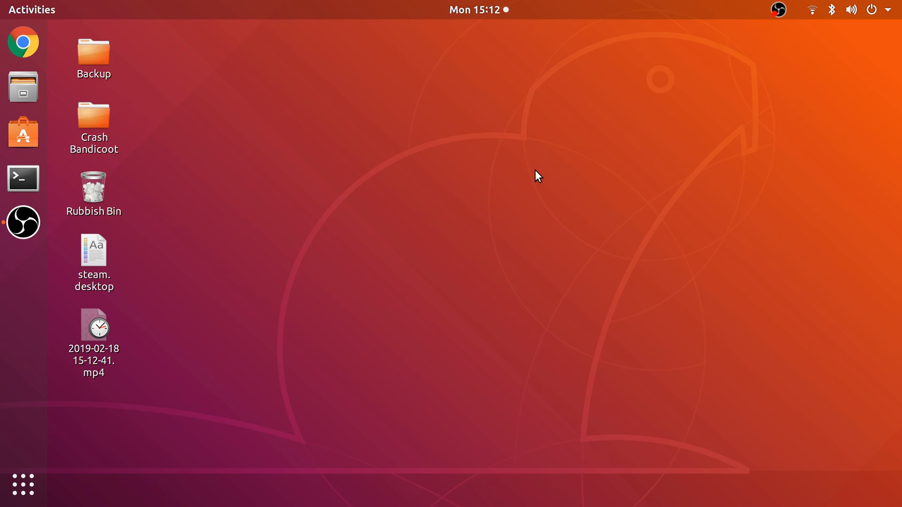
Step: Launch Google Chrome from the Ubuntu dock
click(23, 41)
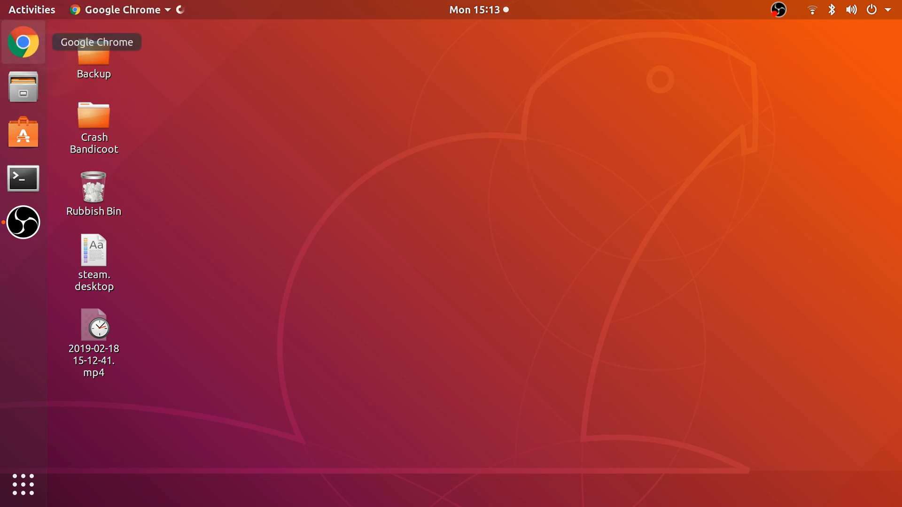
Step: Open Flutter's Get started install guide for Linux on flutter.io
click(23, 43)
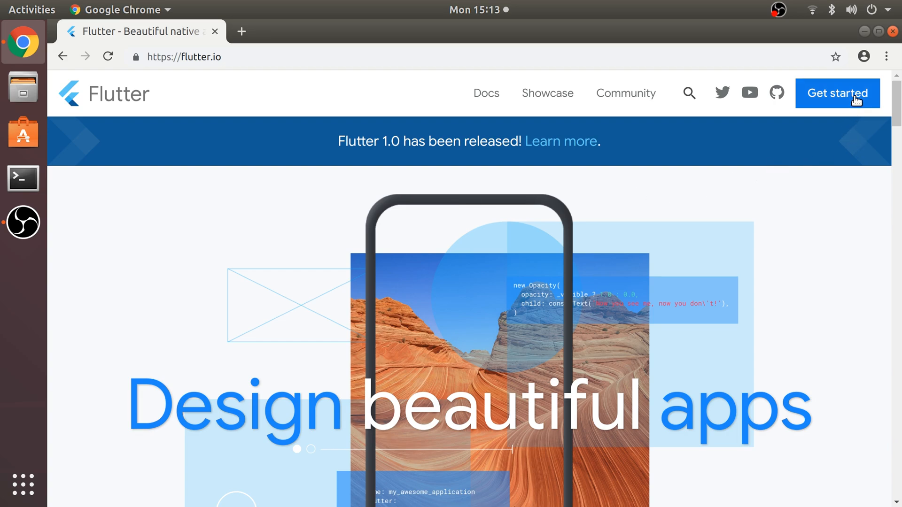
mouse_move(837, 93)
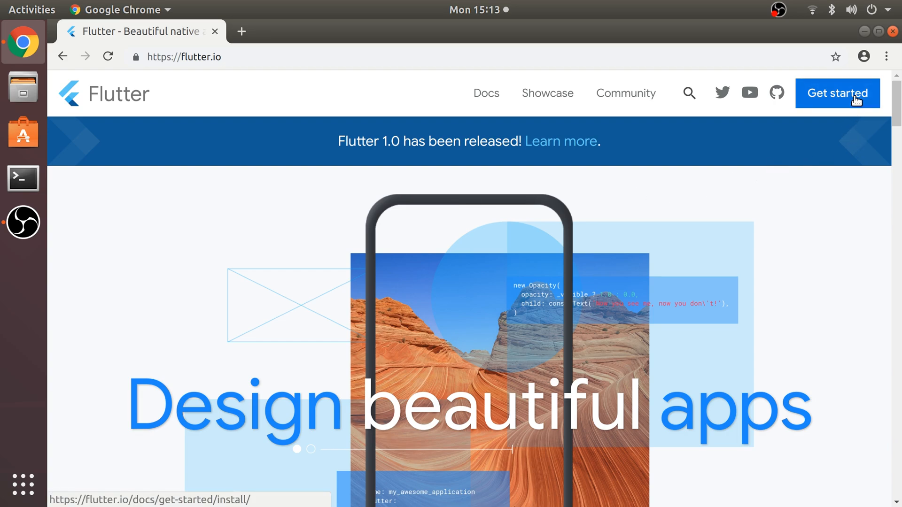
click(837, 93)
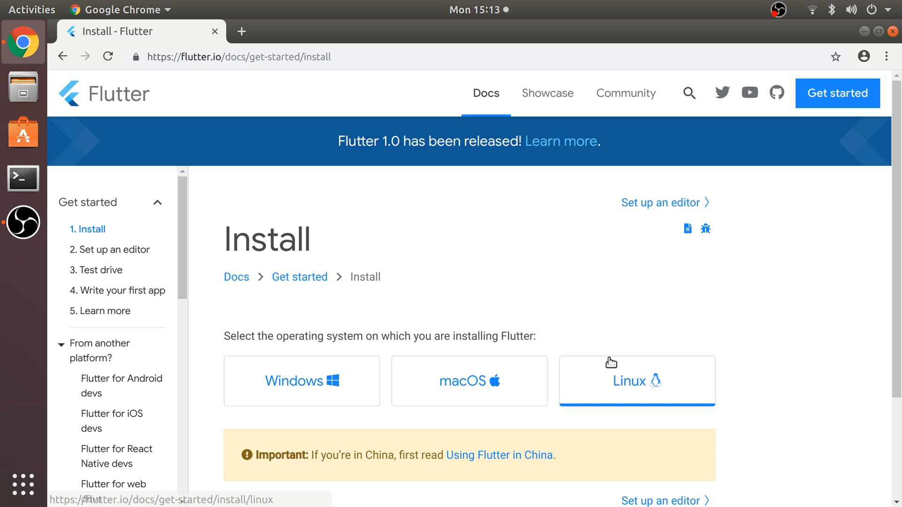
click(636, 381)
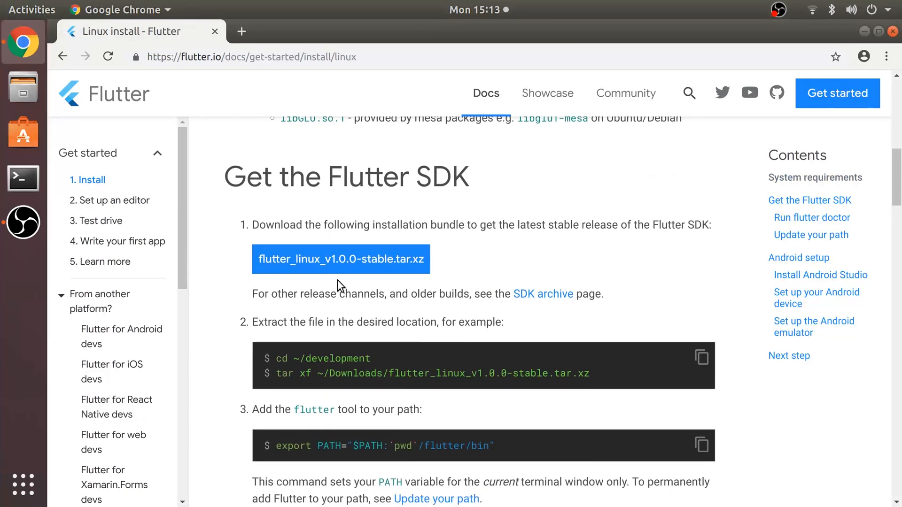
Step: Start and cancel the Flutter SDK bundle download, then scroll to the PATH instructions
click(341, 259)
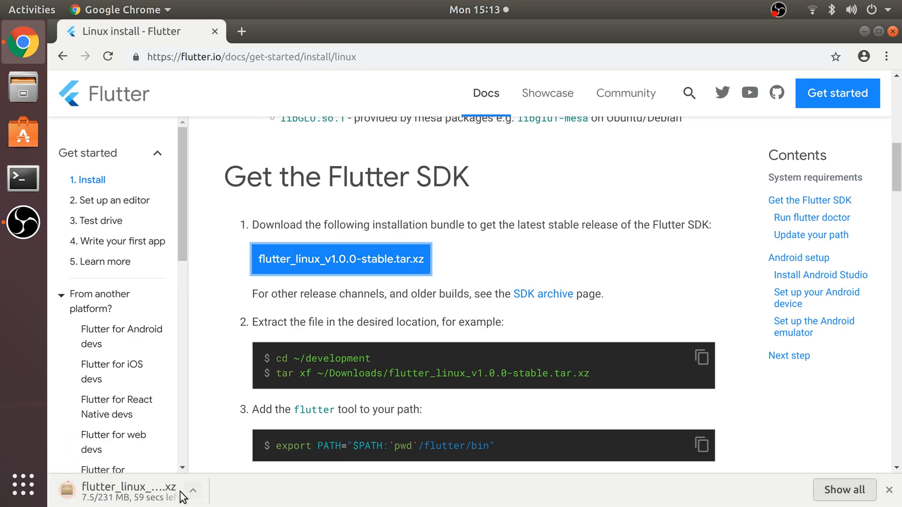
click(193, 491)
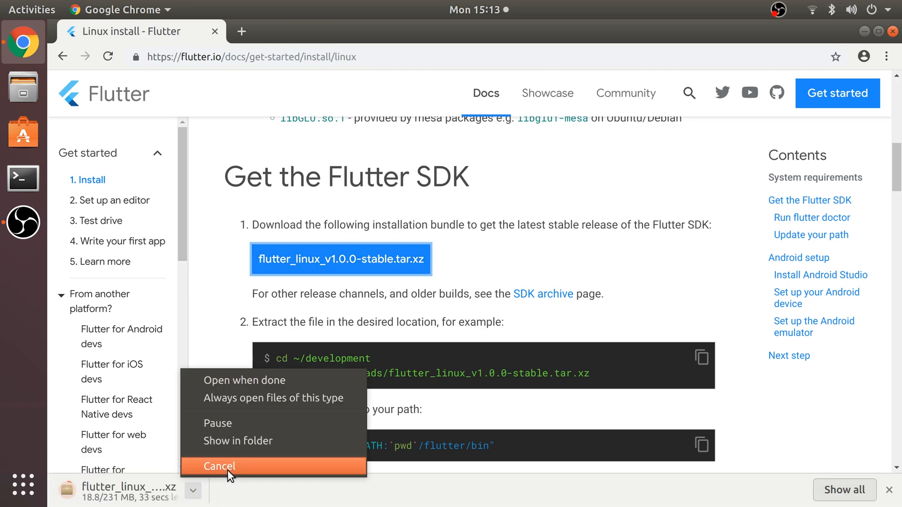
click(221, 466)
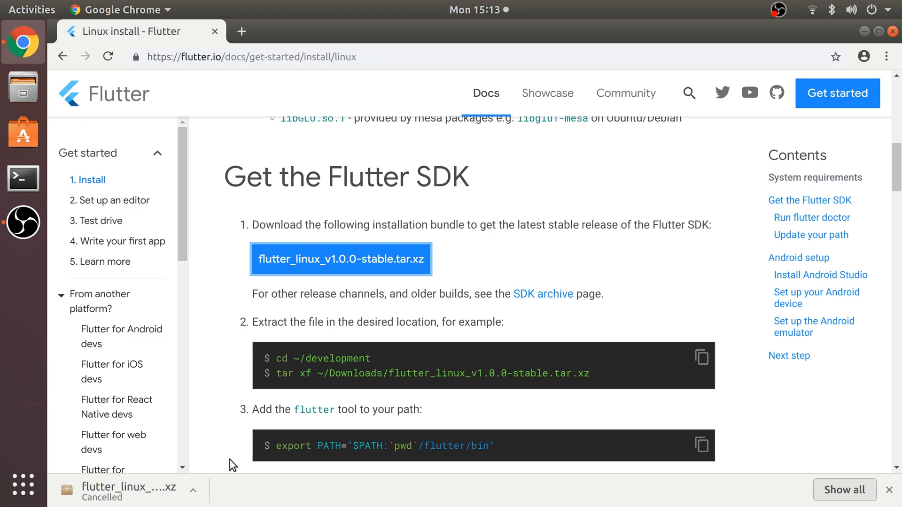
mouse_move(234, 380)
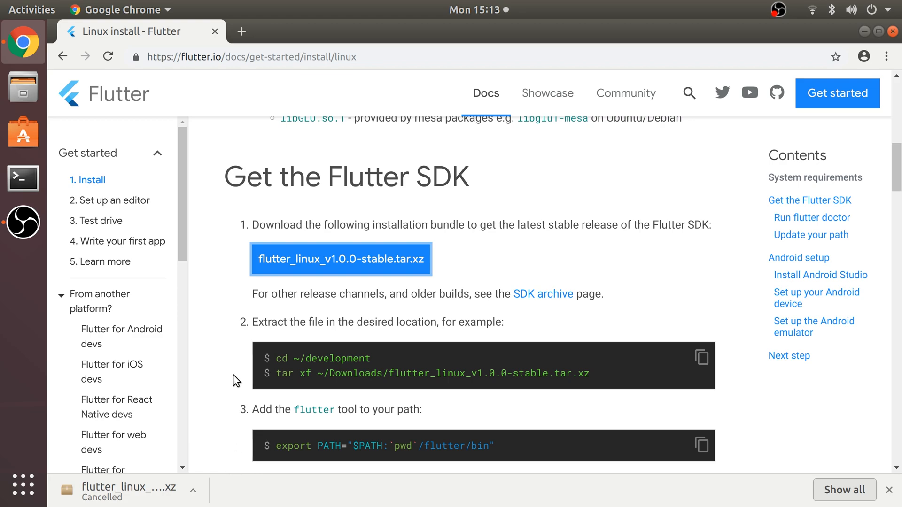
scroll(down, 3)
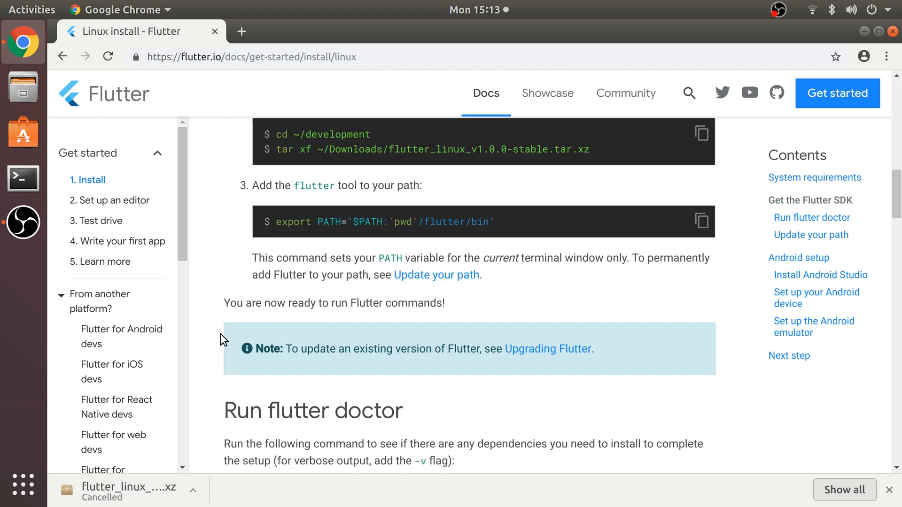
scroll(down, 3)
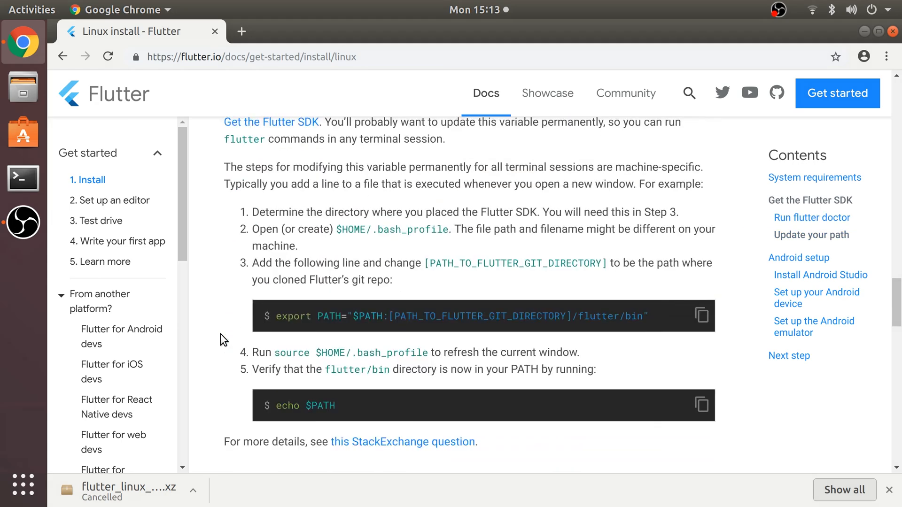
Step: Open the Android Studio download page, accept the terms, and request the Linux download
click(799, 257)
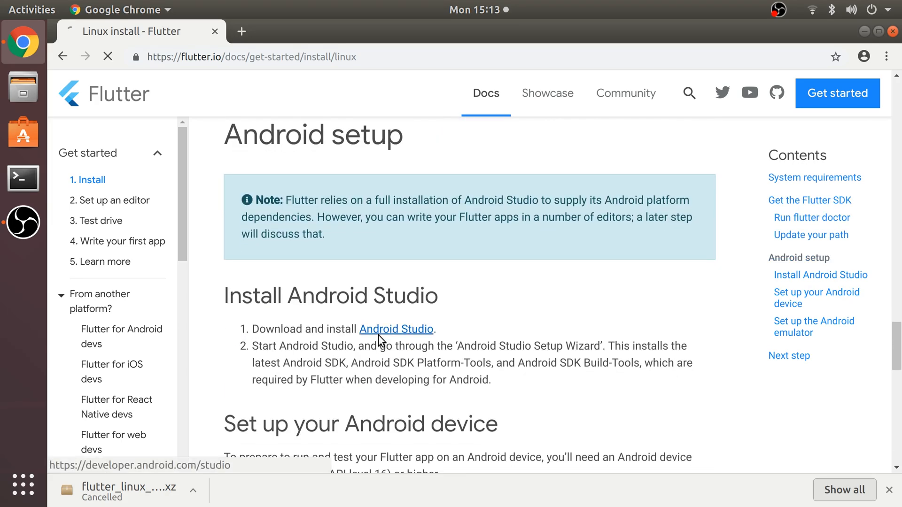
click(396, 329)
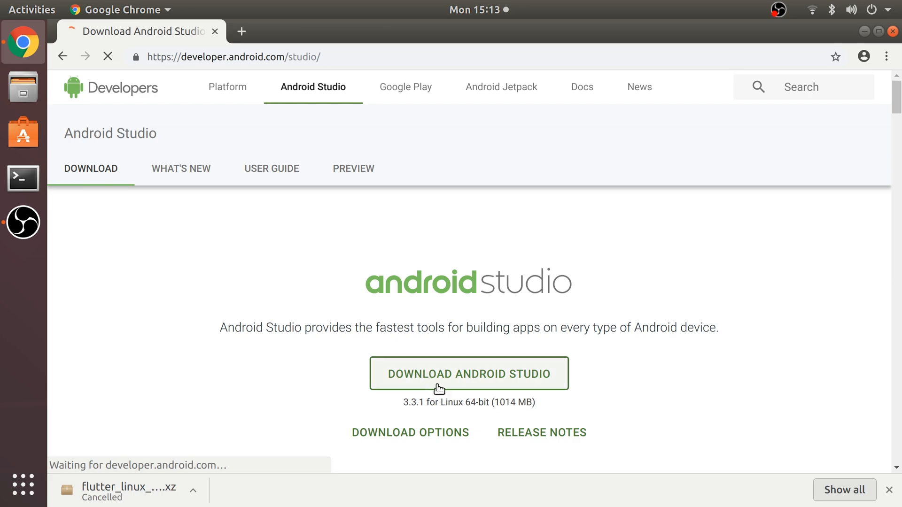
click(468, 373)
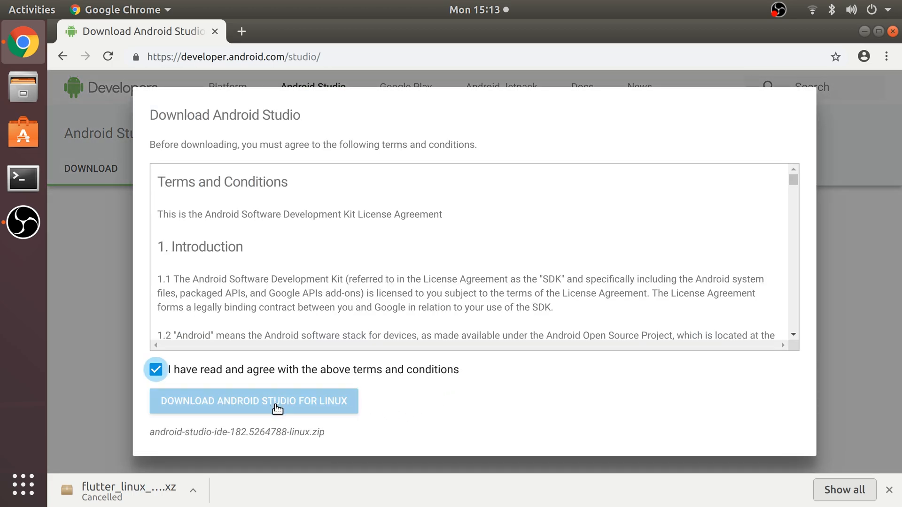
click(253, 401)
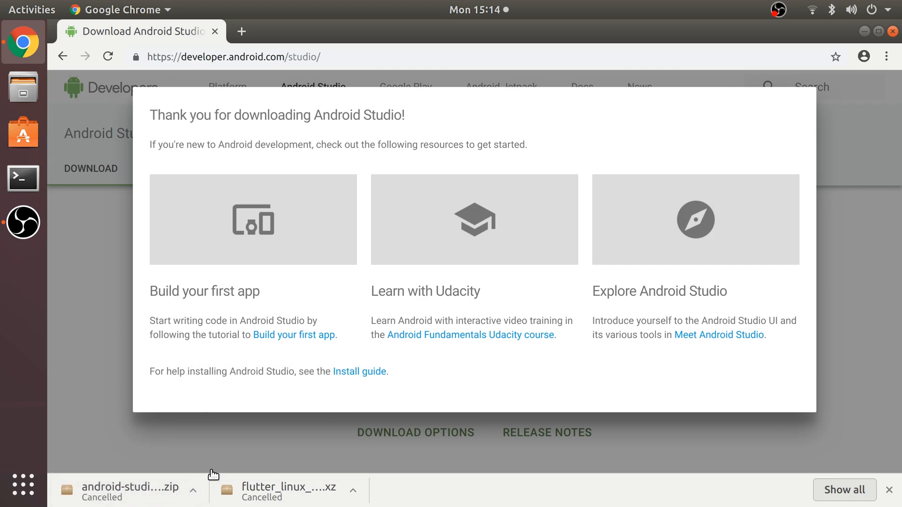
mouse_move(194, 248)
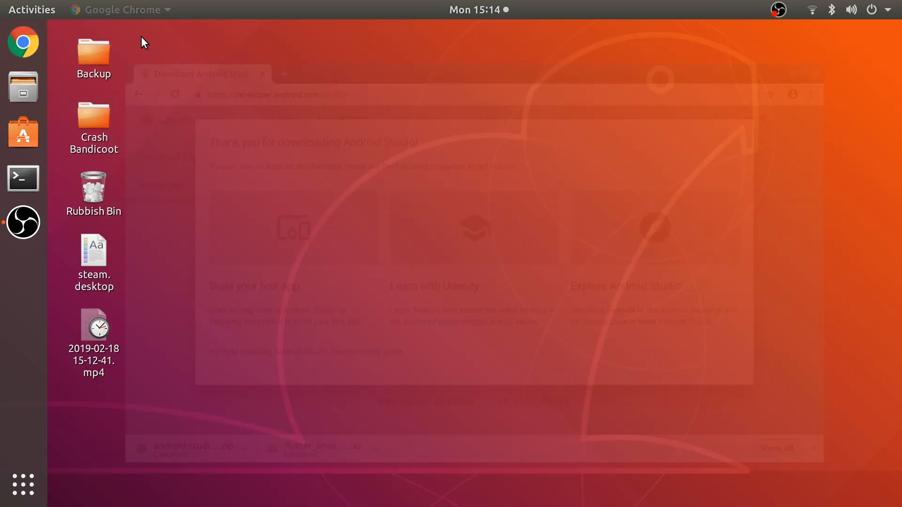
Step: Open Files on the Downloads folder and select studio.zip
click(23, 88)
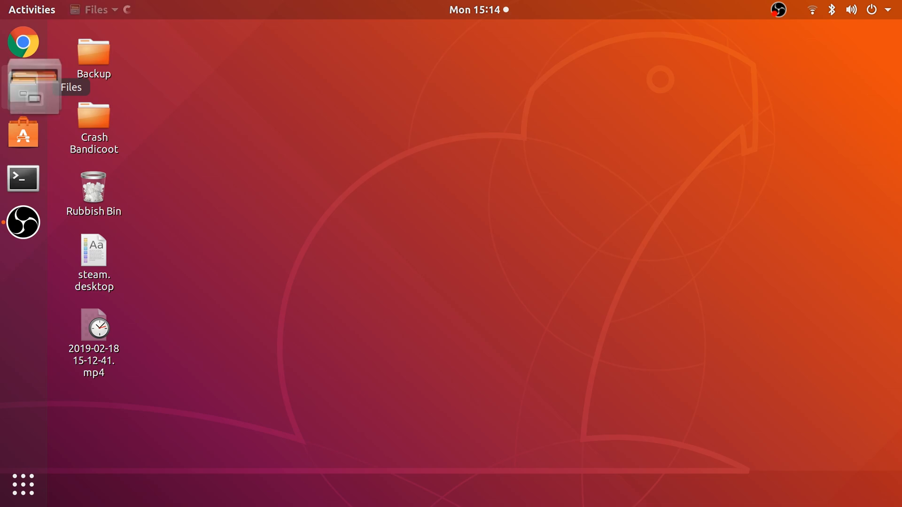
click(23, 87)
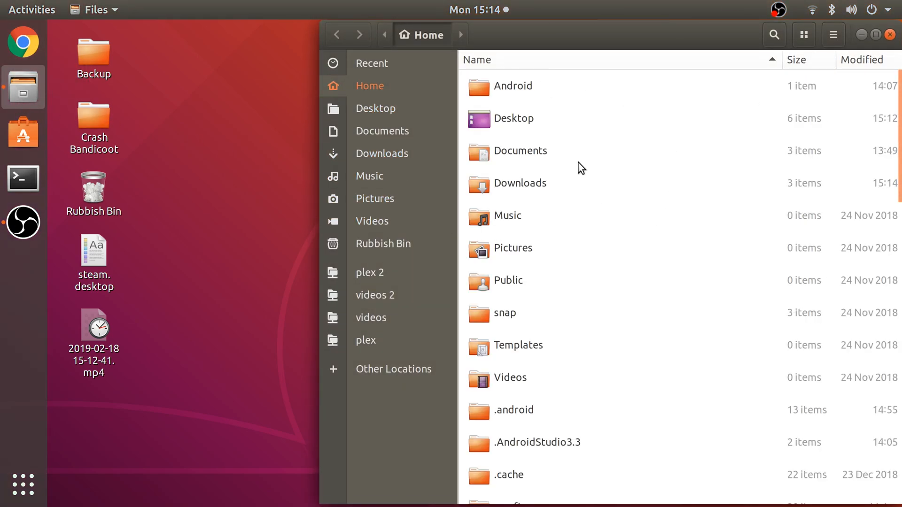
click(381, 153)
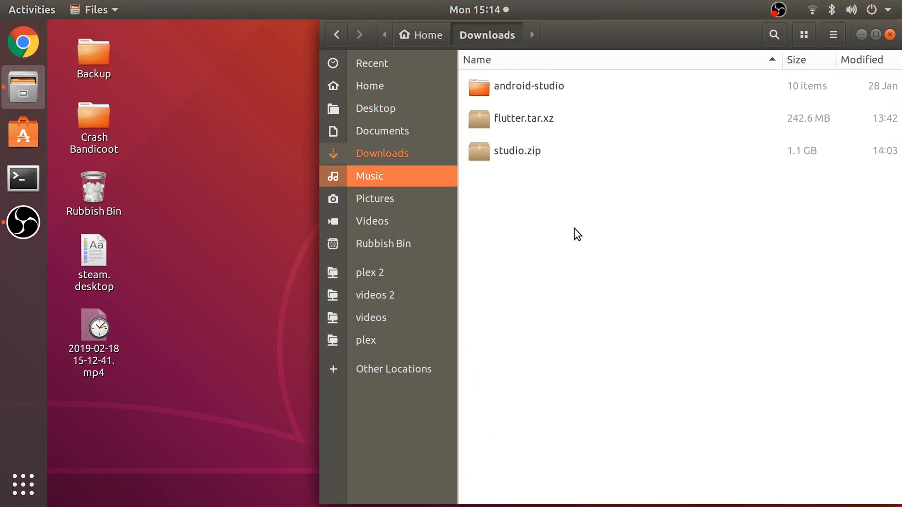
click(521, 150)
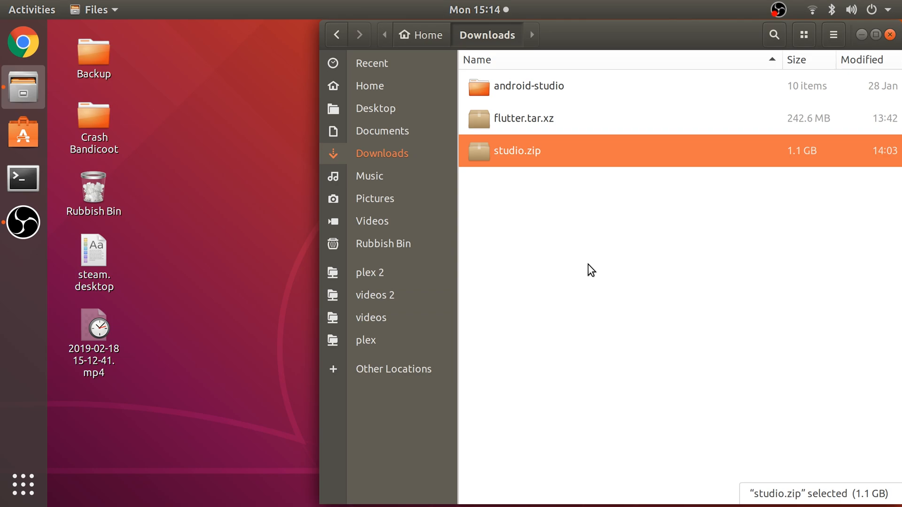
mouse_move(515, 124)
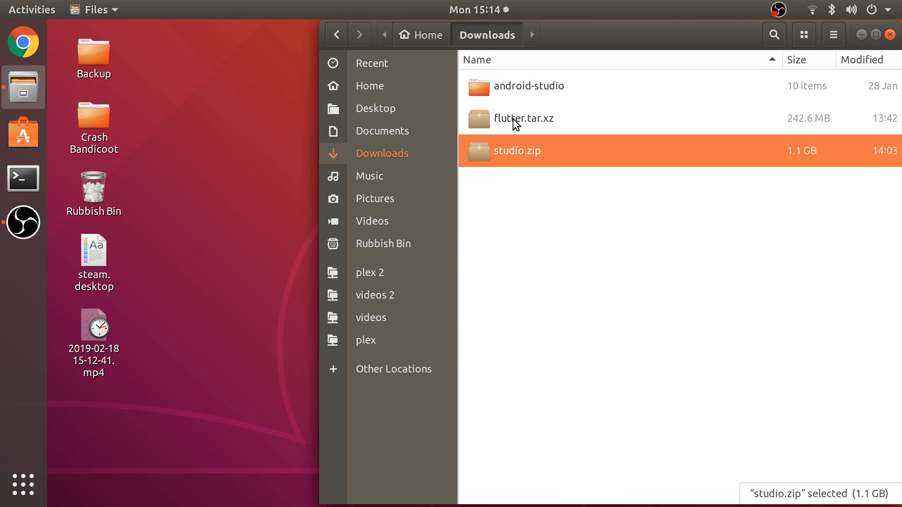
mouse_move(23, 178)
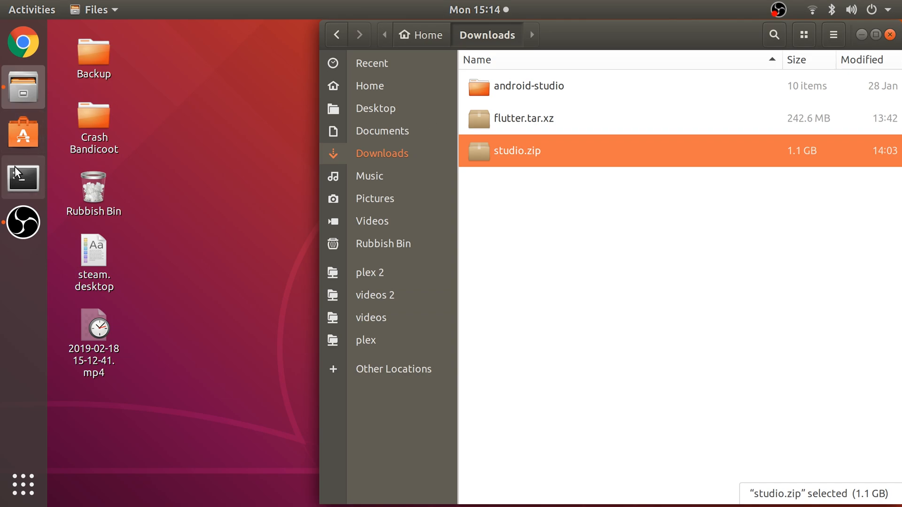
Step: In a new Terminal, enter ~/Downloads and run 'tar xf flutter.tar.xz'
click(23, 177)
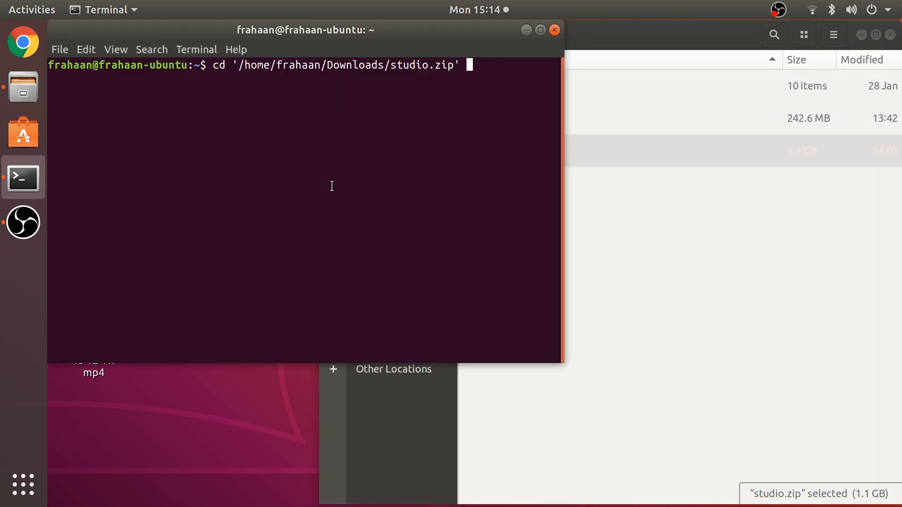
key(BackSpace)
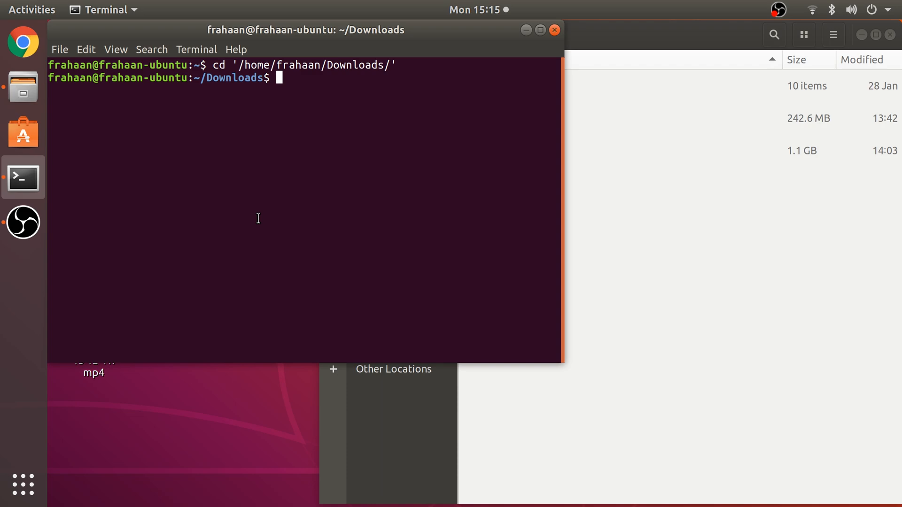
text(flutte)
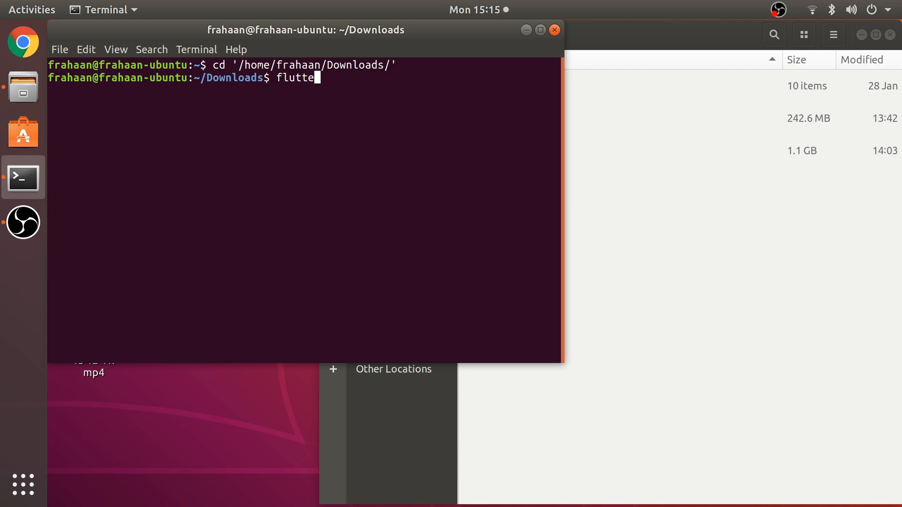
text(r)
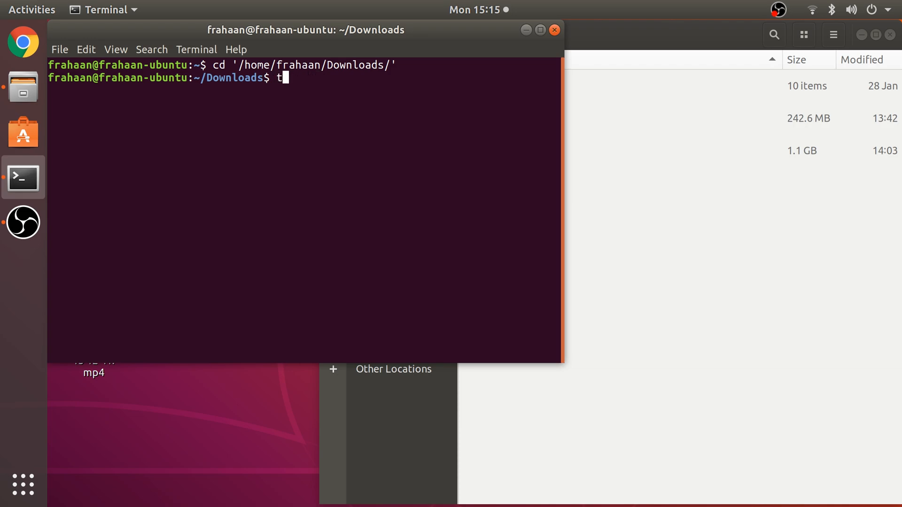
text(ar x)
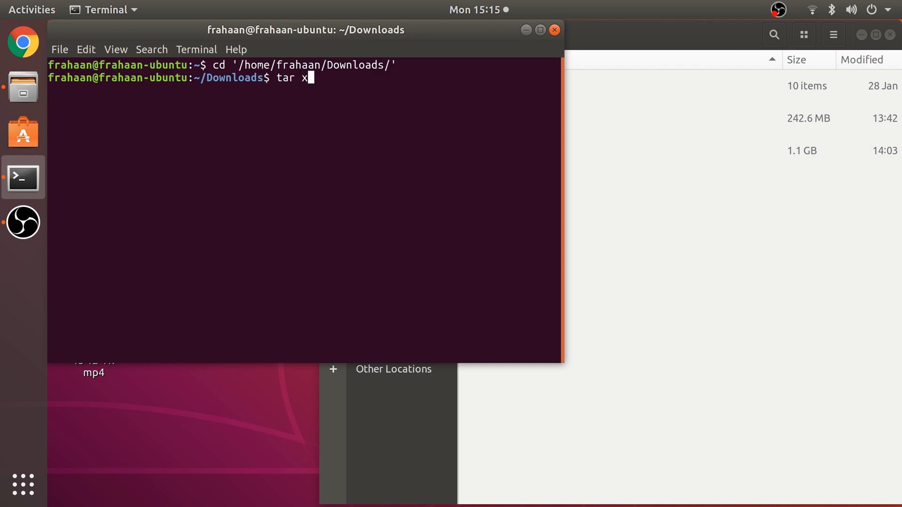
text(f)
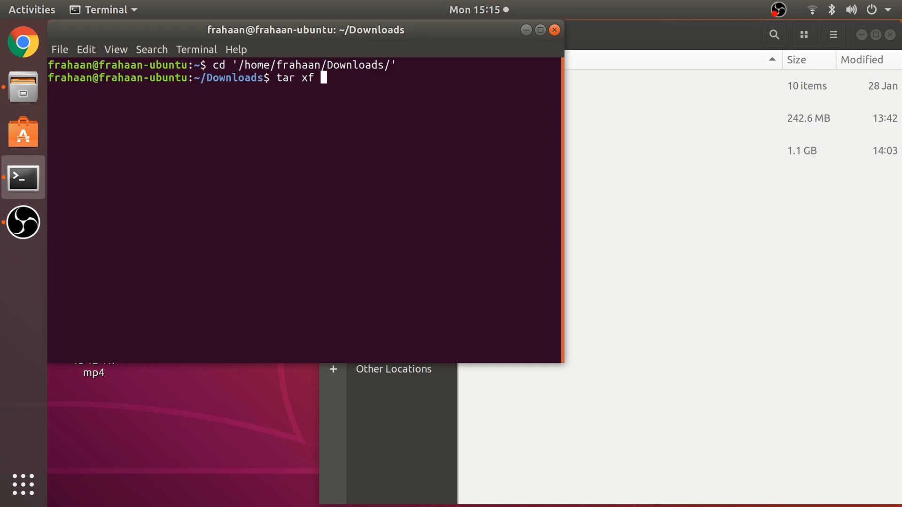
text(flutter)
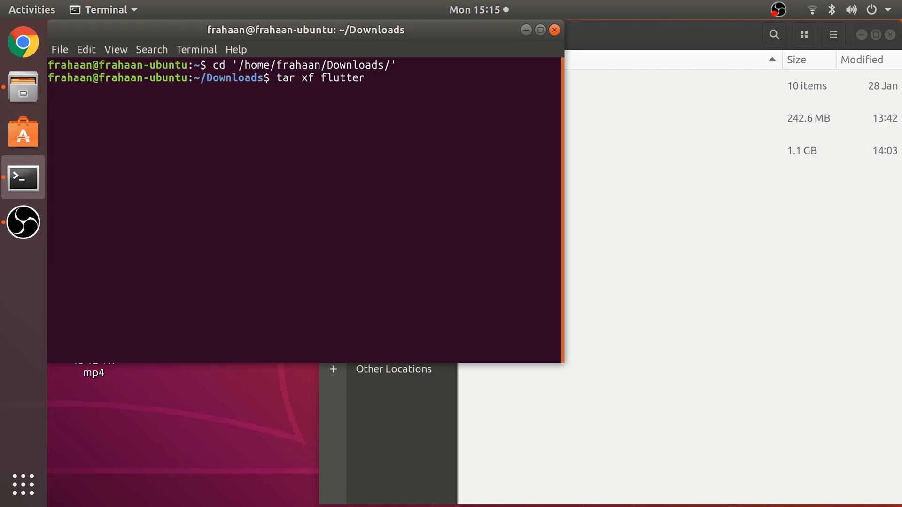
text(.tar.xz)
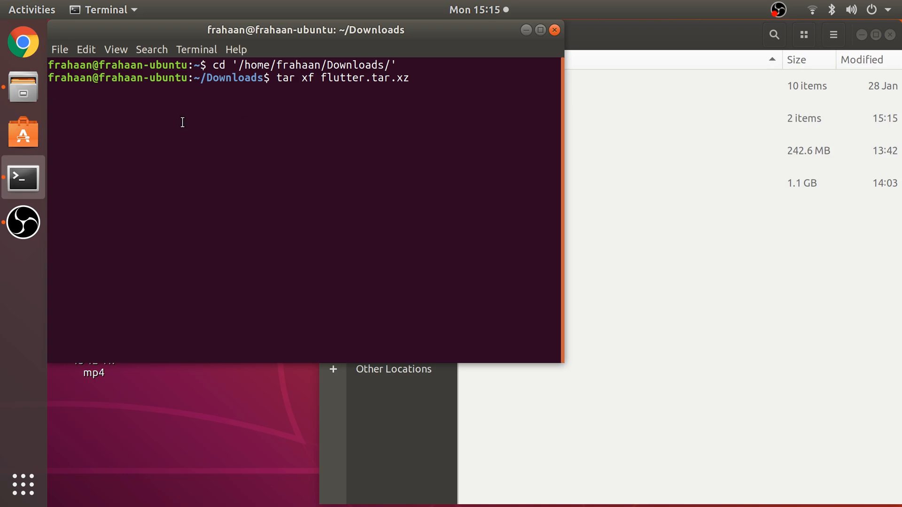
key(Return)
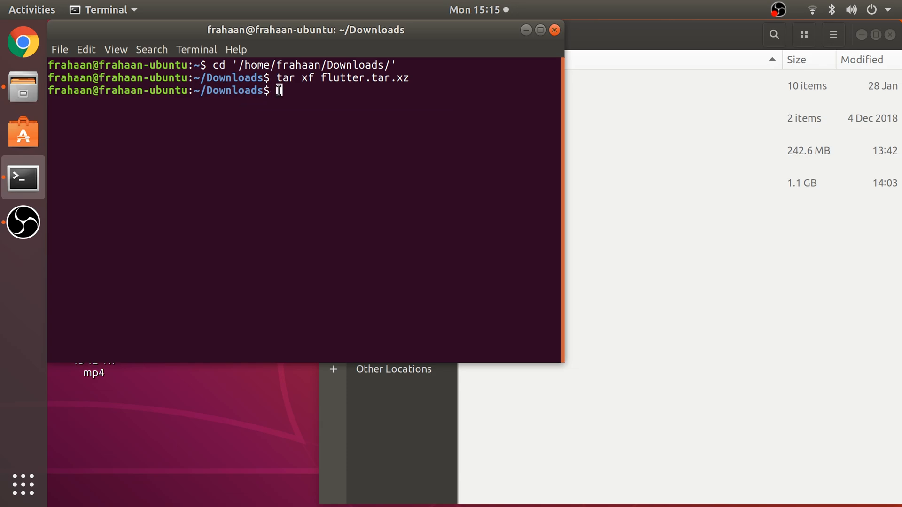
mouse_move(692, 277)
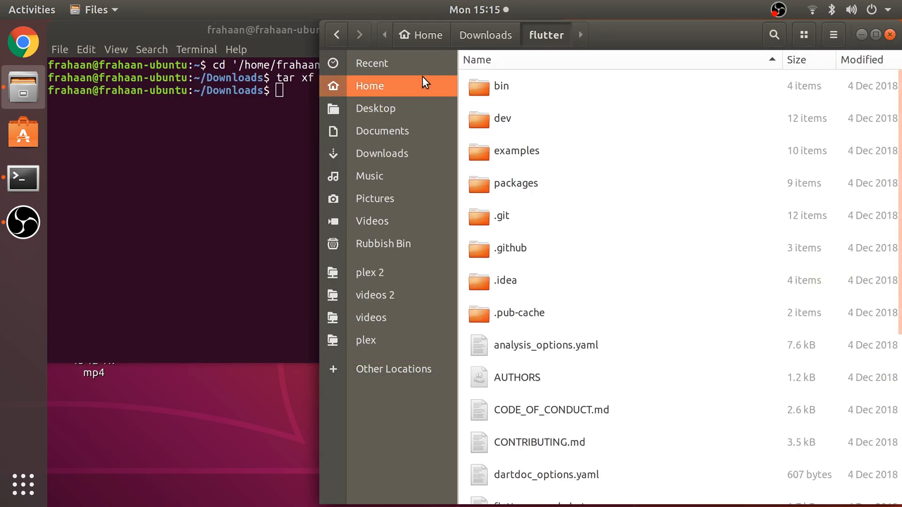
Step: Move the extracted flutter folder into Documents/Development and open it
right_click(506, 117)
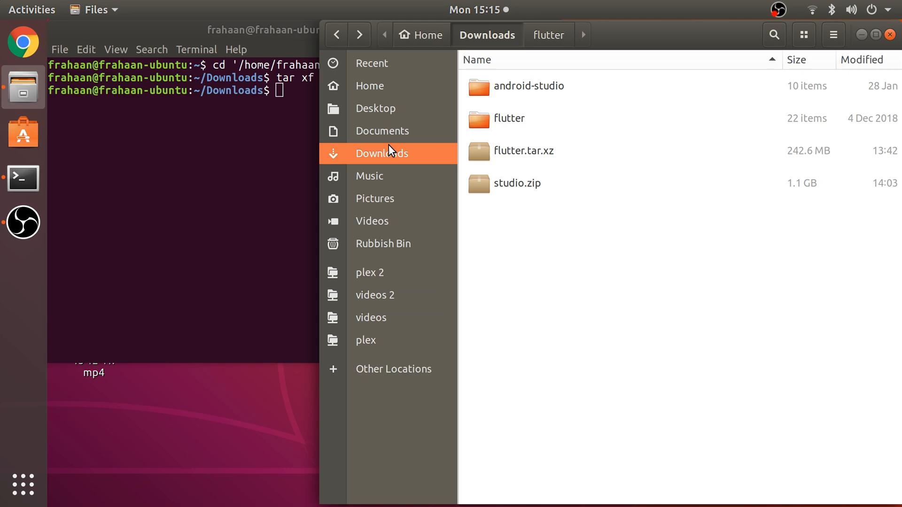
click(382, 131)
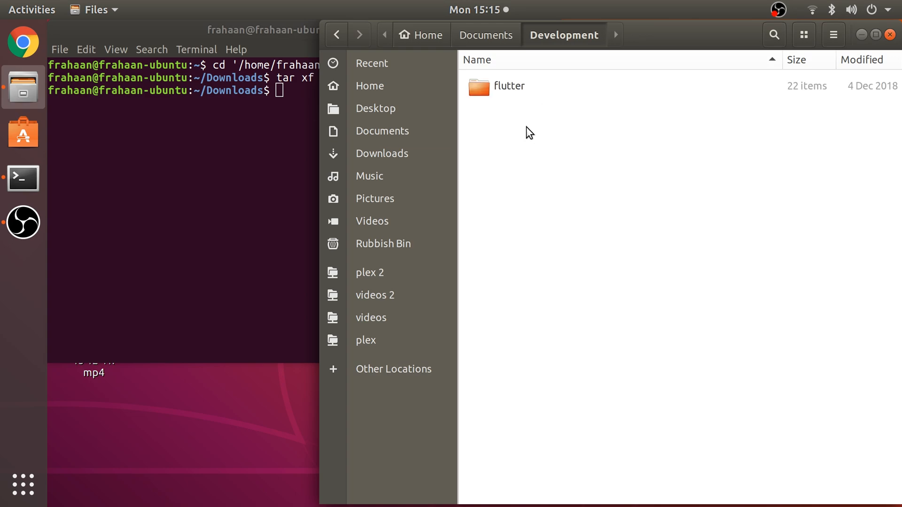
mouse_move(521, 154)
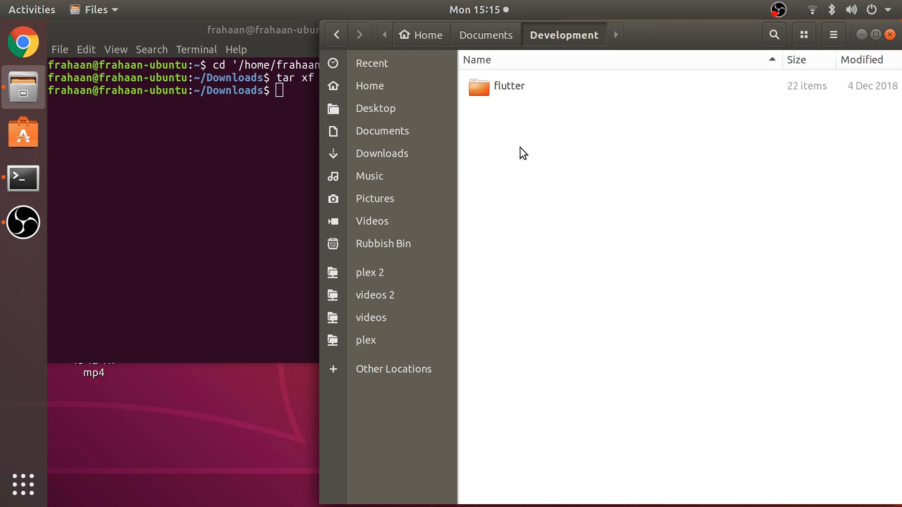
mouse_move(538, 108)
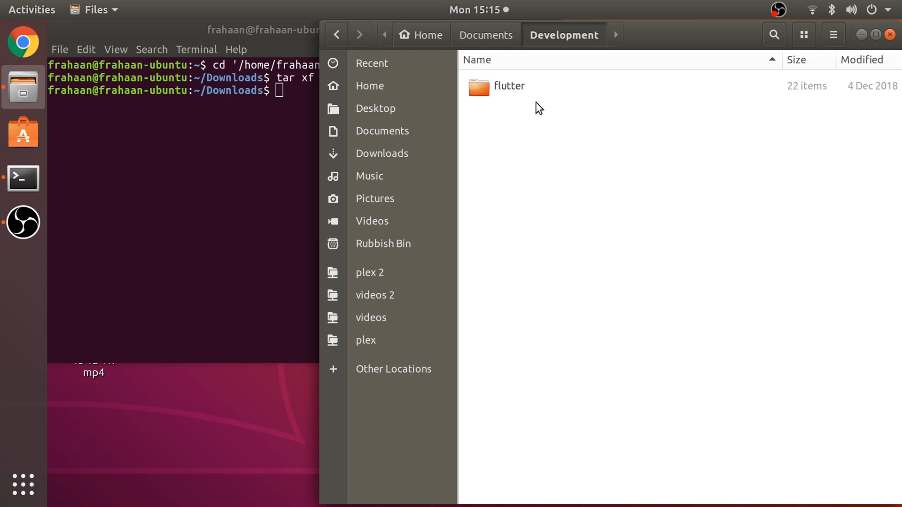
mouse_move(550, 108)
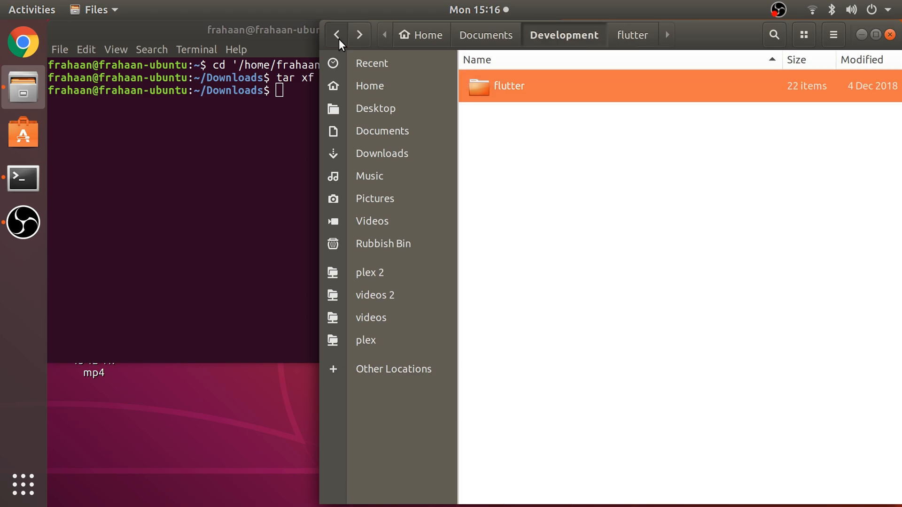
double_click(508, 85)
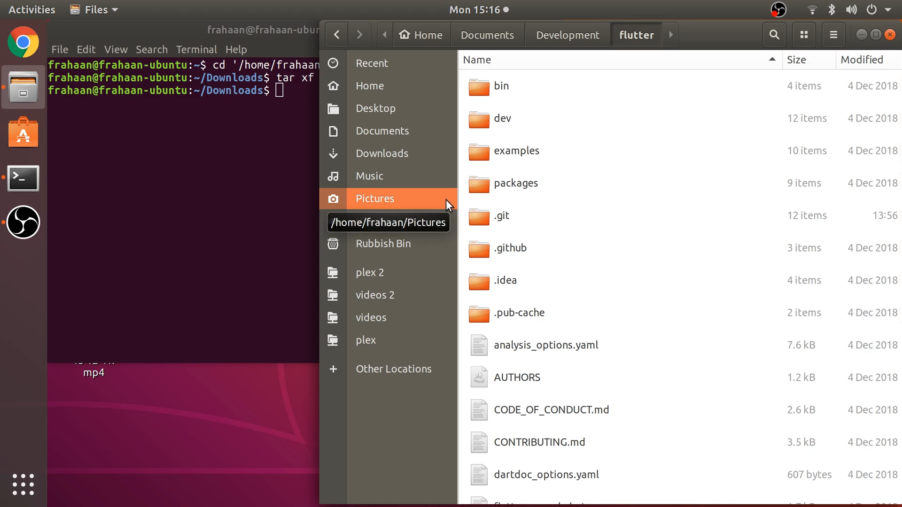
mouse_move(452, 235)
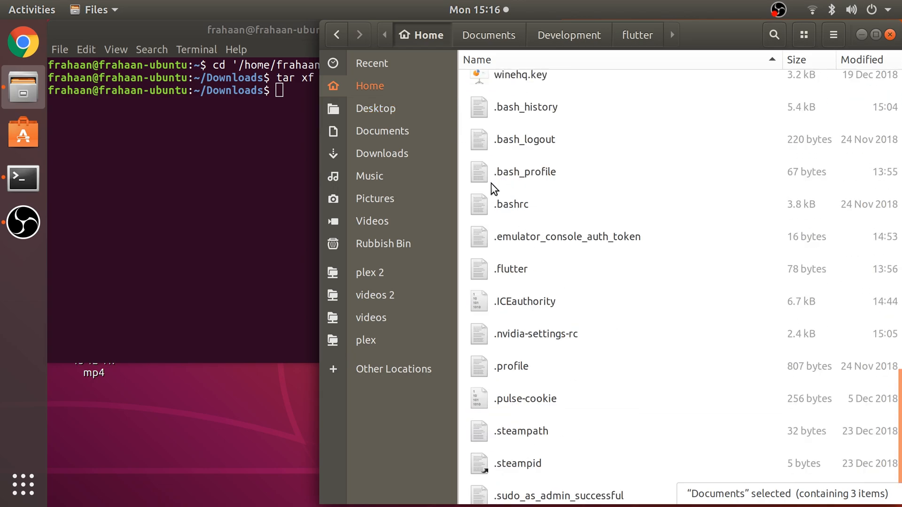
mouse_move(516, 183)
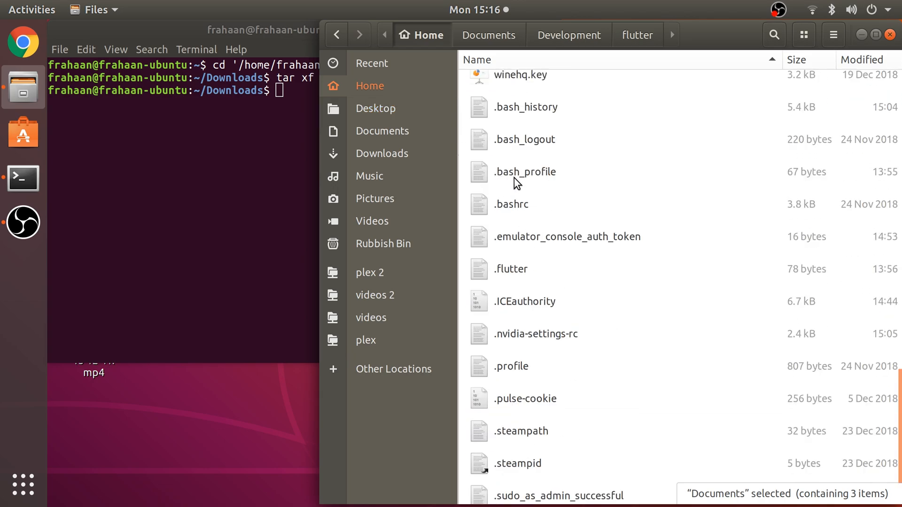
mouse_move(526, 183)
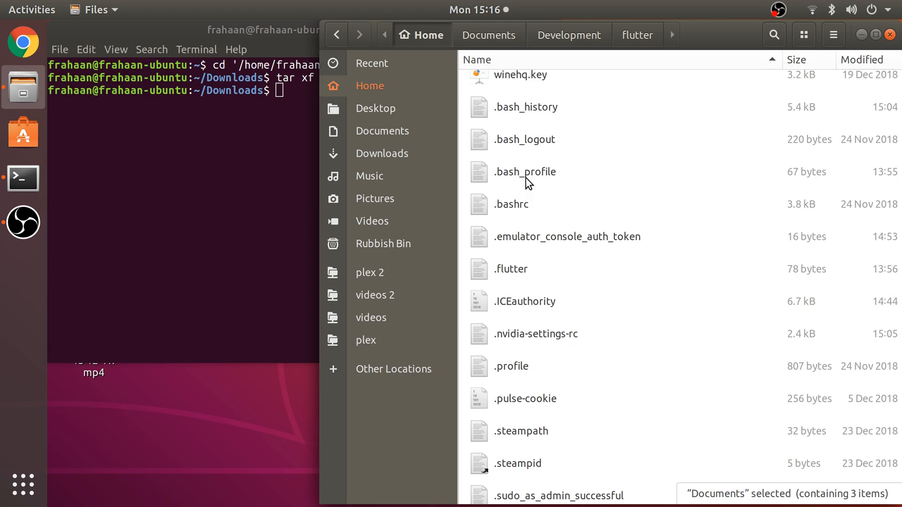
Step: Select the hidden .bash_profile file in the Home folder
click(525, 172)
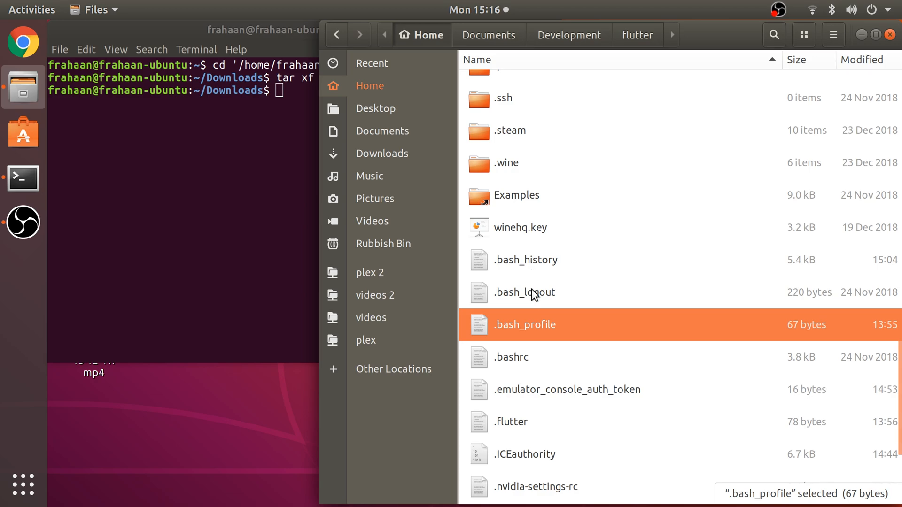
Step: Fix .bash_profile's PATH quote and verify the /home/frahaan/Documents/Development/flutter/bin path
double_click(524, 325)
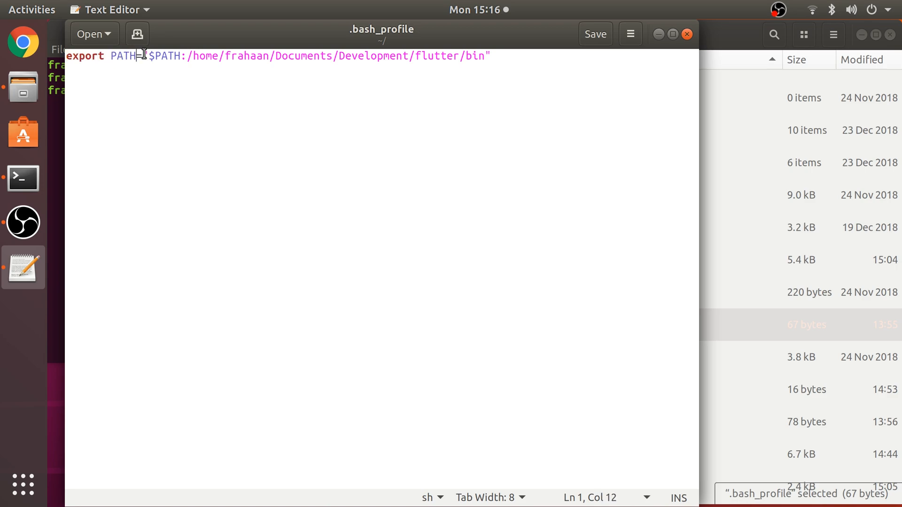
text(")
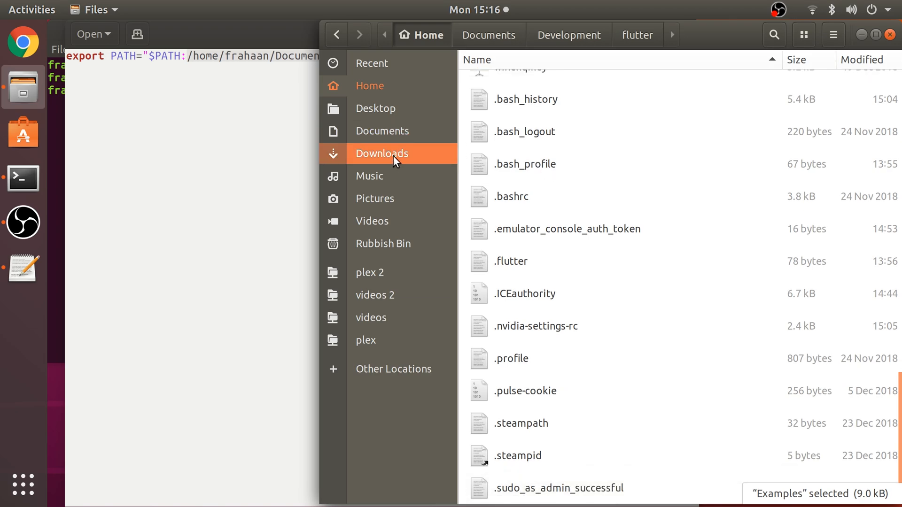
click(568, 36)
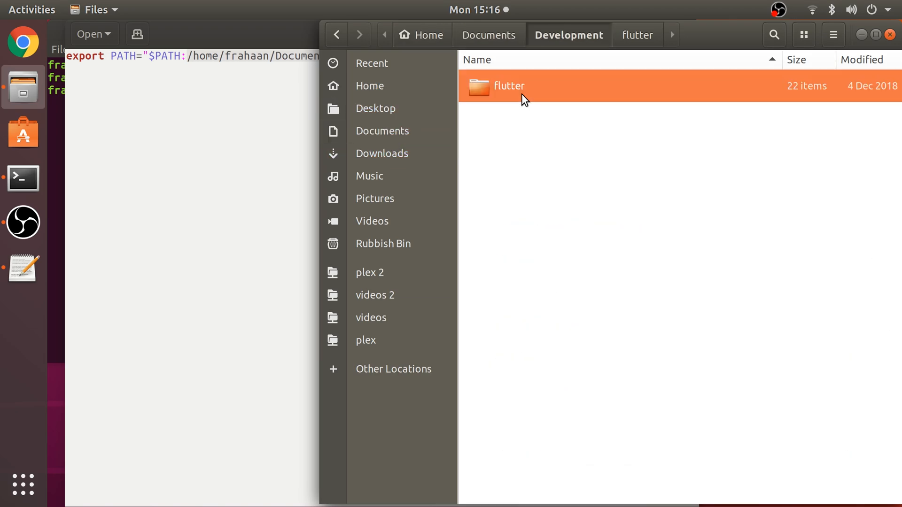
double_click(508, 86)
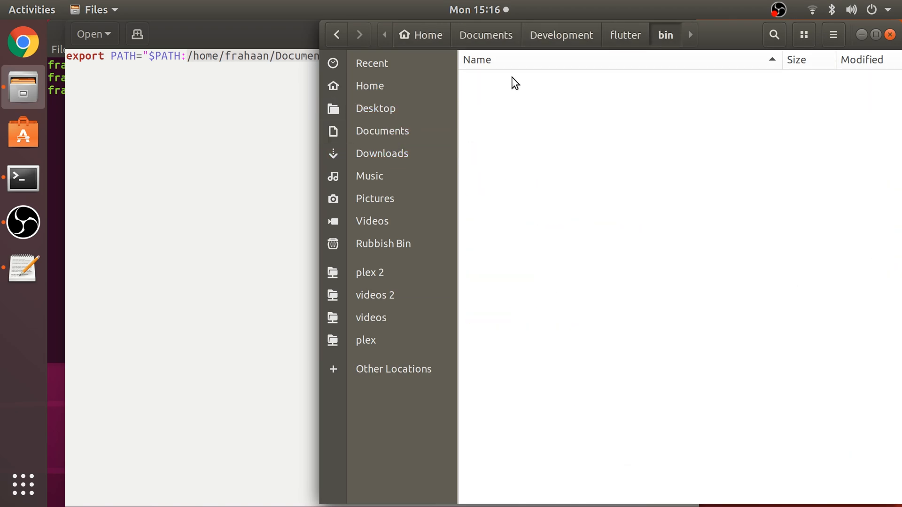
click(666, 35)
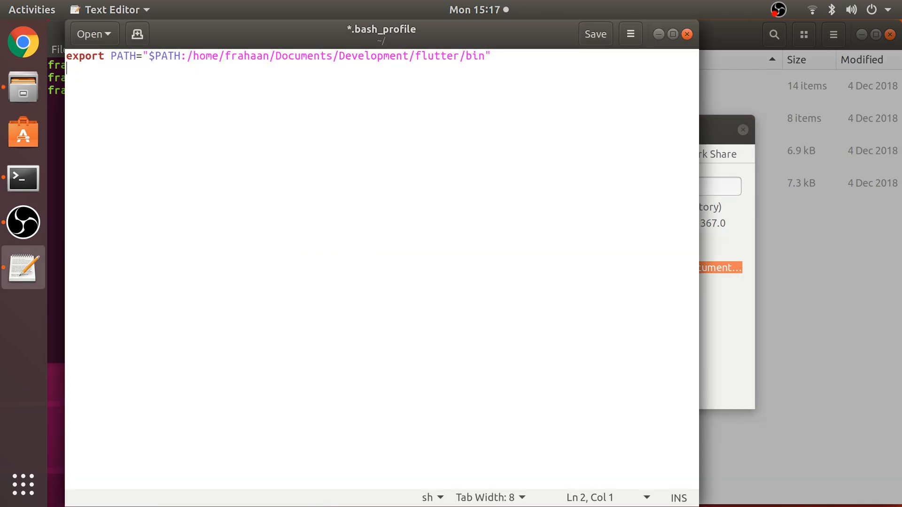
text(/home/frahaan/Documents/Development/flutter)
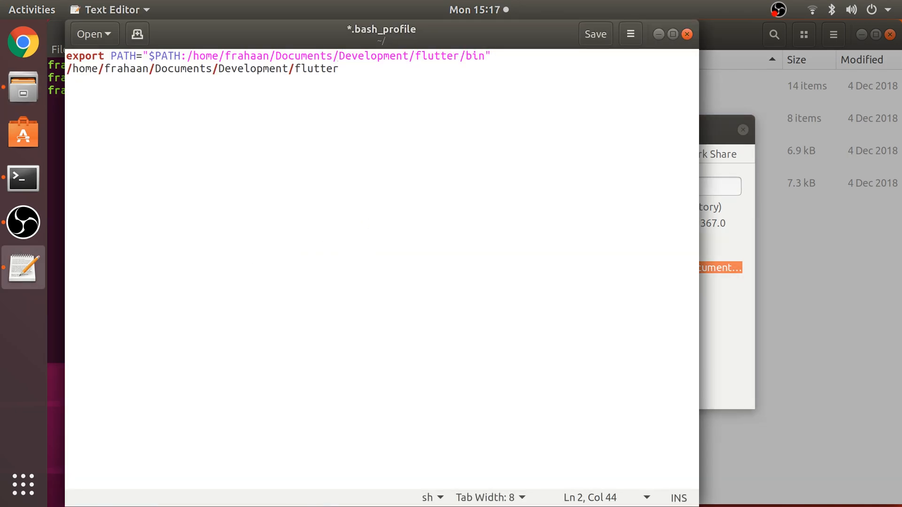
text(/bi)
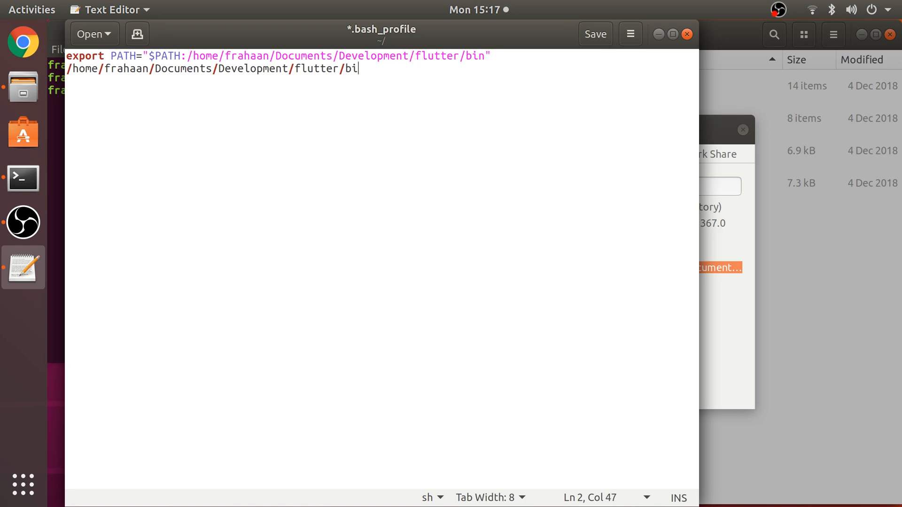
key(BackSpace)
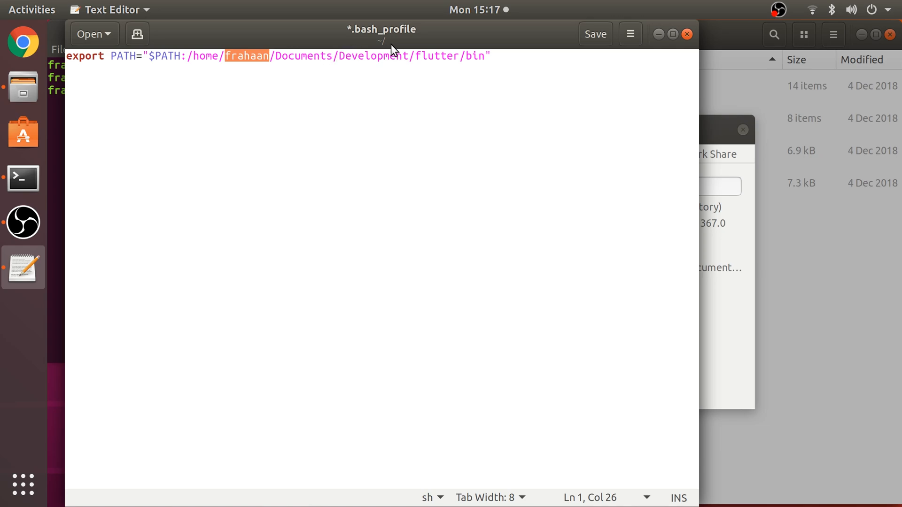
click(490, 55)
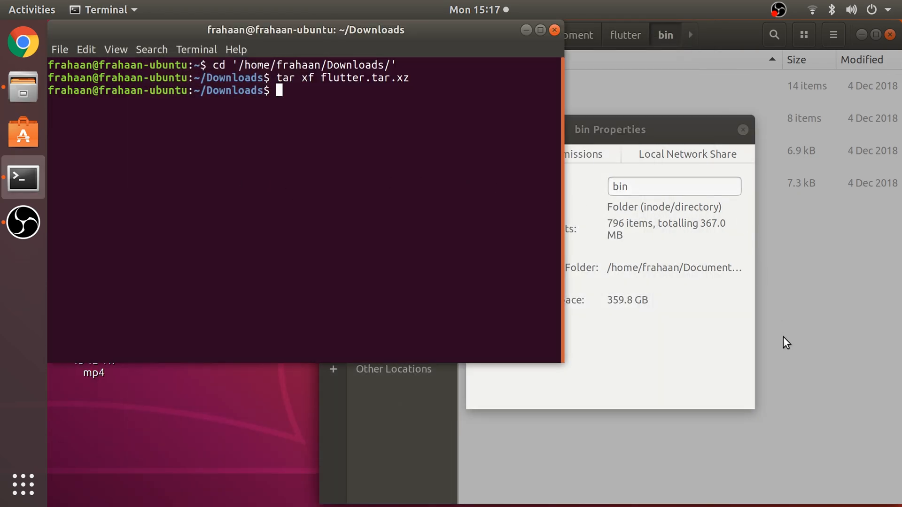
mouse_move(784, 356)
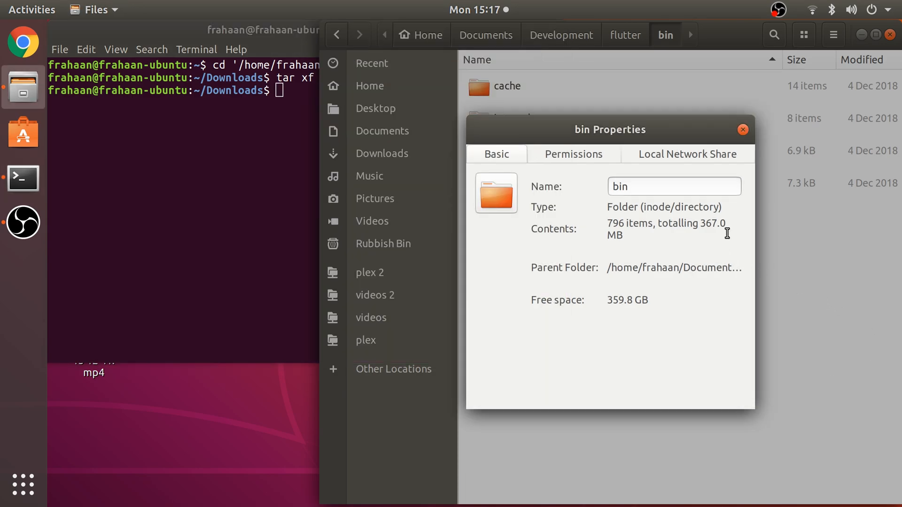
Step: Close the bin folder's Properties and return Files to the home folder
click(743, 130)
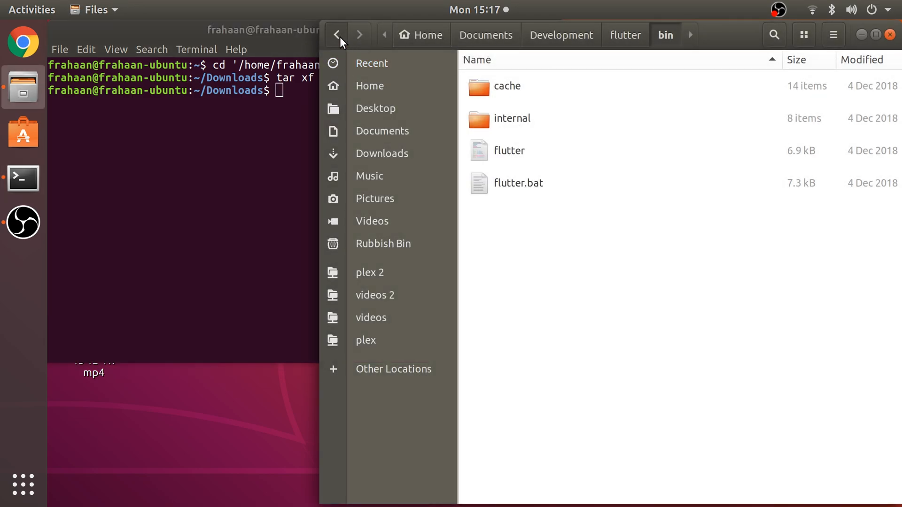
click(337, 36)
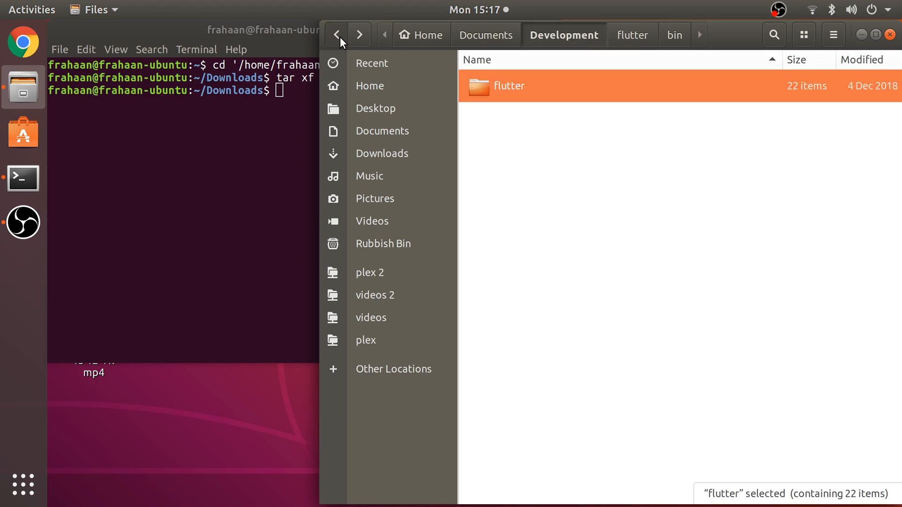
click(336, 36)
text(cd '/home/frahaan/.')
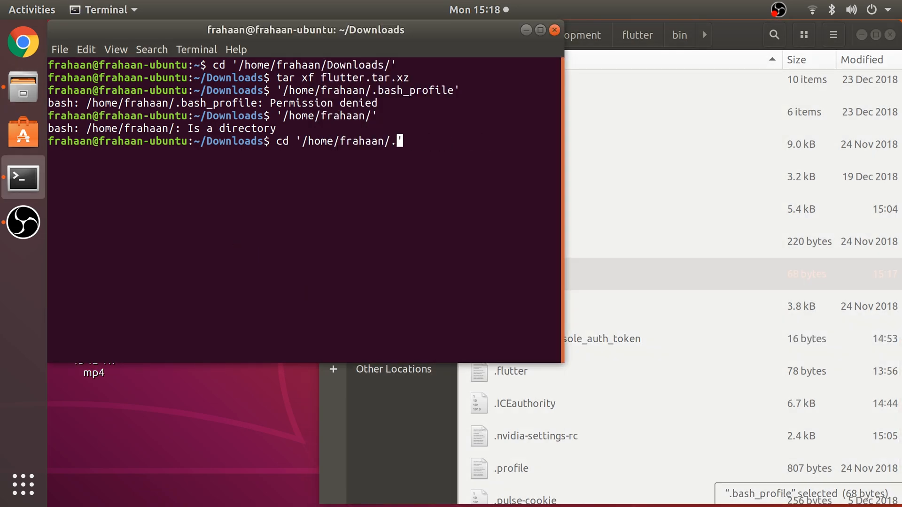
Step: From the home directory, source .bash_profile and start the flutter doctor command
key(Return)
text(./)
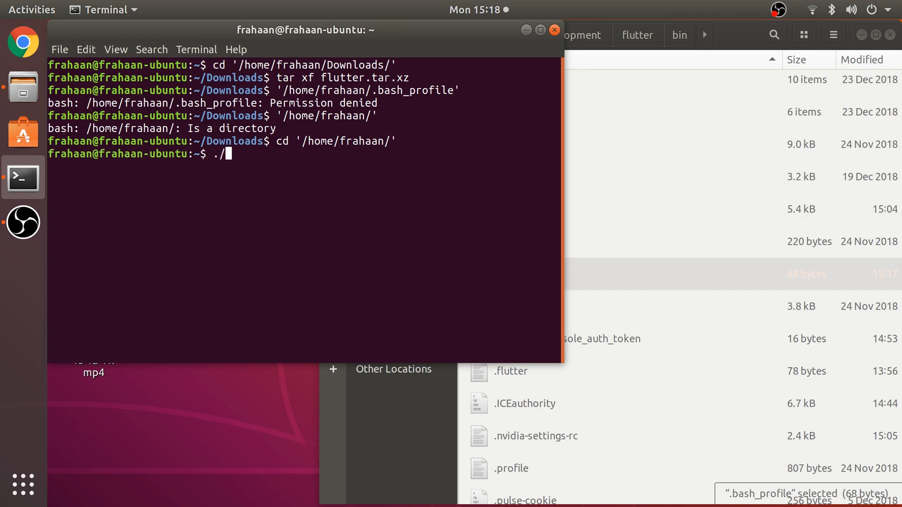
text(bash_)
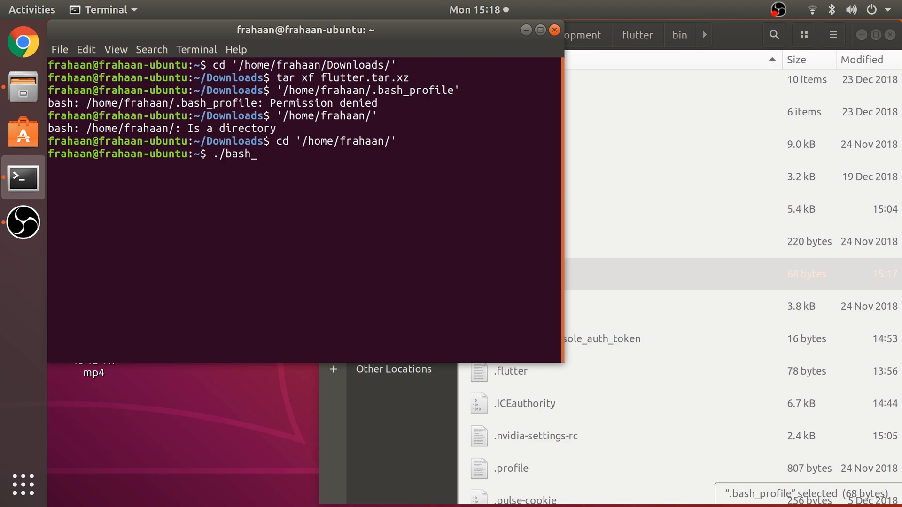
text(profile)
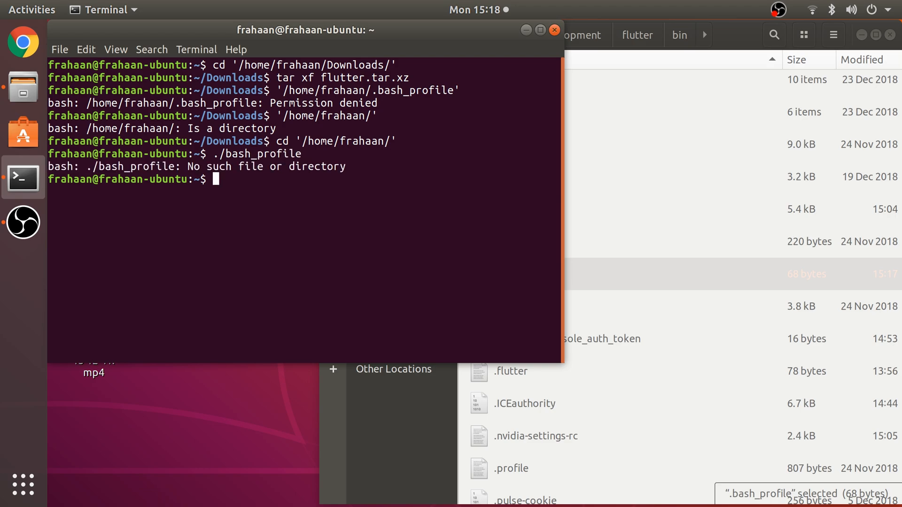
text(./bash_profile)
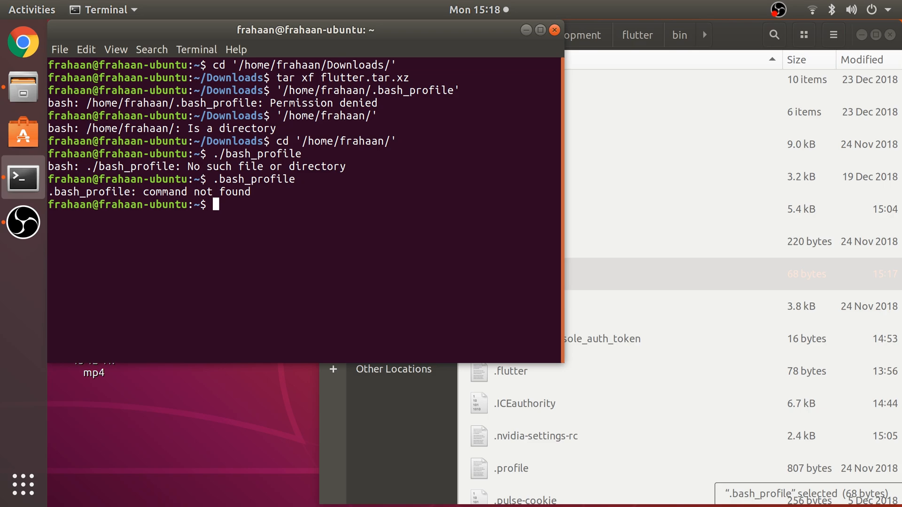
text(sou)
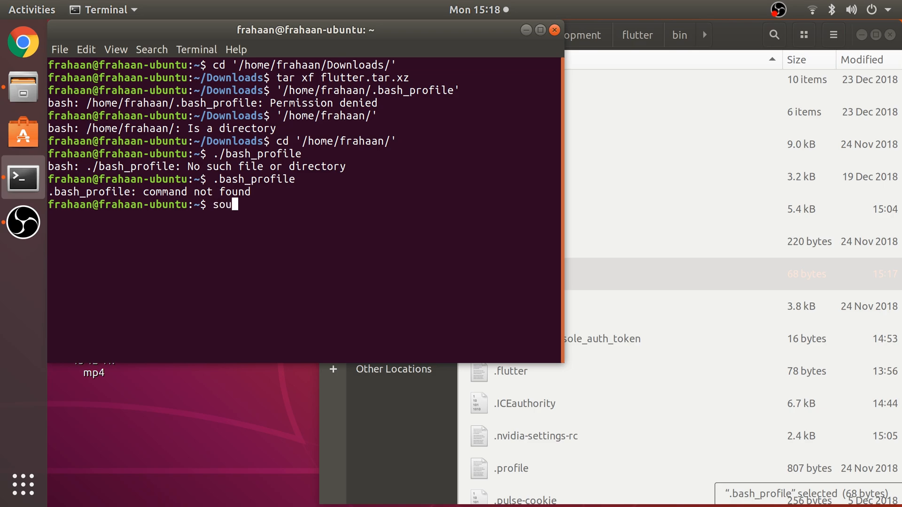
text(rce '/home/frahaan/.bash_profile)
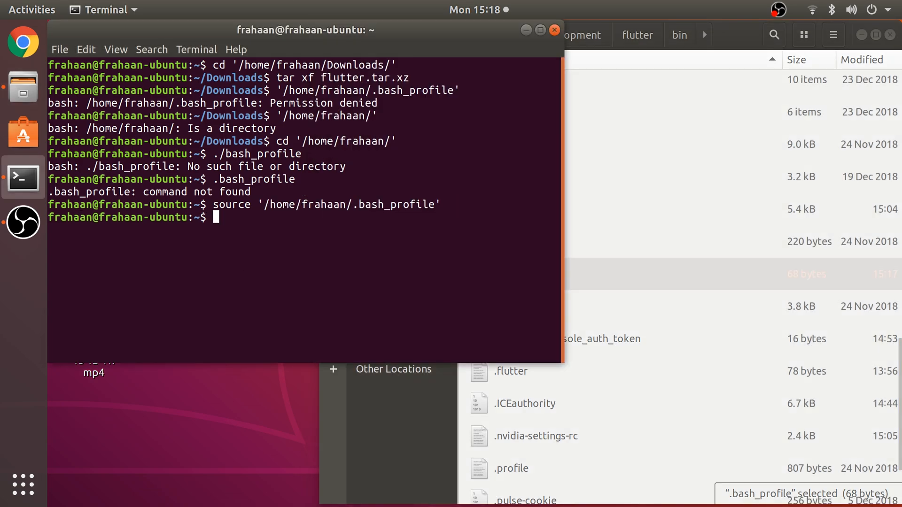
text(flutter doctor)
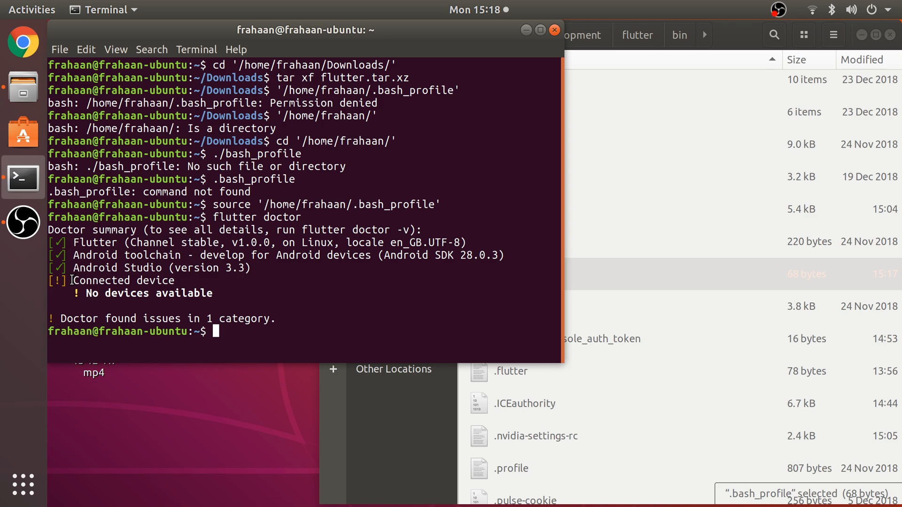
mouse_move(46, 99)
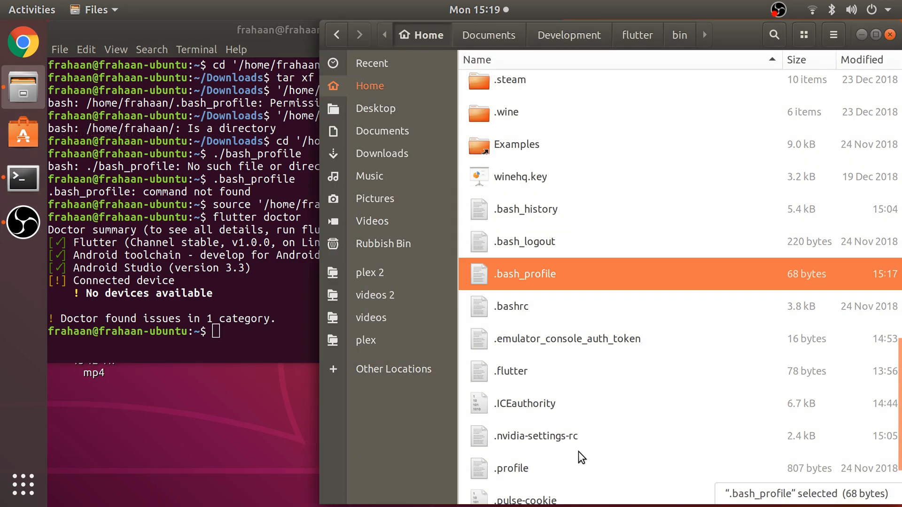
Step: Open Downloads in Files, select studio.zip, and type the studio.zip name in Terminal
scroll(down, 3)
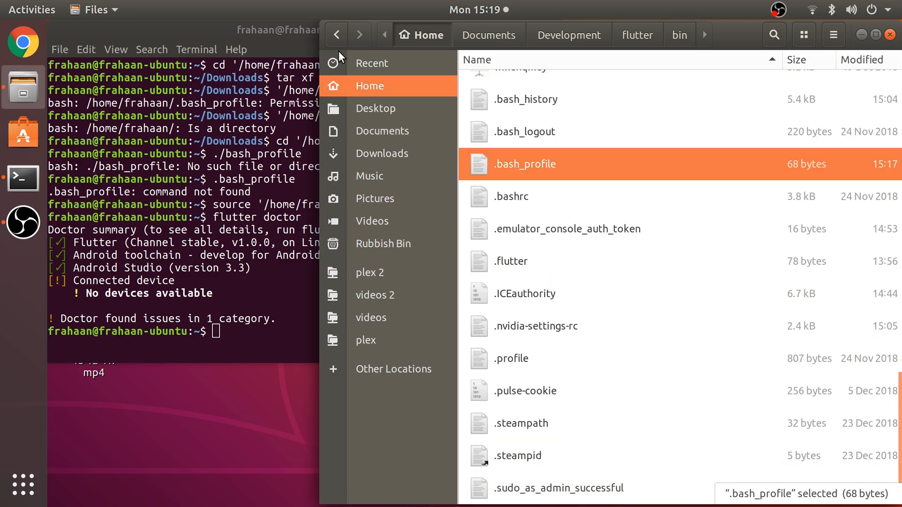
click(381, 153)
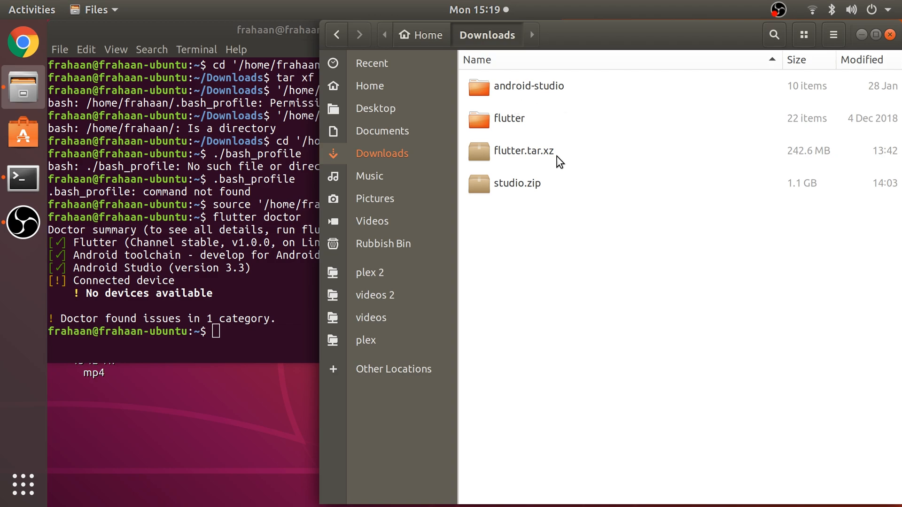
click(516, 183)
text(un)
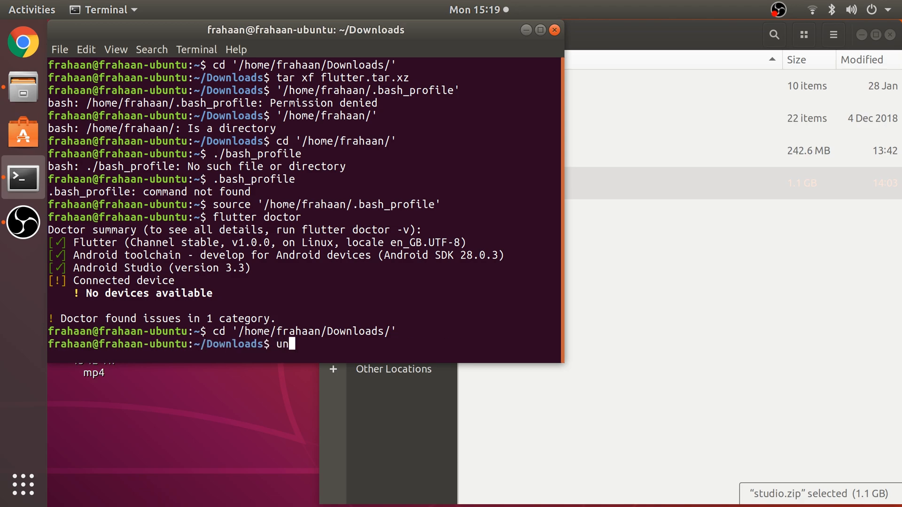
text(zip)
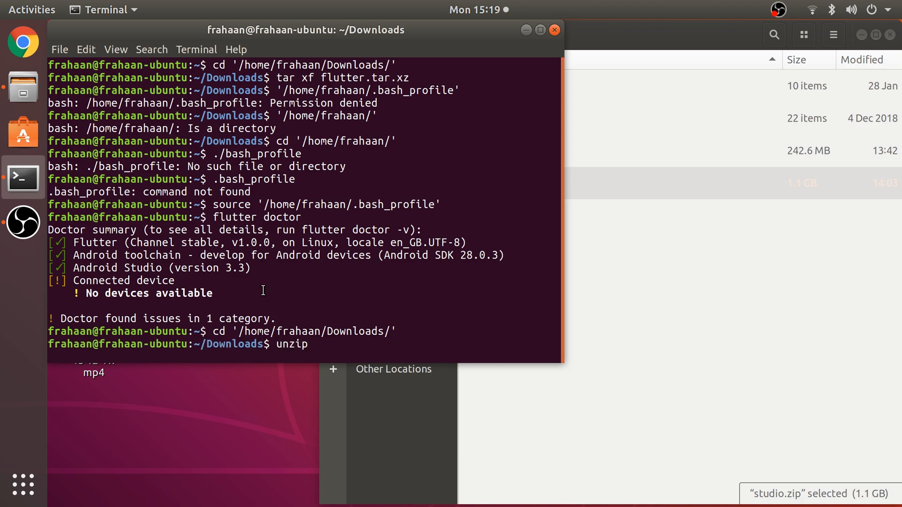
text(studio.)
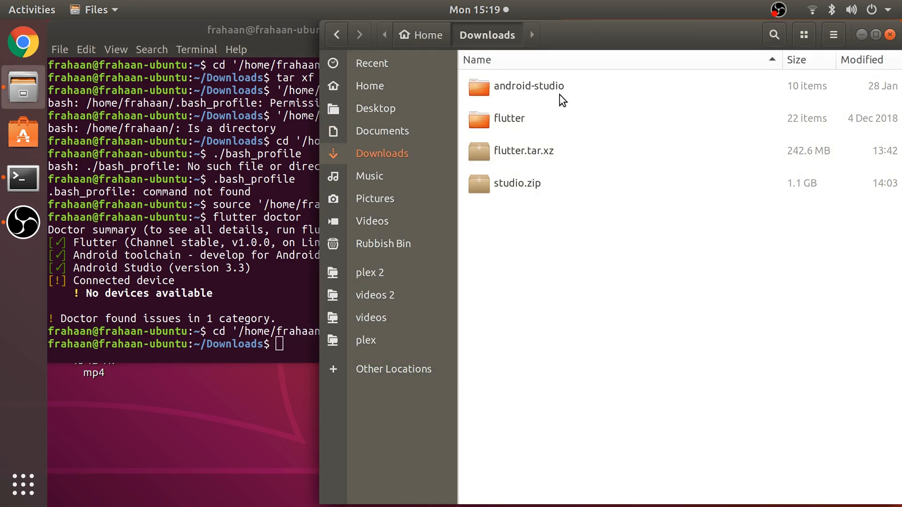
Step: Open the android-studio/bin folder and run ./studio.sh from it in Terminal
double_click(532, 85)
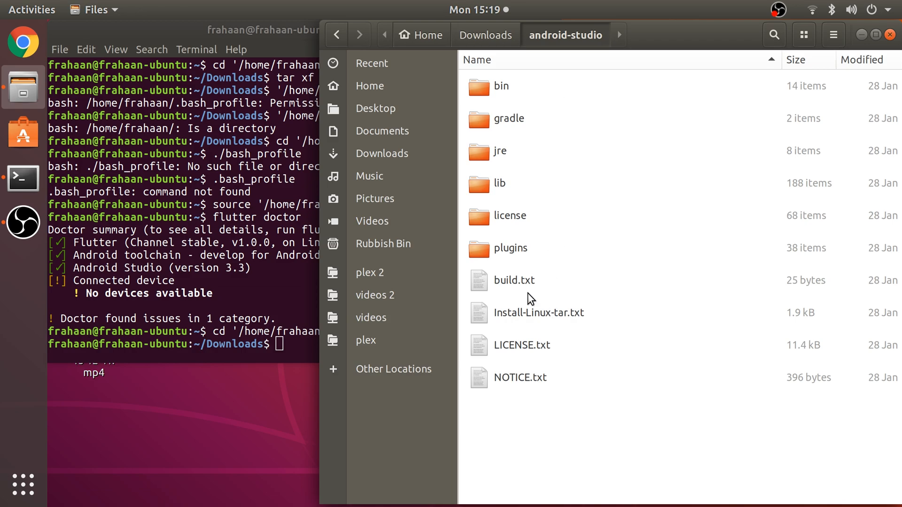
double_click(500, 85)
text(./su)
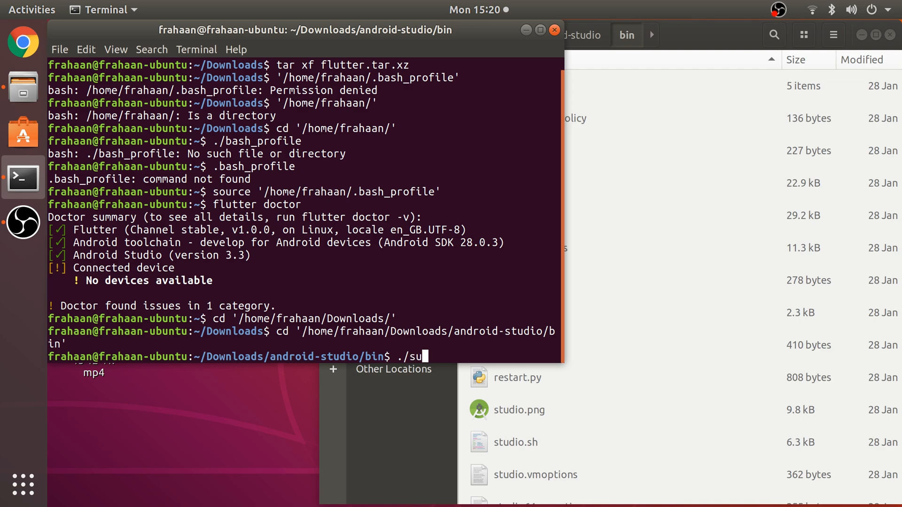
text(tudio.sh)
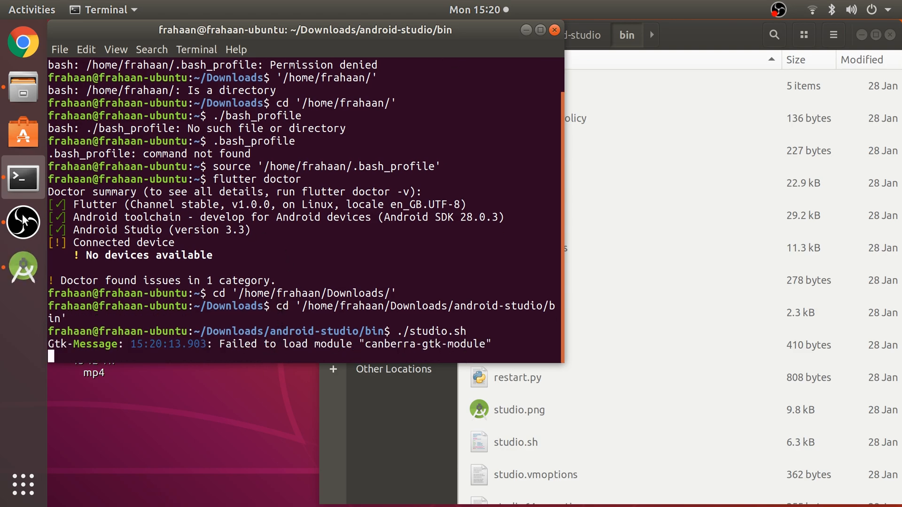
mouse_move(23, 267)
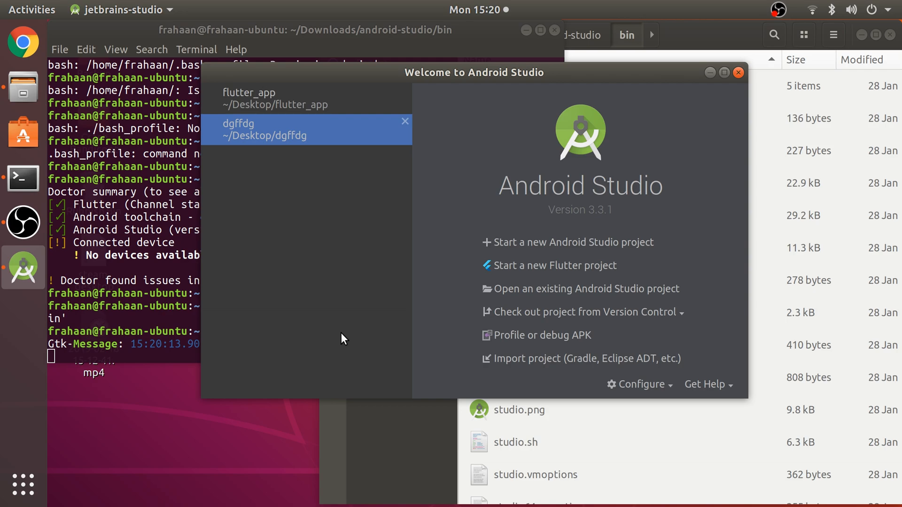
mouse_move(388, 318)
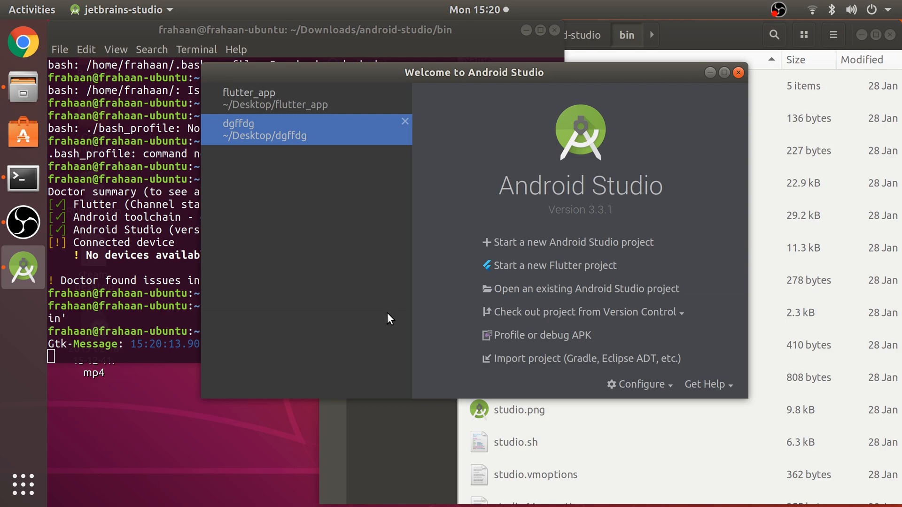
mouse_move(409, 310)
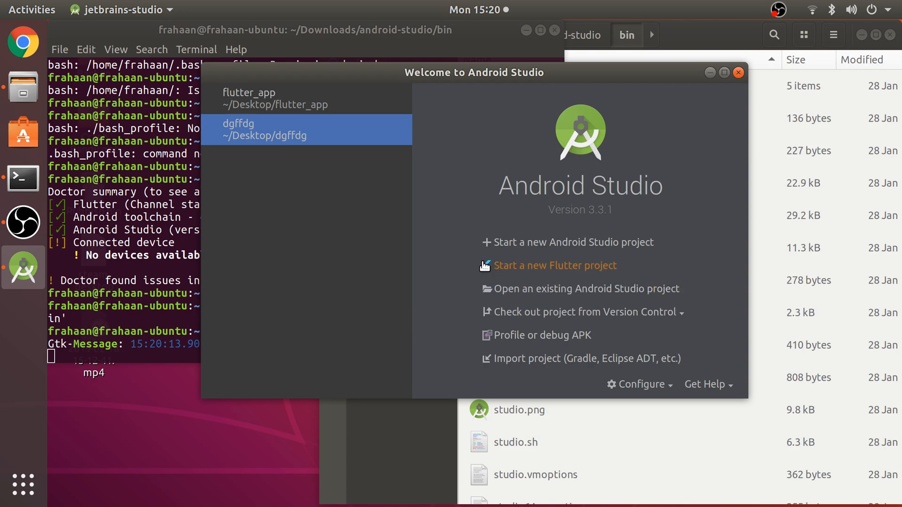
mouse_move(499, 281)
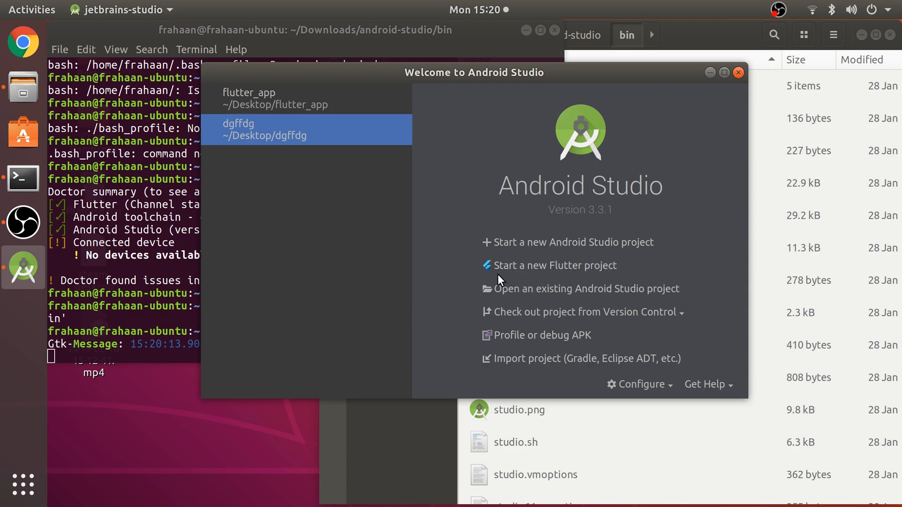
mouse_move(607, 274)
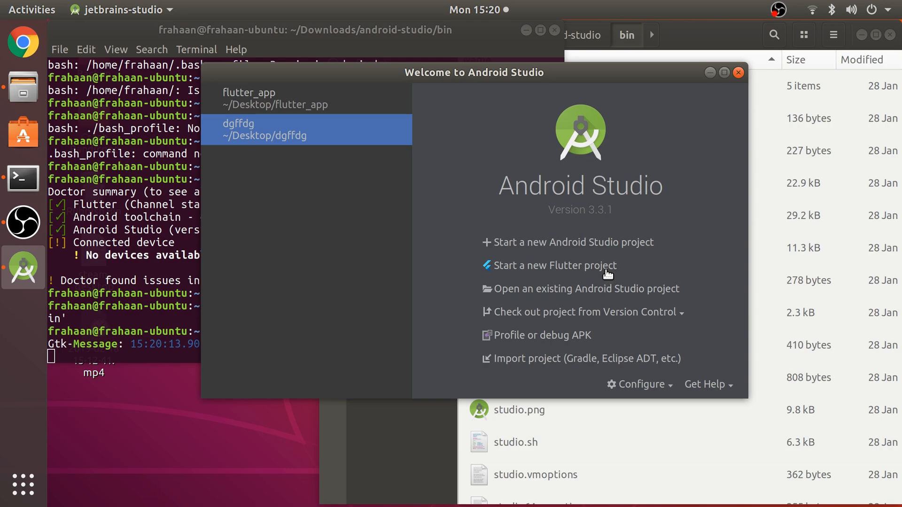
click(639, 384)
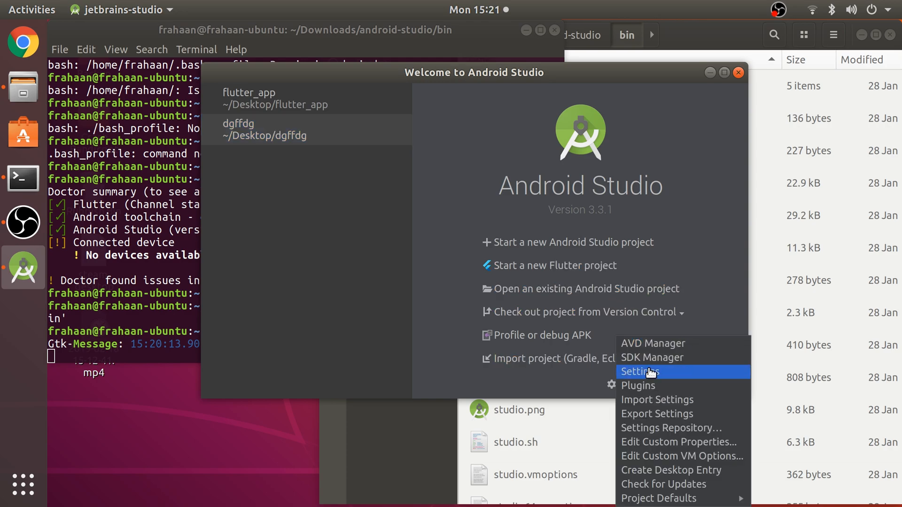
click(639, 372)
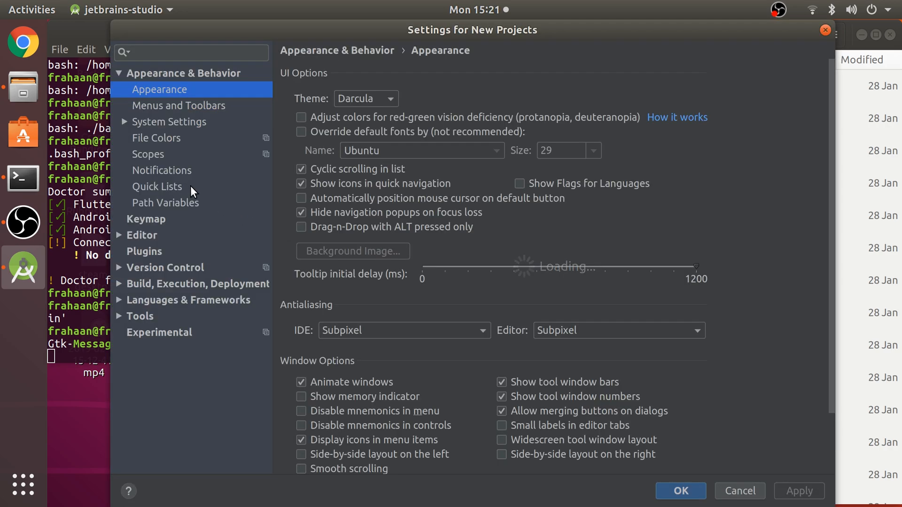
click(144, 251)
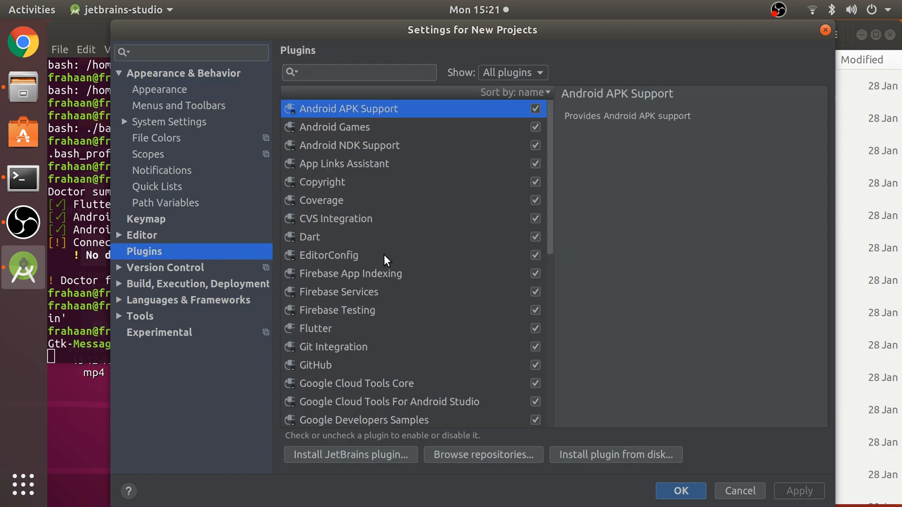
click(482, 455)
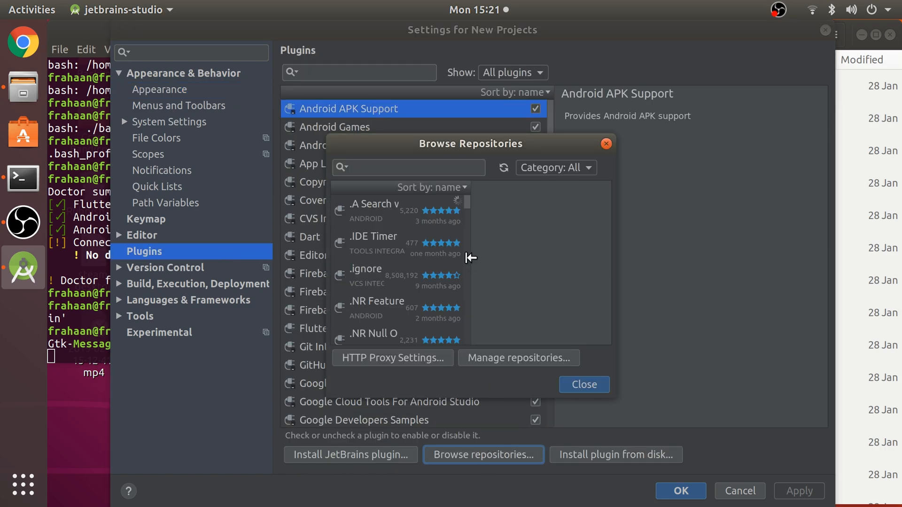
text(flutter)
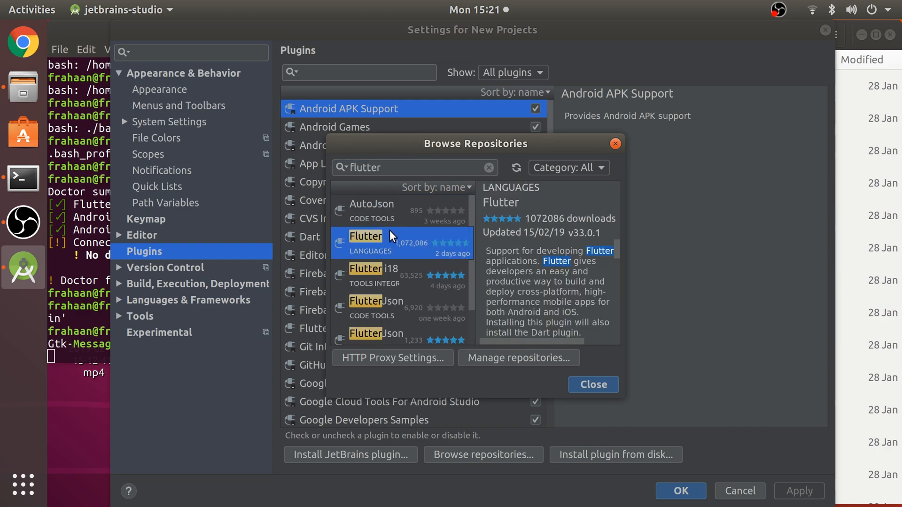
click(372, 211)
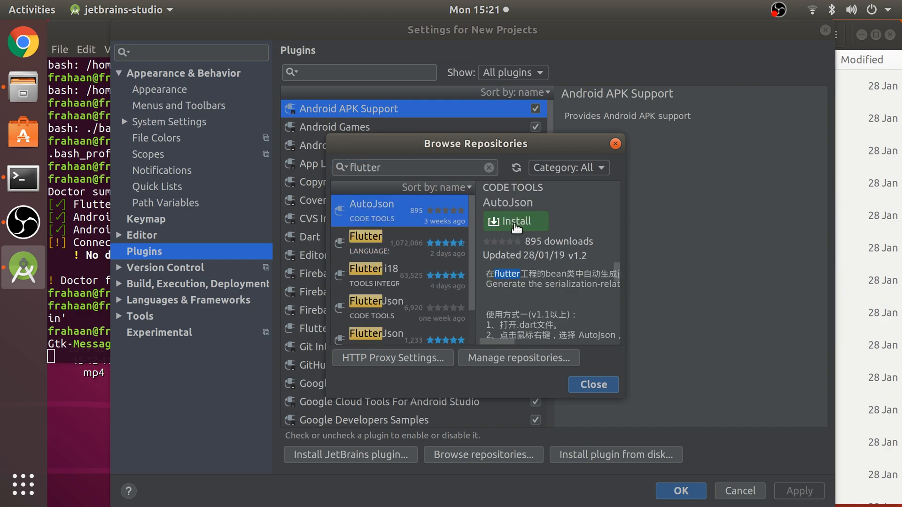
click(365, 242)
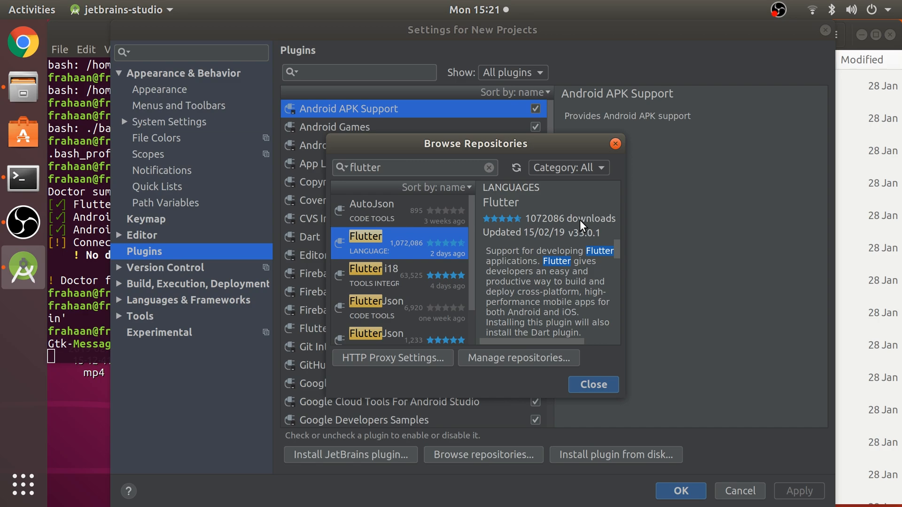
mouse_move(580, 226)
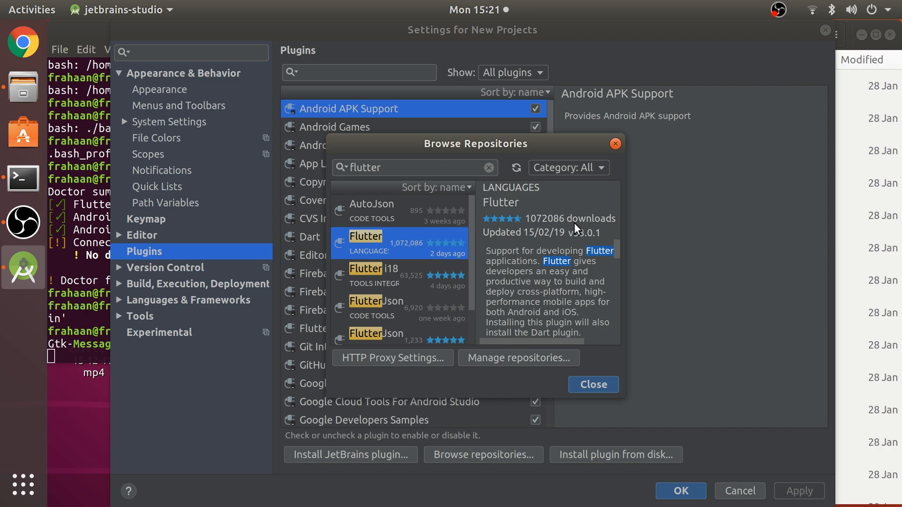
click(371, 204)
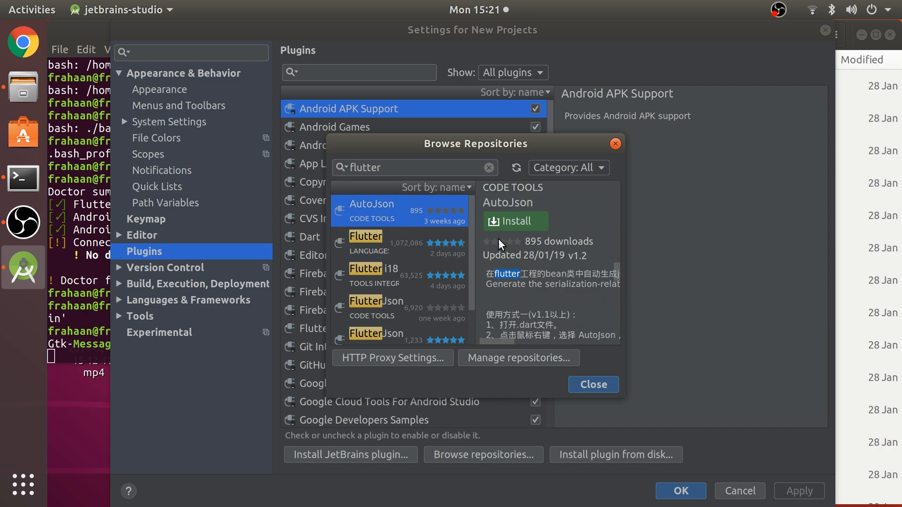
click(366, 242)
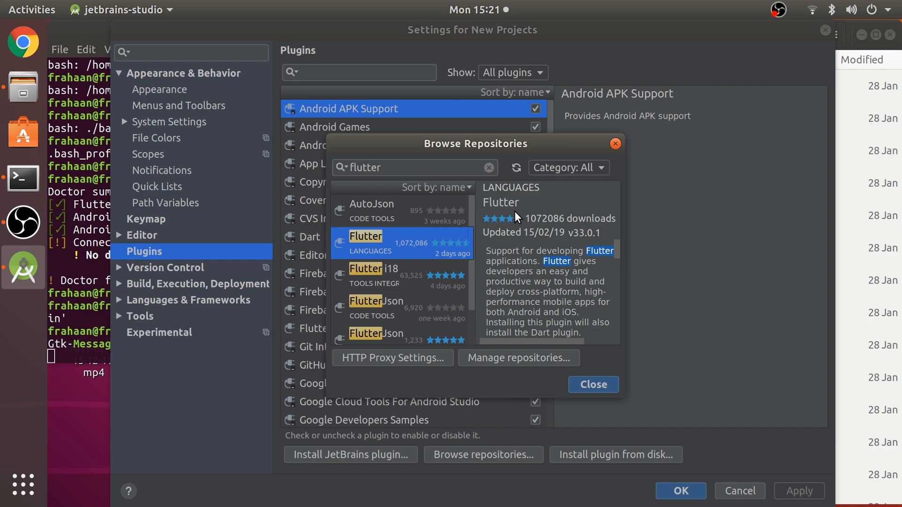
mouse_move(563, 314)
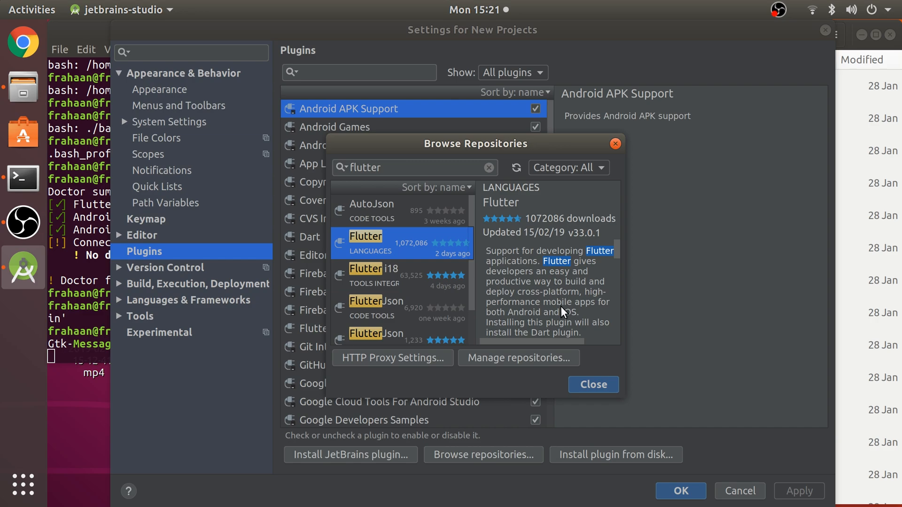
mouse_move(588, 352)
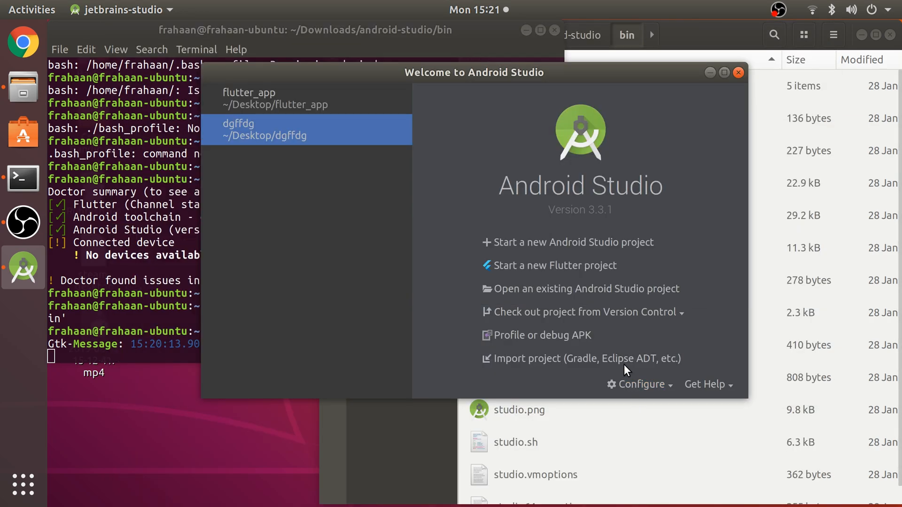
mouse_move(505, 276)
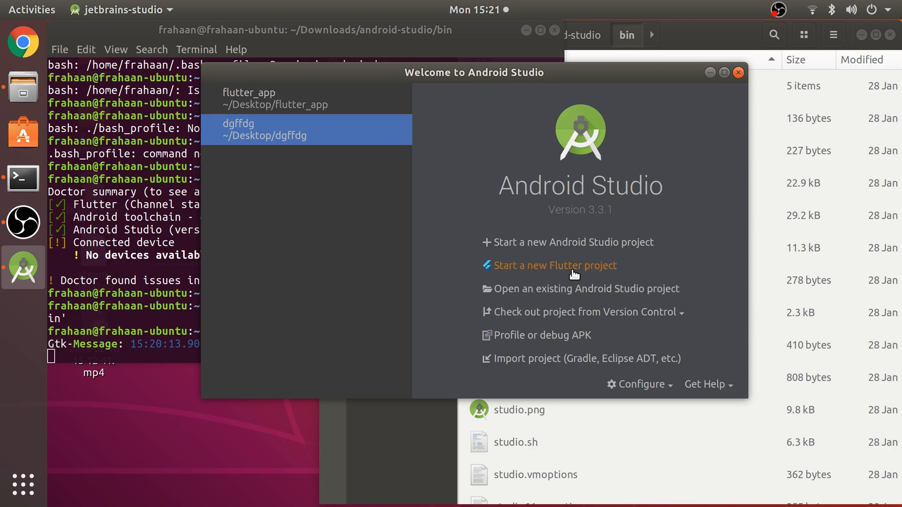
Step: Choose Flutter Application and set the Flutter SDK path to the flutter folder
click(554, 265)
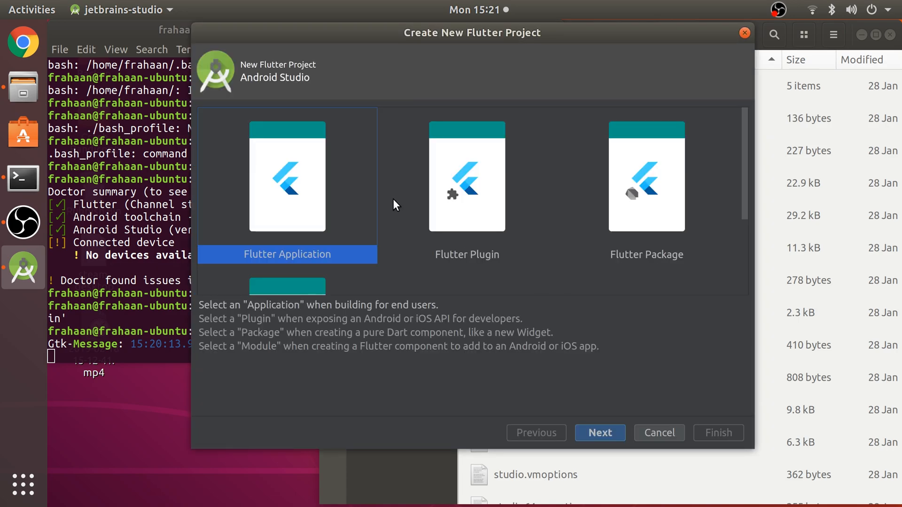
click(599, 433)
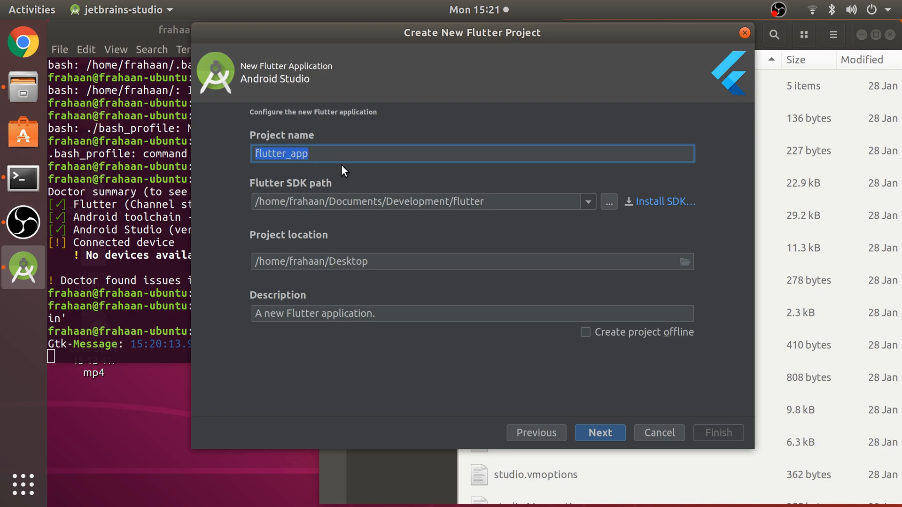
mouse_move(387, 177)
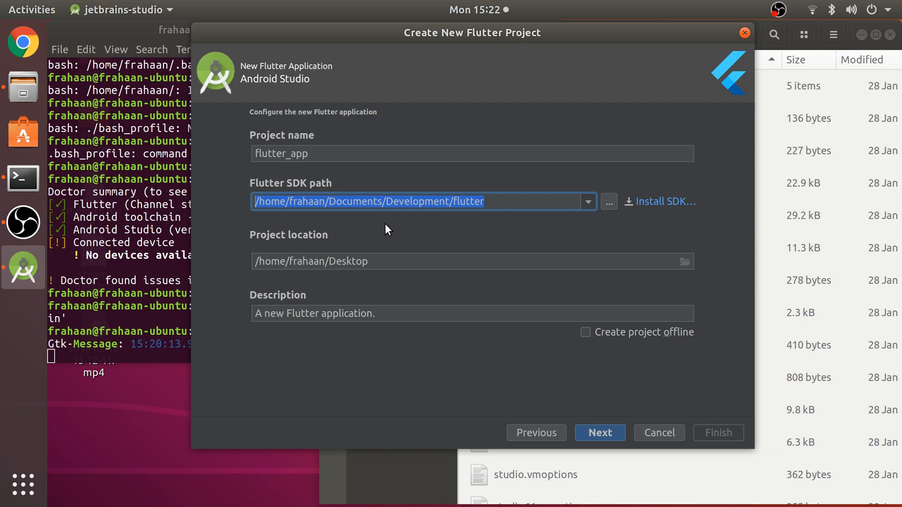
click(608, 202)
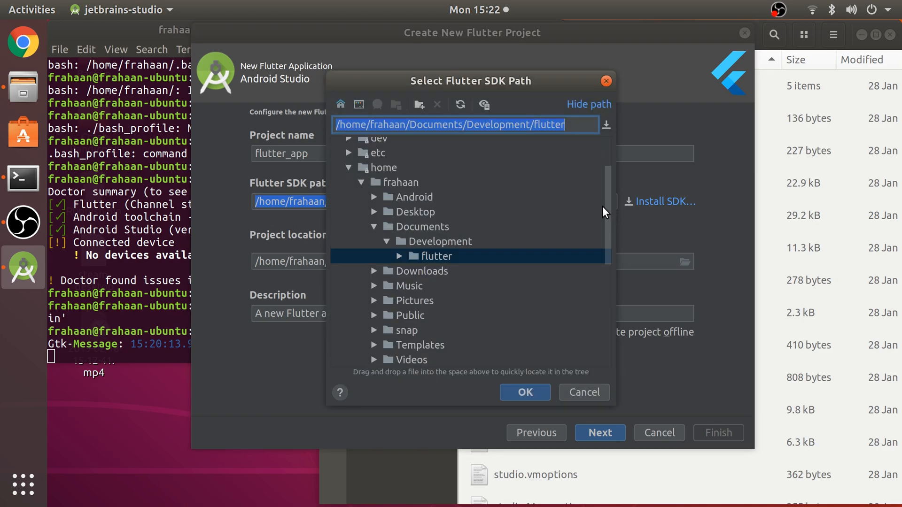
mouse_move(444, 247)
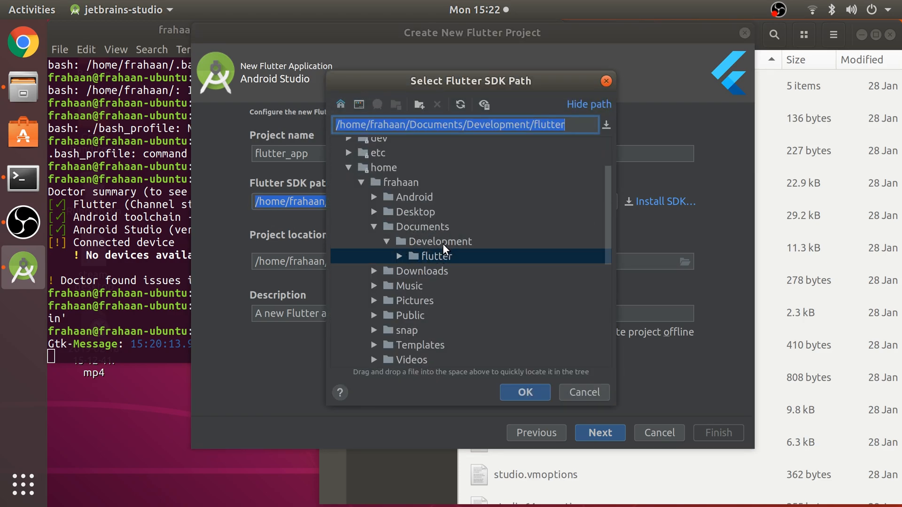
click(437, 256)
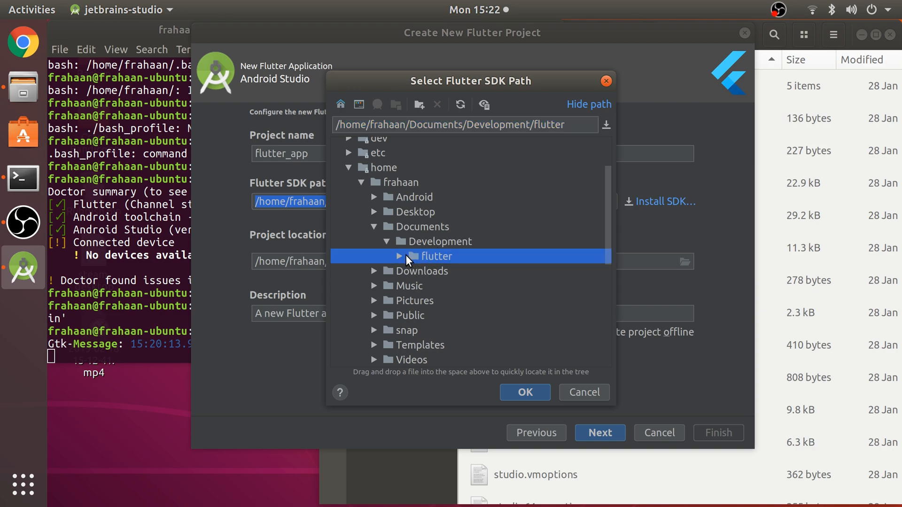
click(525, 392)
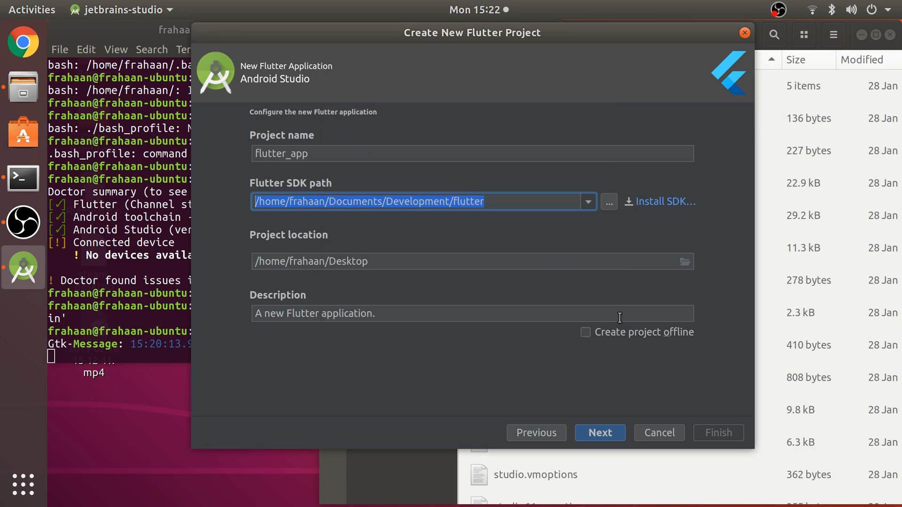
Step: Keep the Desktop location, advance past the package name step, and finish creating flutter_app
click(471, 261)
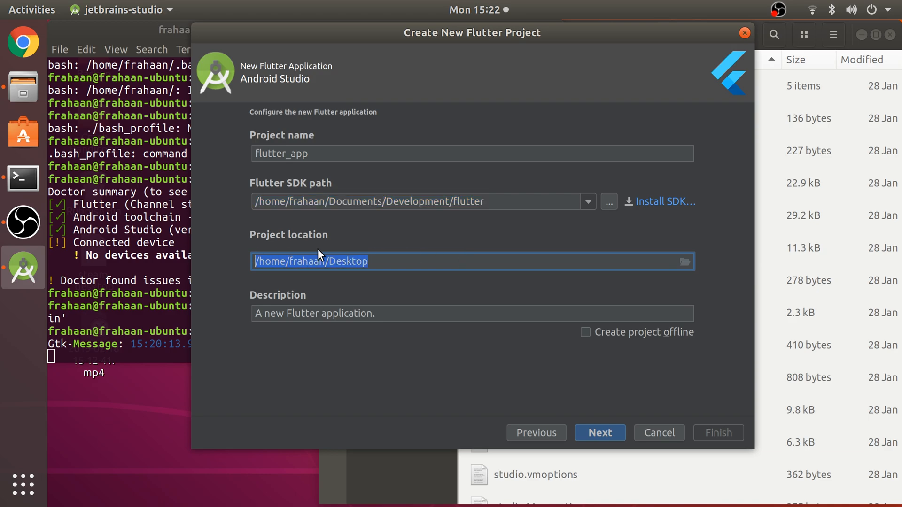
click(431, 261)
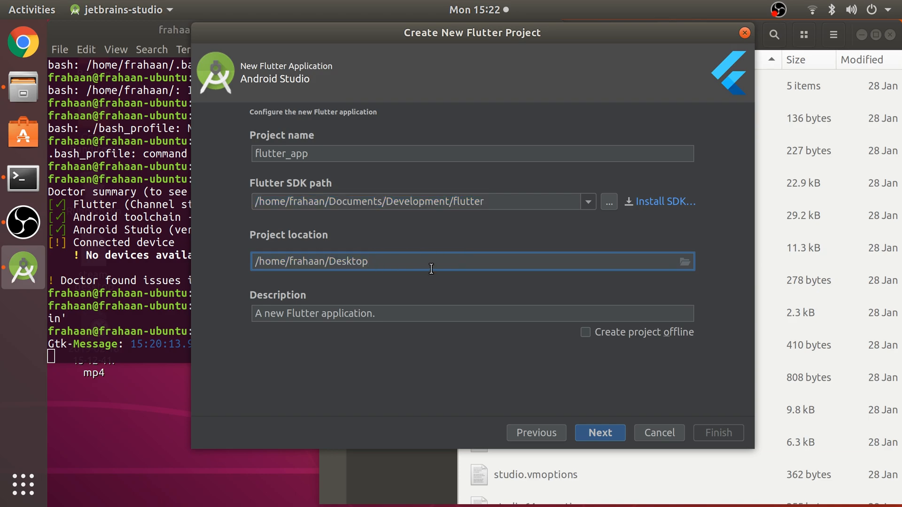
mouse_move(428, 271)
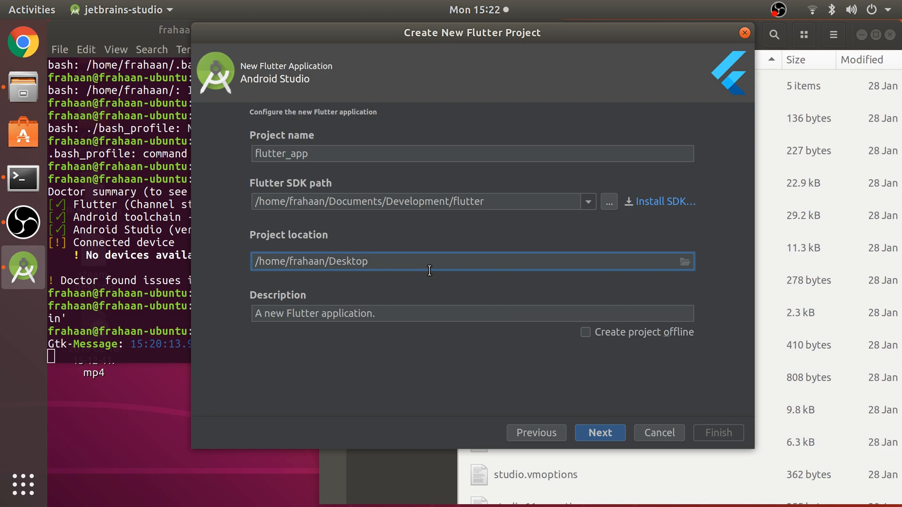
click(600, 432)
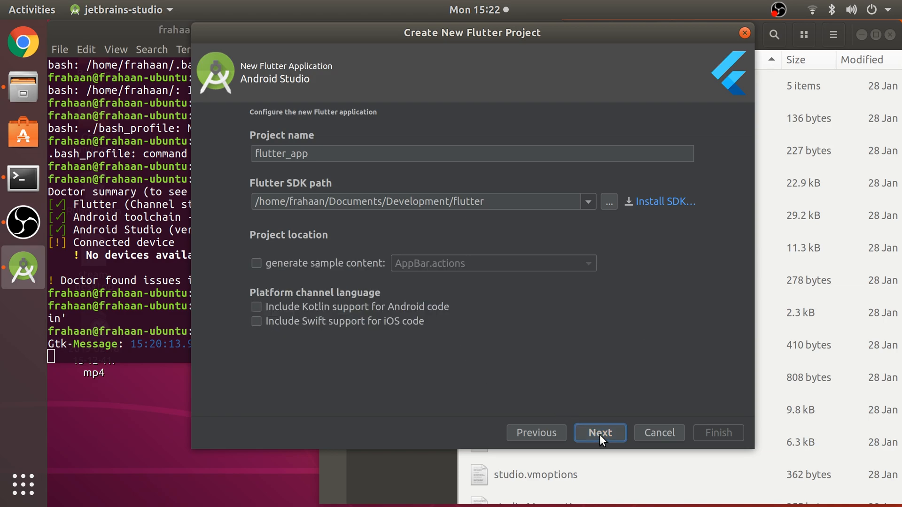
click(600, 432)
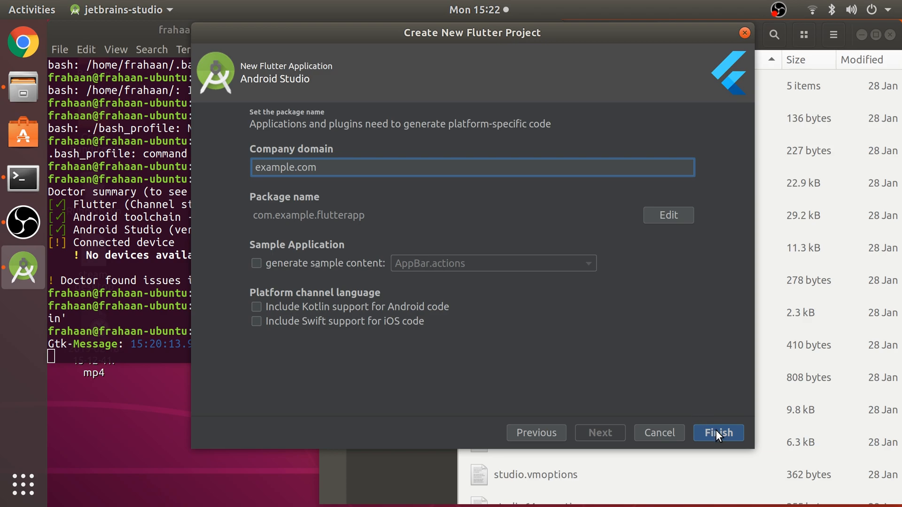
click(717, 433)
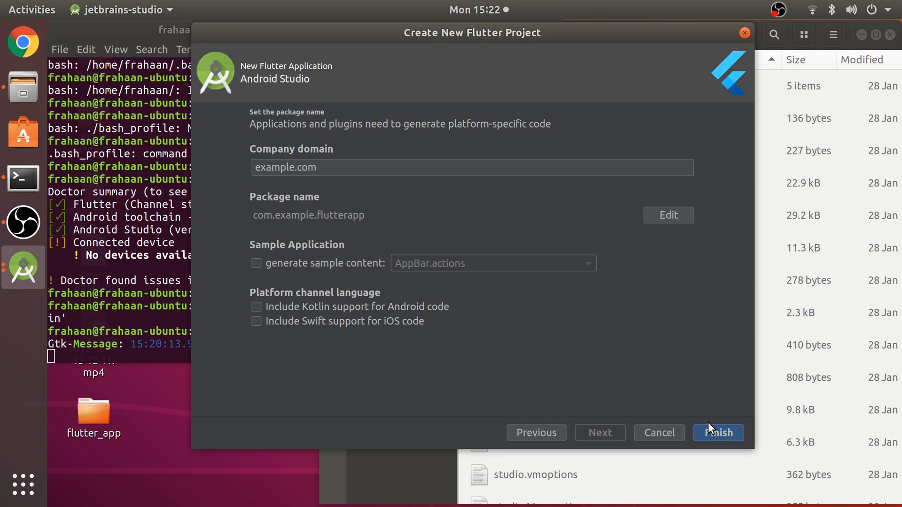
click(717, 433)
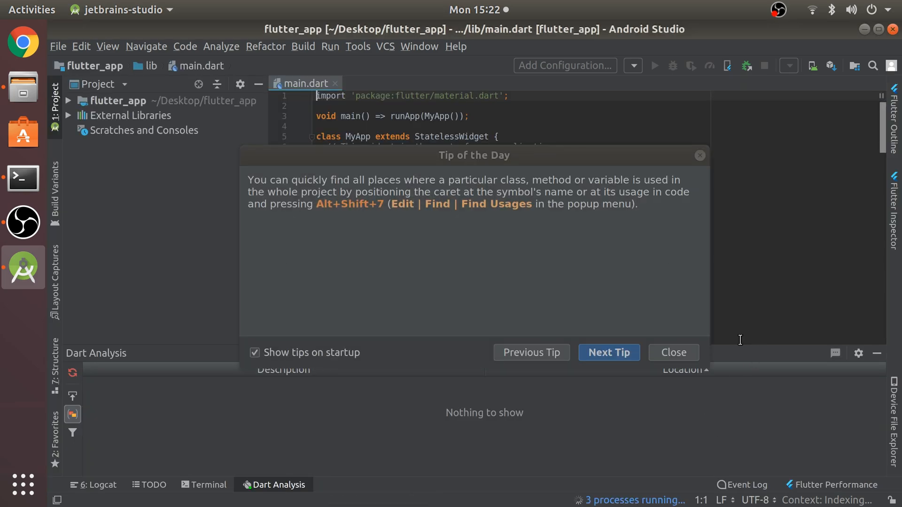
Step: Dismiss the Tip of the Day dialog to reveal main.dart
click(672, 352)
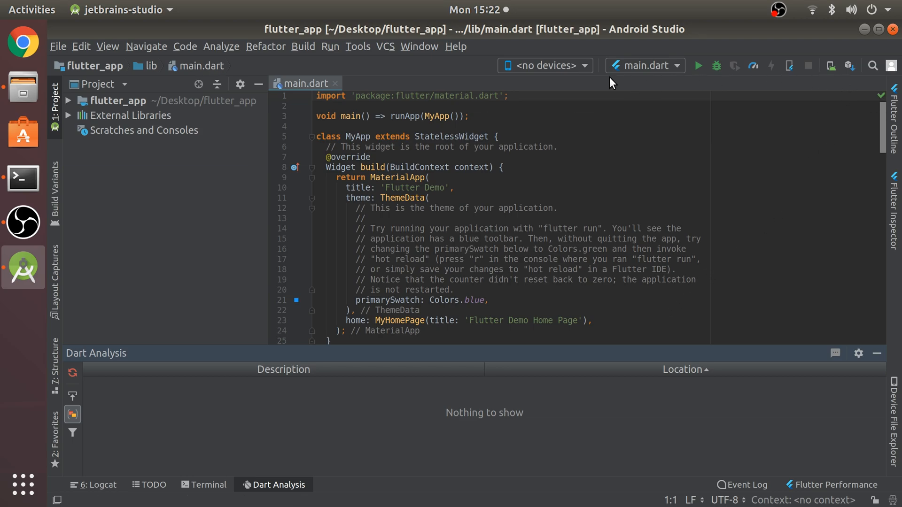
mouse_move(596, 60)
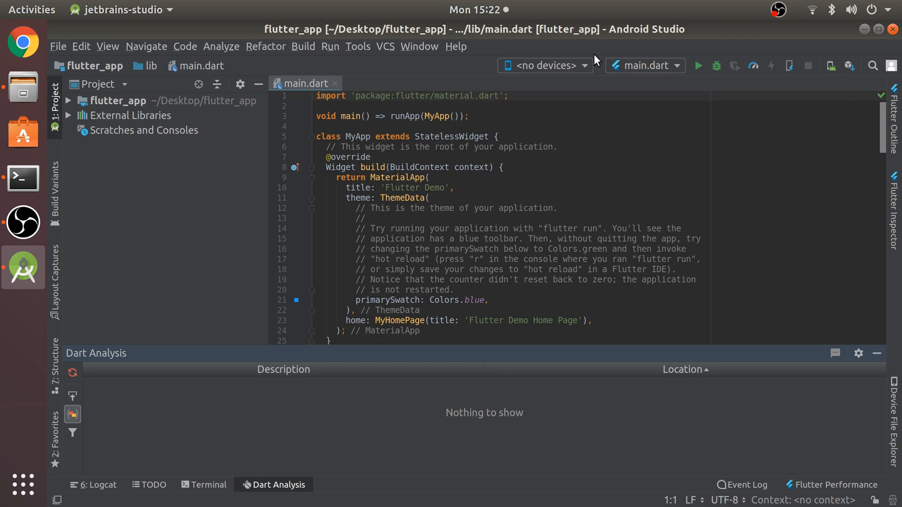
mouse_move(835, 76)
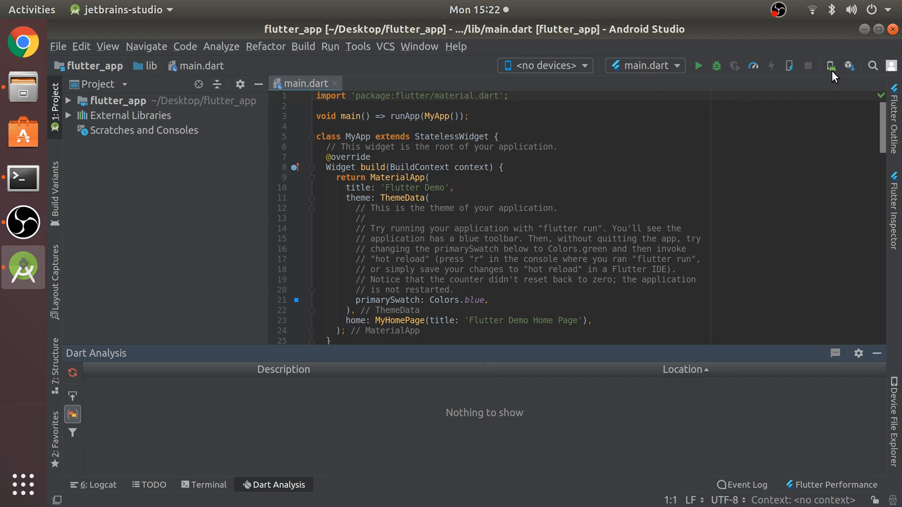
mouse_move(842, 110)
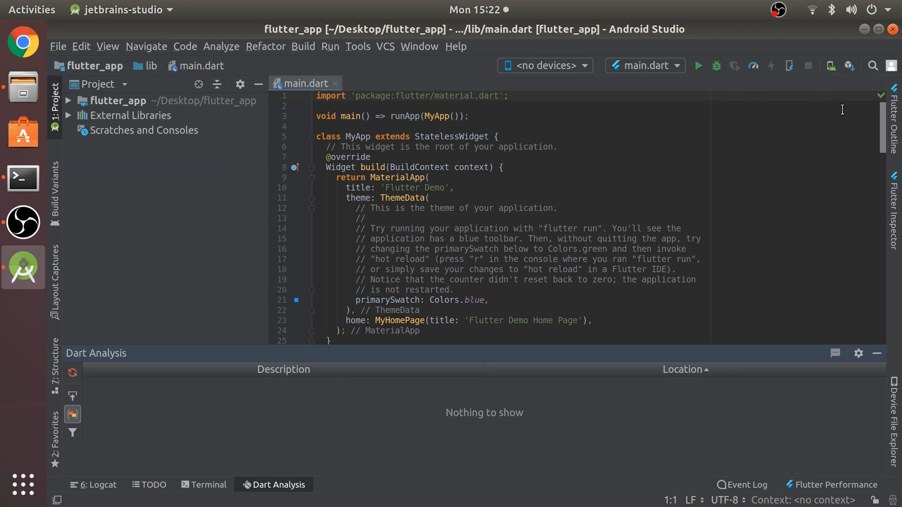
mouse_move(830, 64)
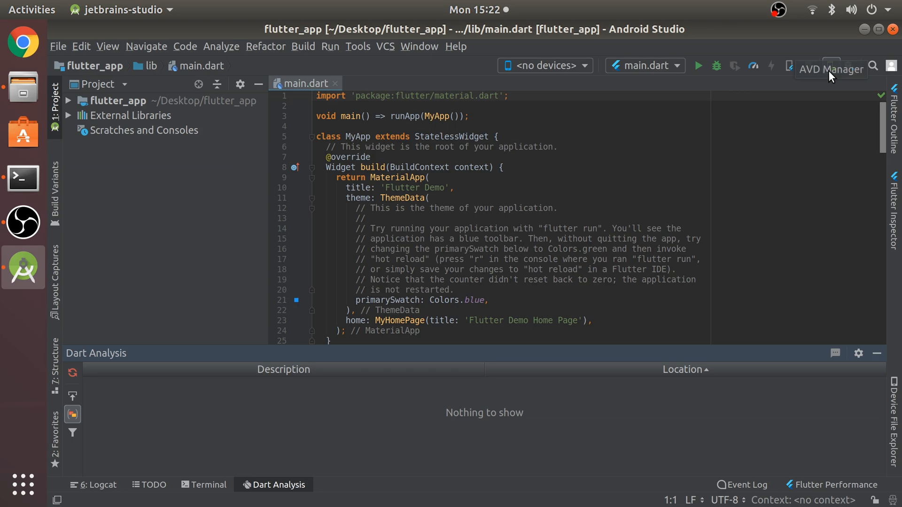
mouse_move(363, 59)
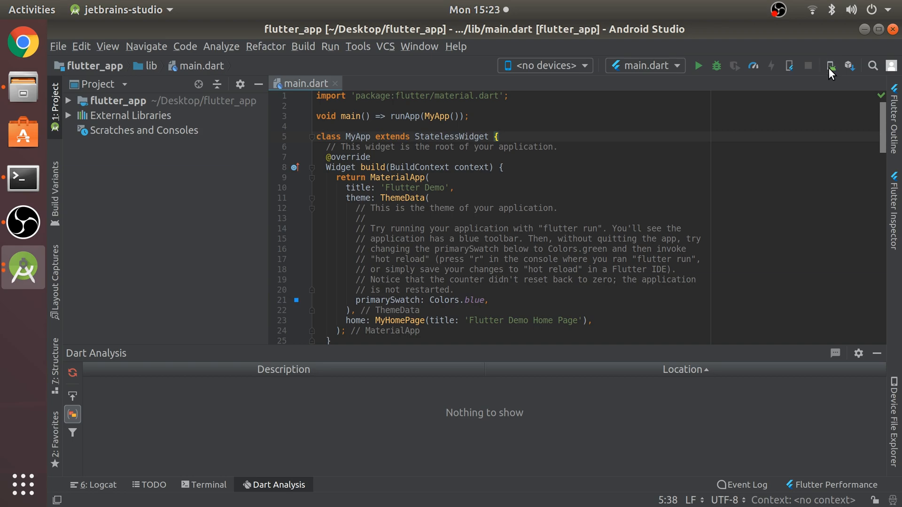
Step: Start a new virtual device in AVD Manager and pick Pixel 2 phone hardware
click(832, 66)
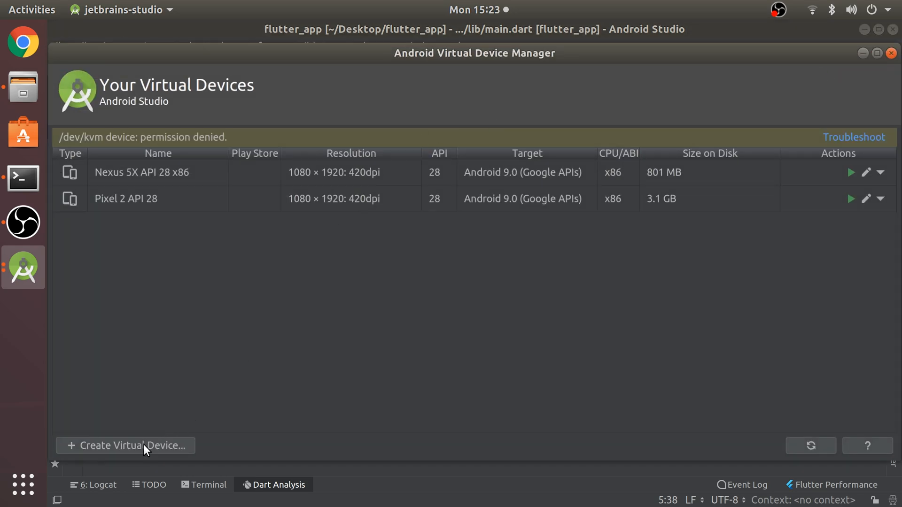
click(125, 446)
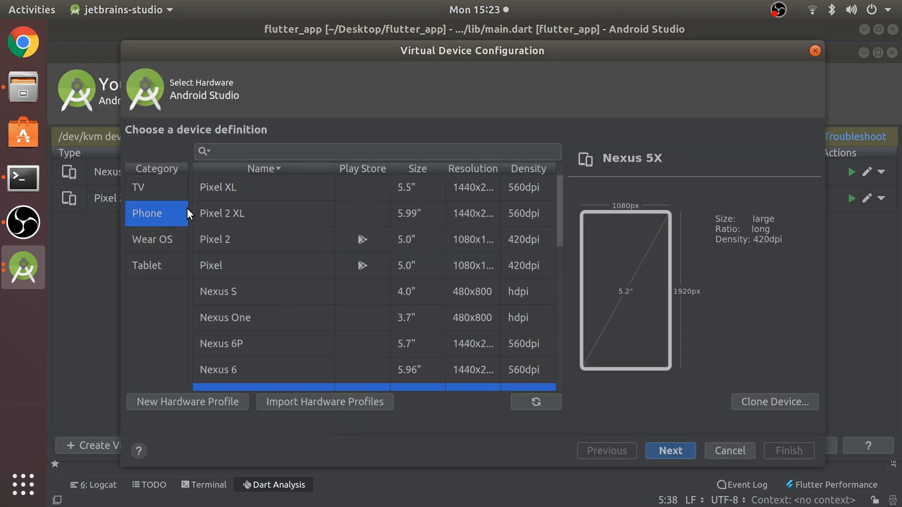
click(153, 239)
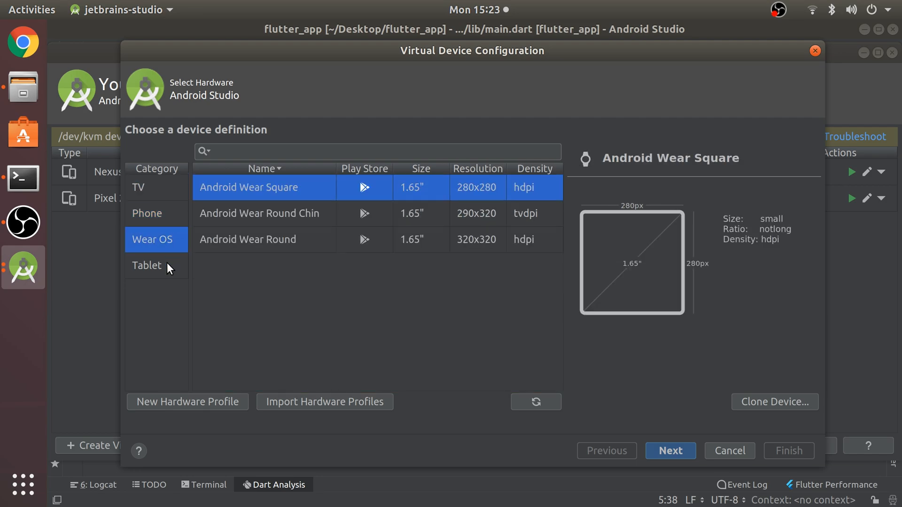
click(147, 213)
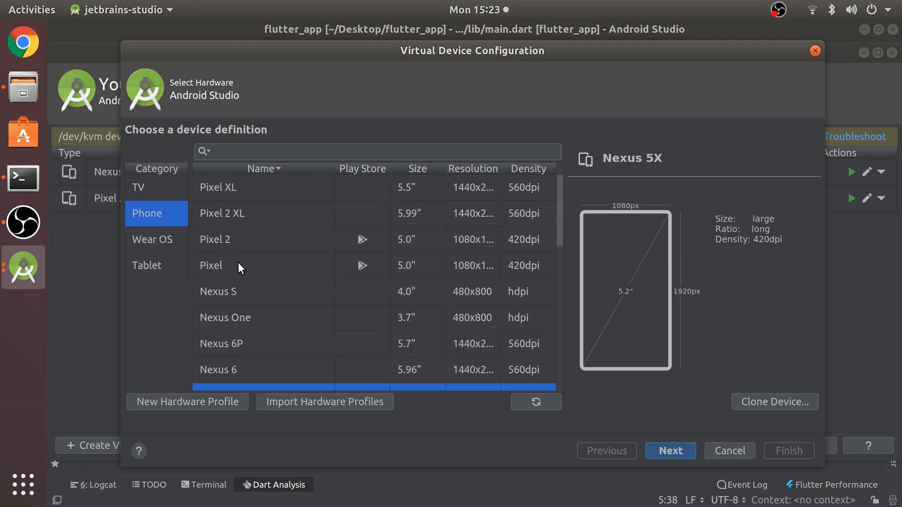
click(669, 450)
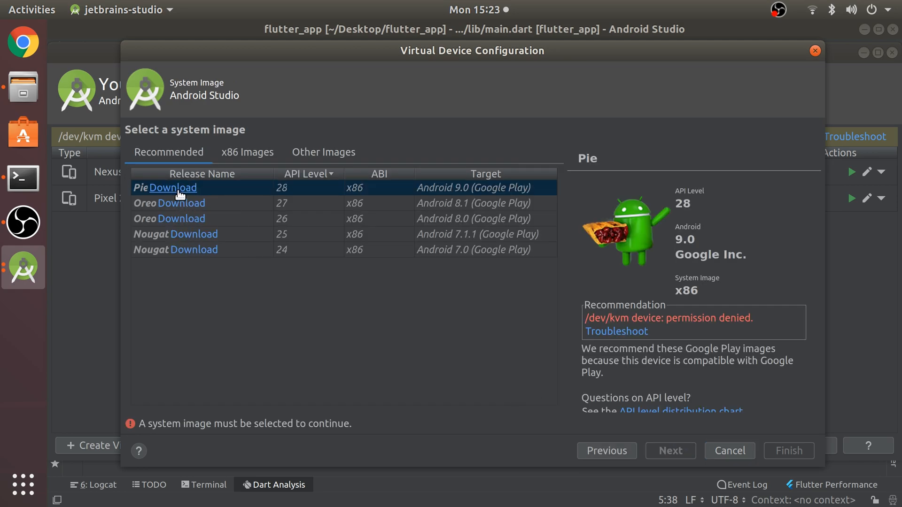
Step: Choose the Pie x86 Google APIs system image and continue to verification
click(181, 187)
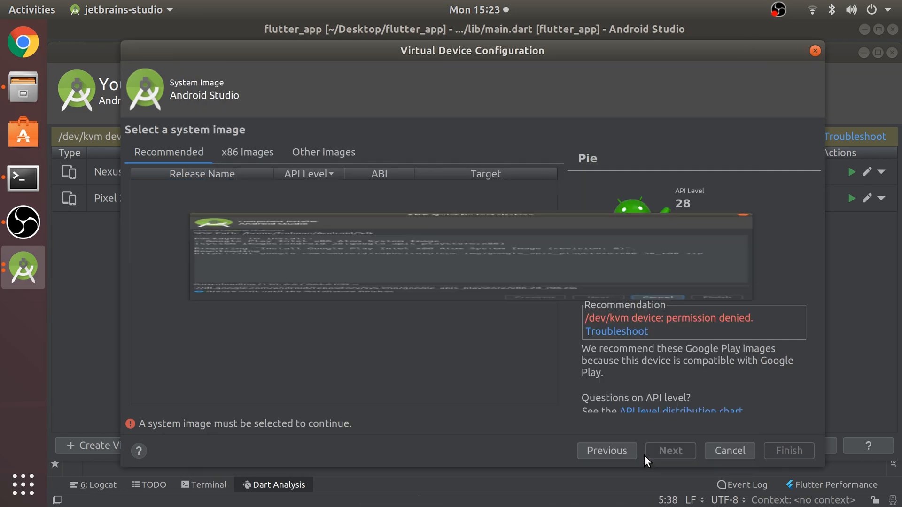
click(246, 152)
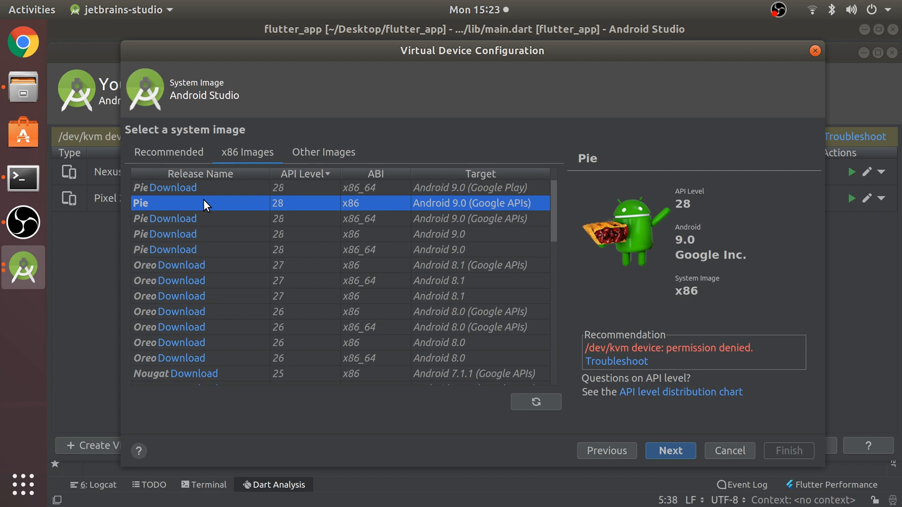
mouse_move(213, 200)
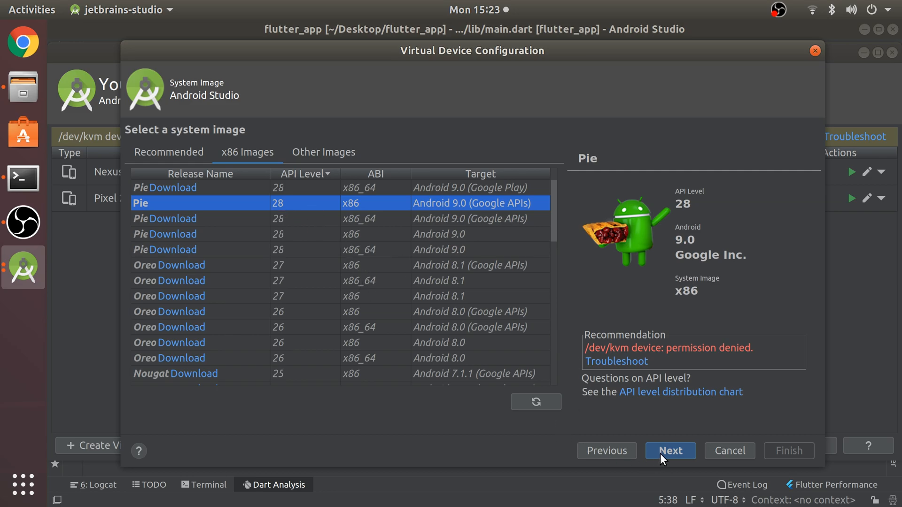
click(668, 451)
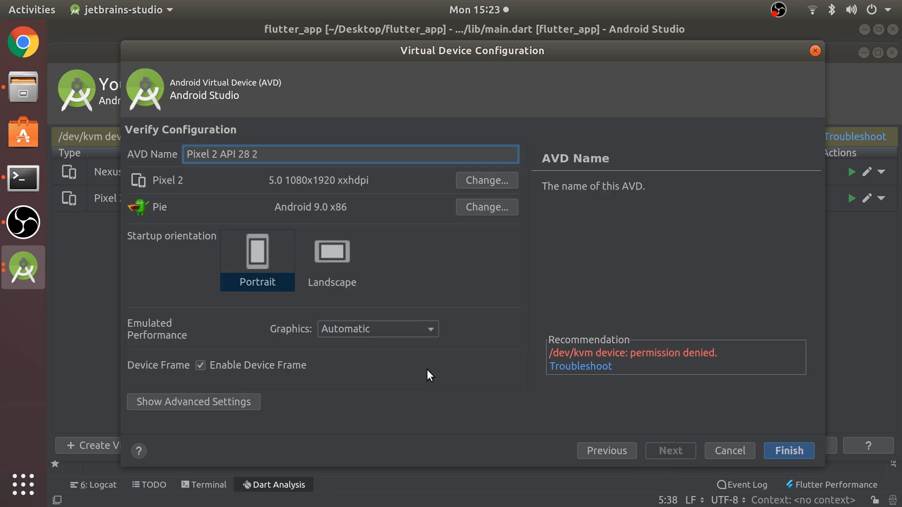
Step: Set graphics to Hardware - GLES 2.0, review advanced settings, and finish Pixel 2 API 28 2
double_click(239, 154)
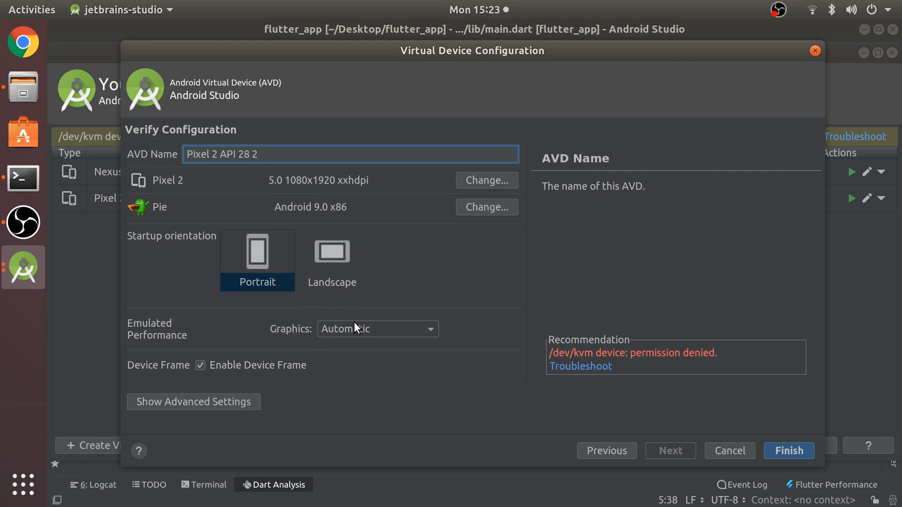
click(377, 328)
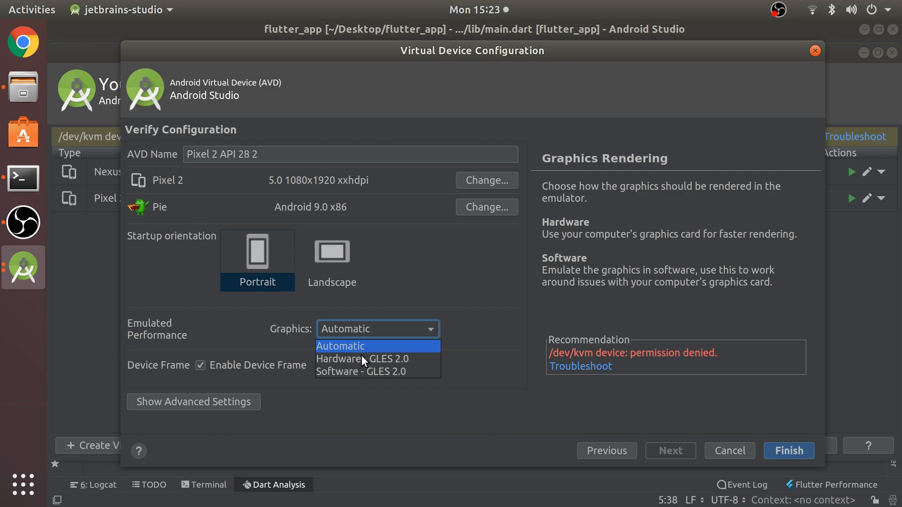
click(361, 358)
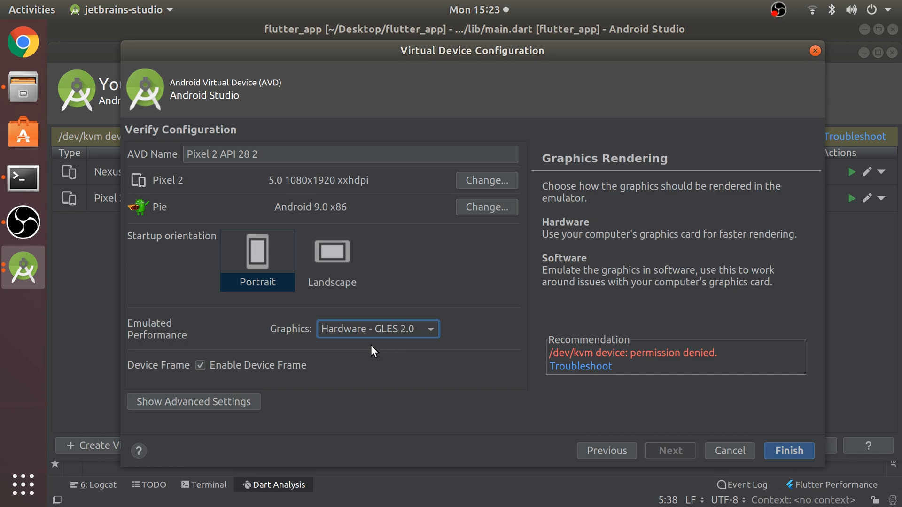
mouse_move(454, 287)
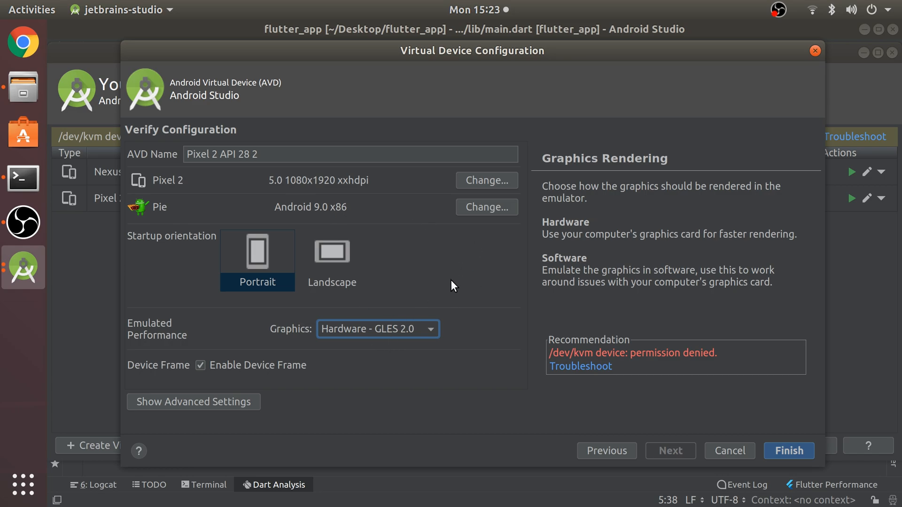
mouse_move(391, 420)
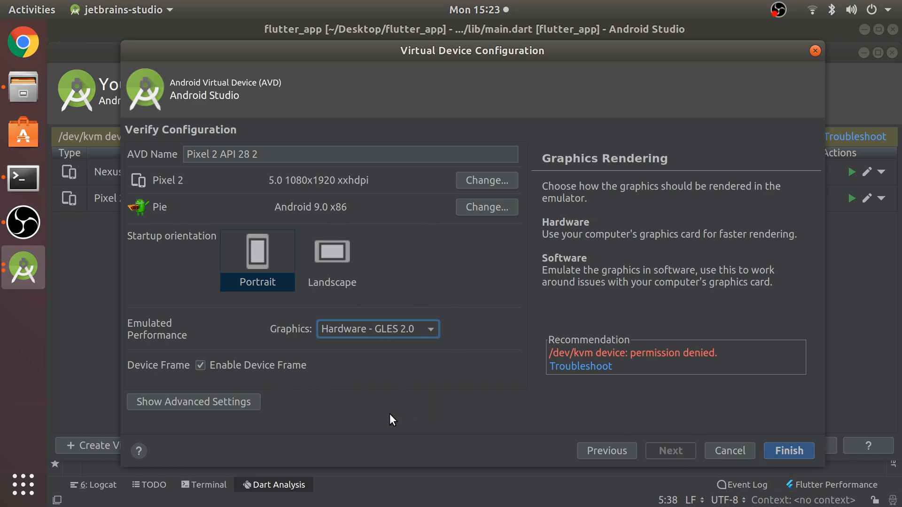
click(192, 402)
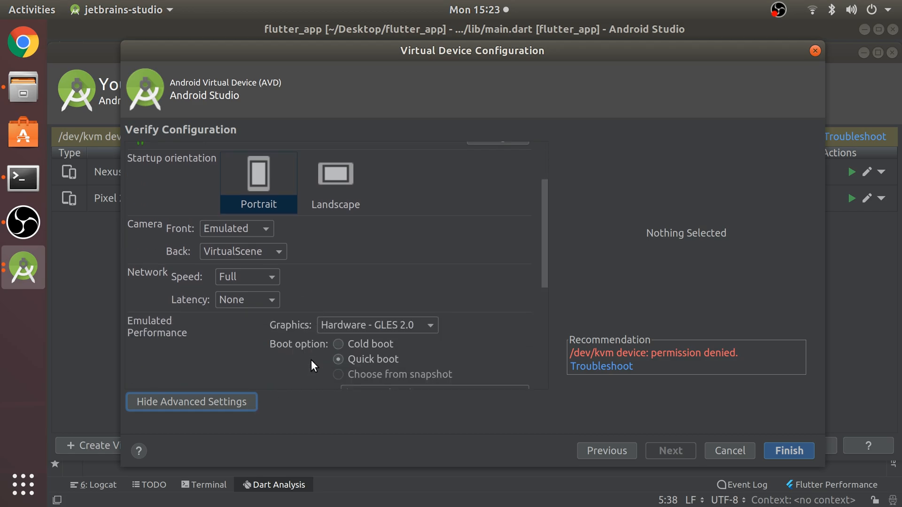
scroll(down, 3)
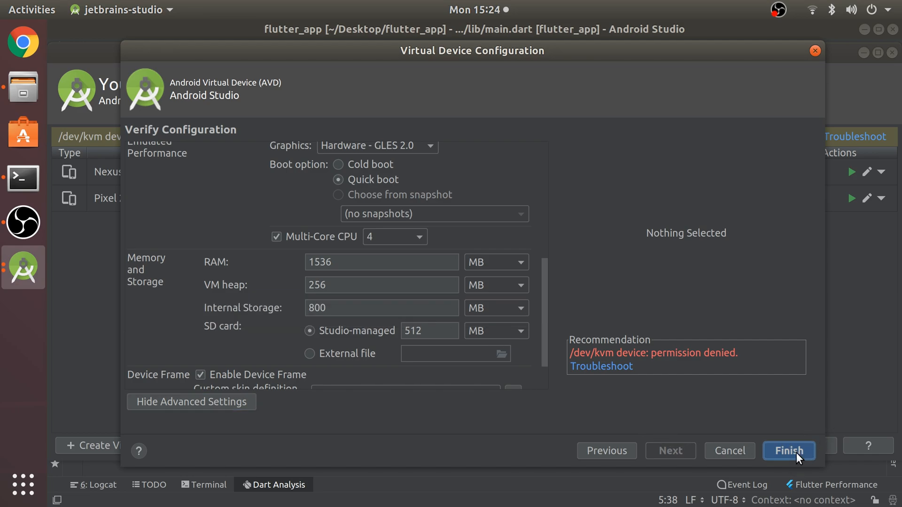
click(788, 450)
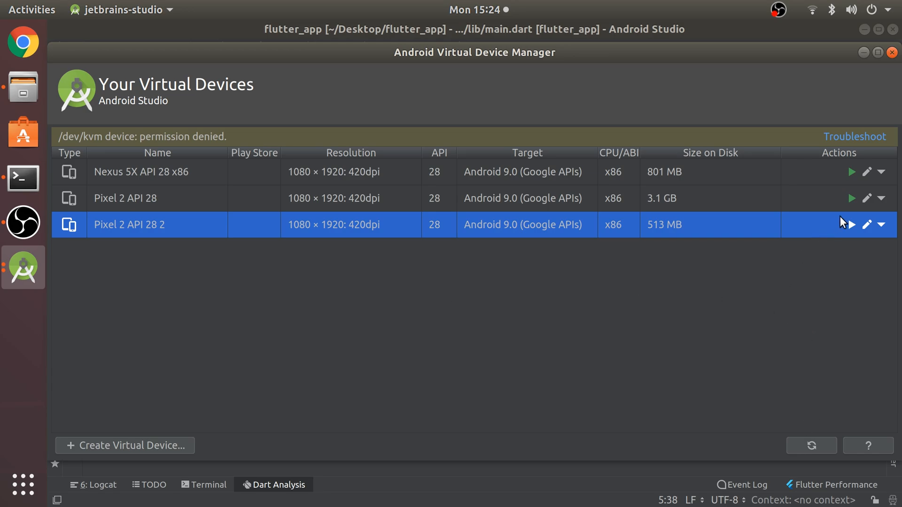
Step: Launch Pixel 2 API 28 2, bringing up the /dev/kvm permission-denied notice
click(853, 136)
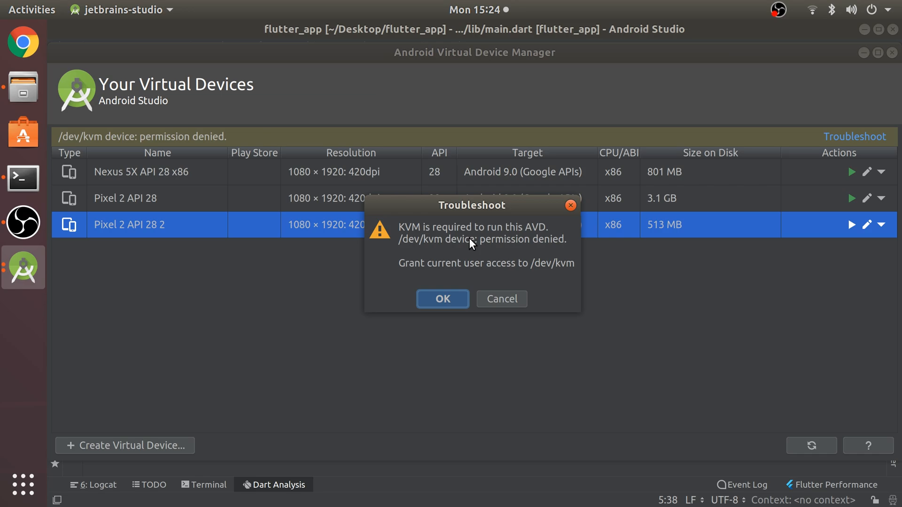
mouse_move(515, 276)
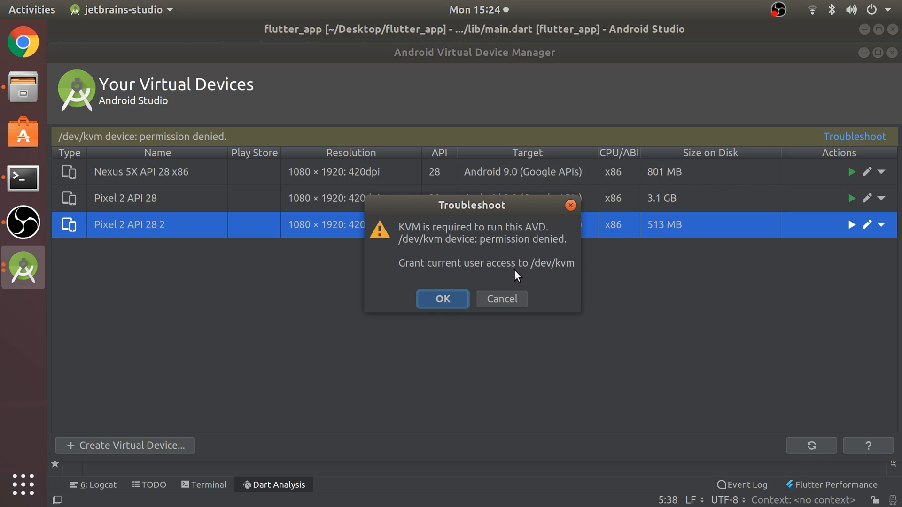
mouse_move(551, 275)
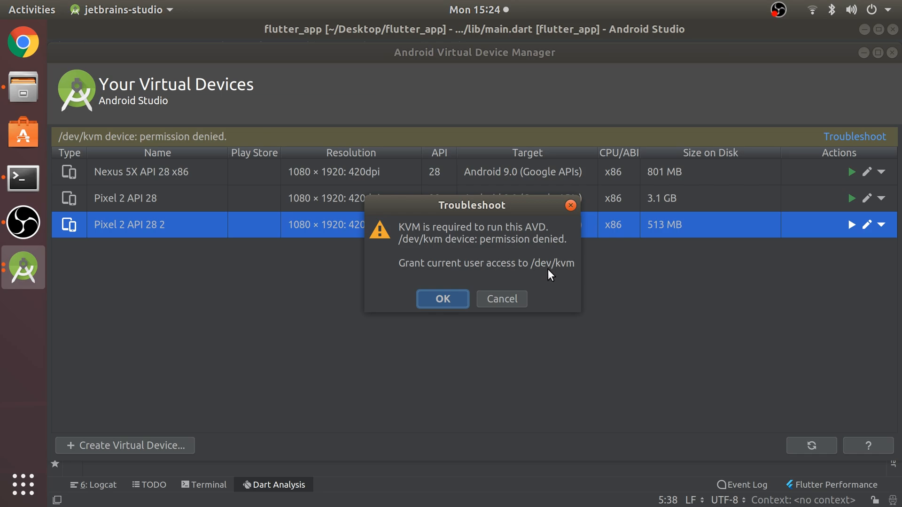
mouse_move(525, 282)
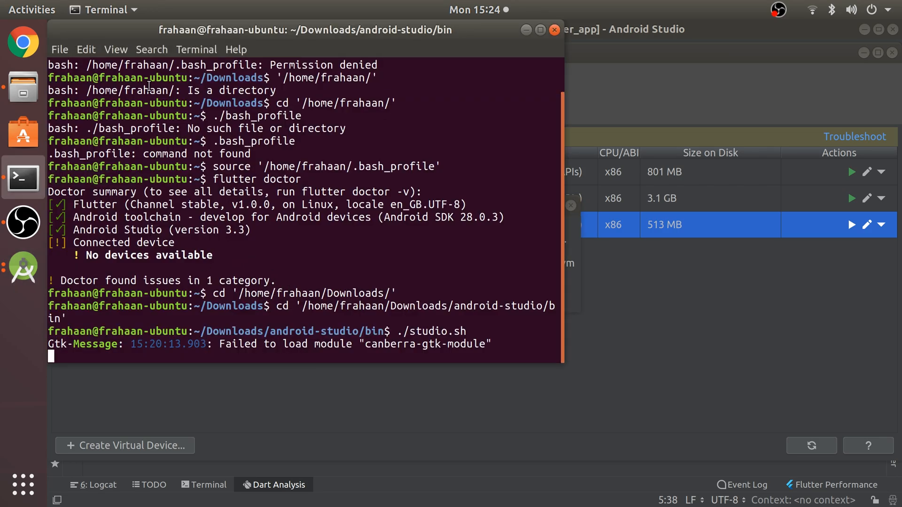
Step: In a new terminal tab, run sudo apt install qemu-kvm and sudo adduser frahaan kvm
click(538, 68)
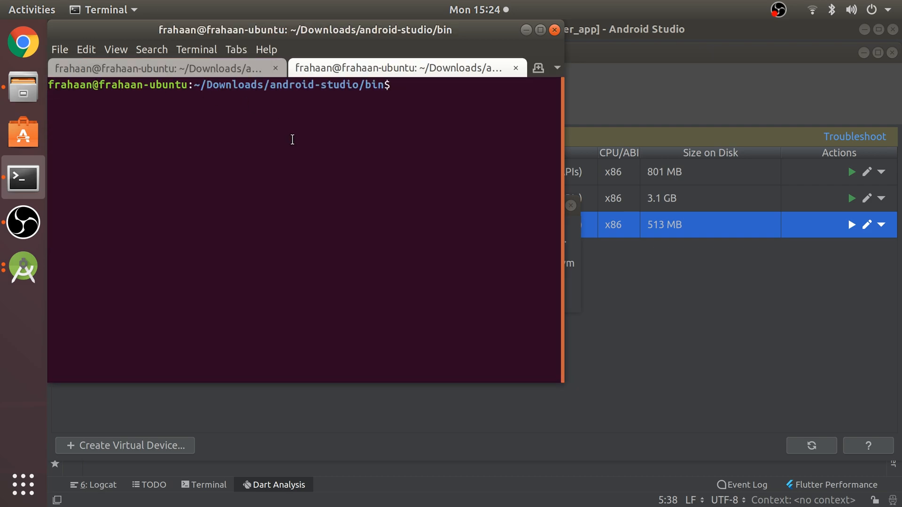
text(sudo apt in)
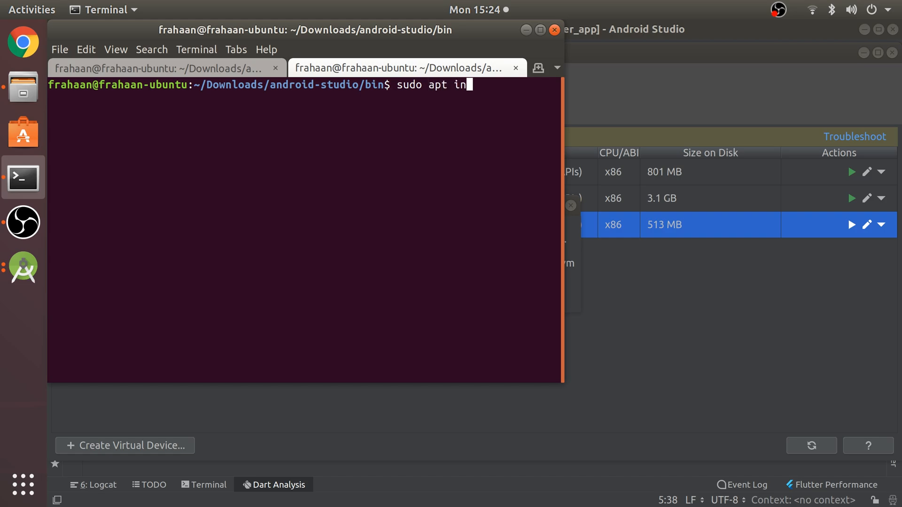
text(stall qe)
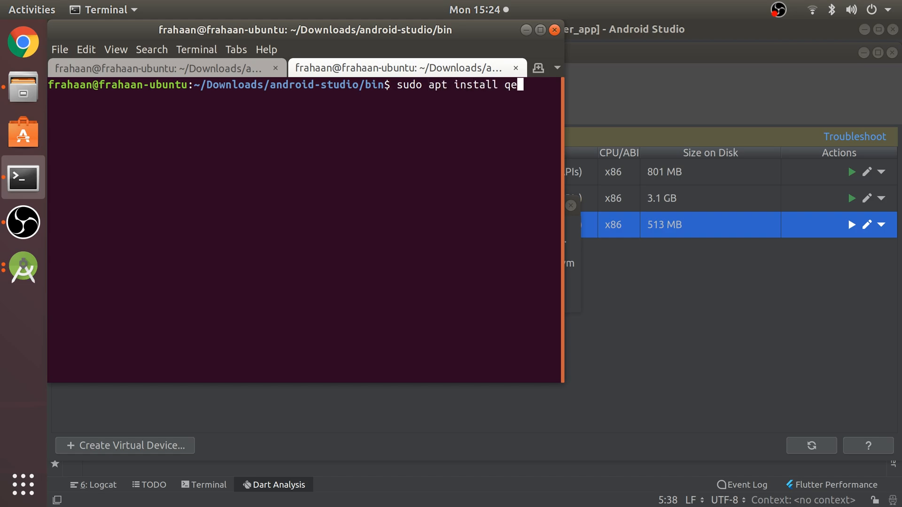
text(mu-kvm)
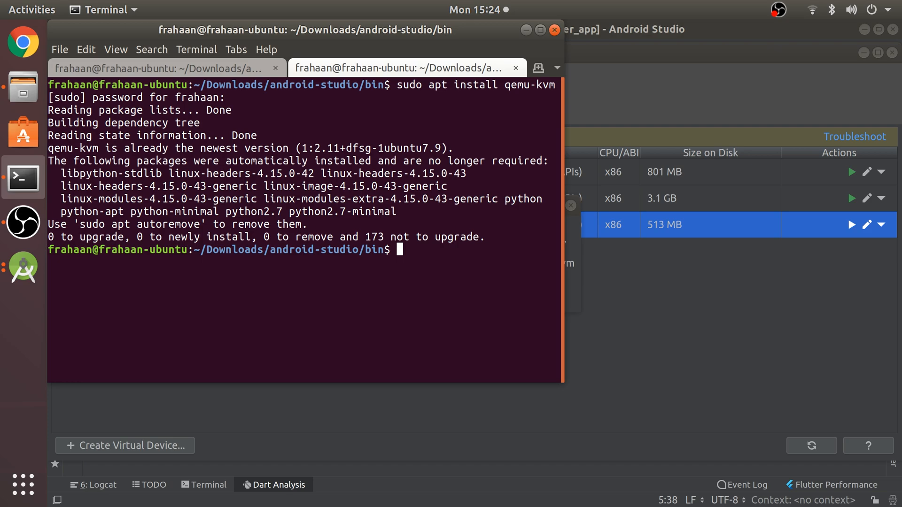
text(sudo a)
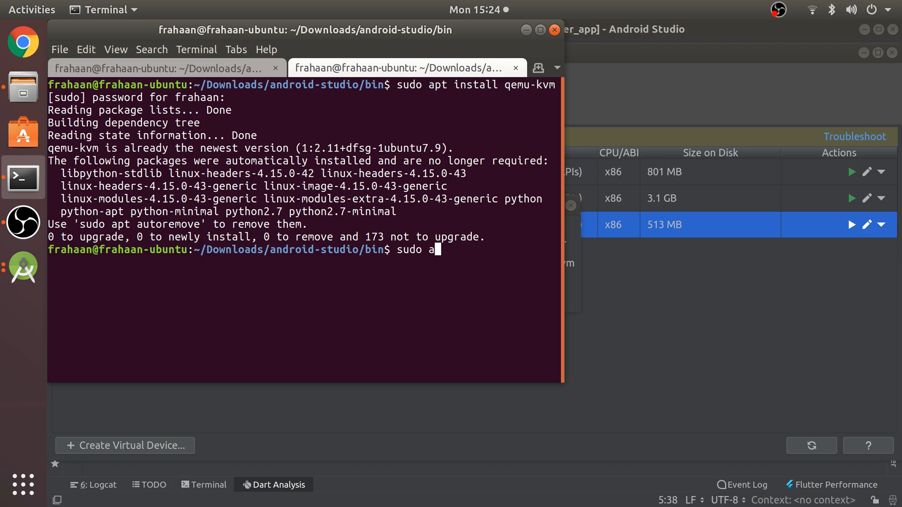
text(dduser)
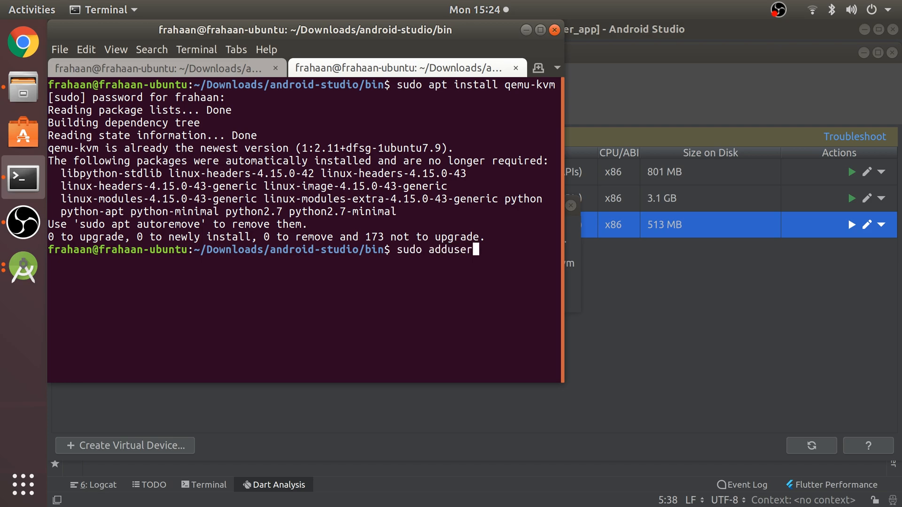
text(frahaan kvm)
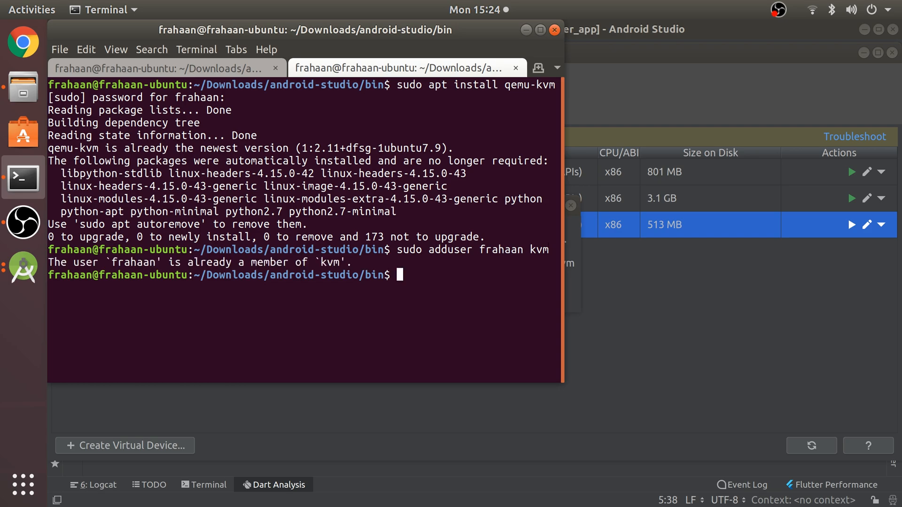
Step: Give user frahaan ownership of /dev/kvm with sudo chown
text(s)
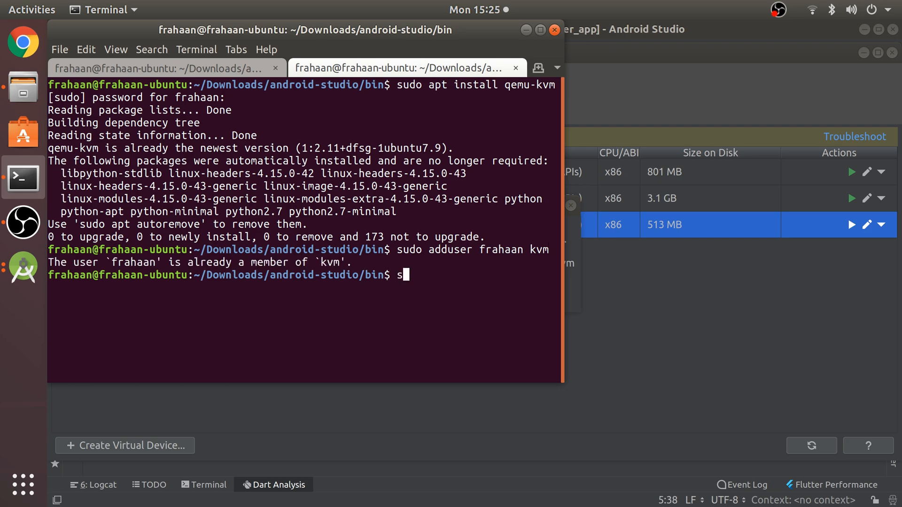
text(udo chow)
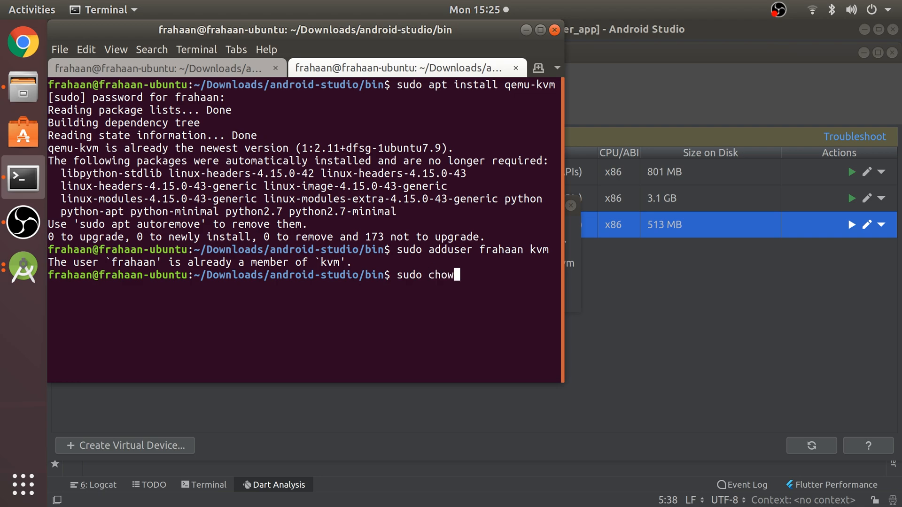
text(n)
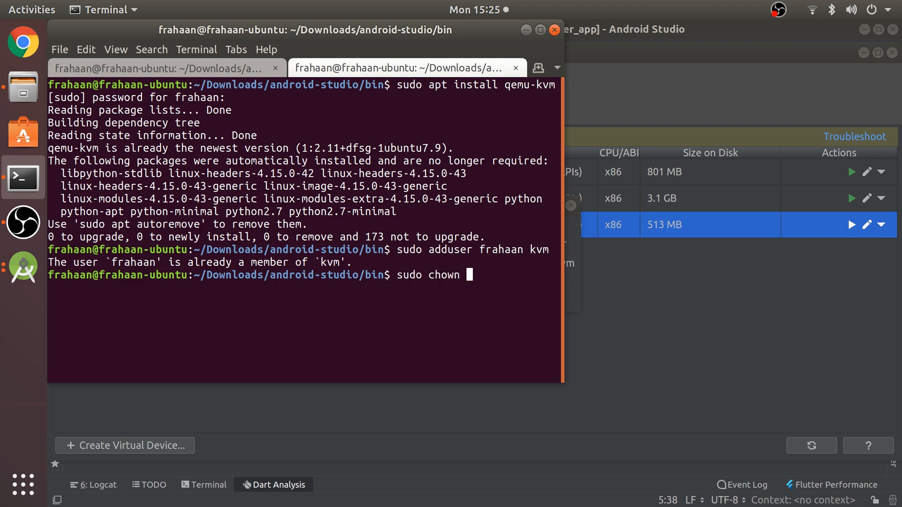
text(frahaan)
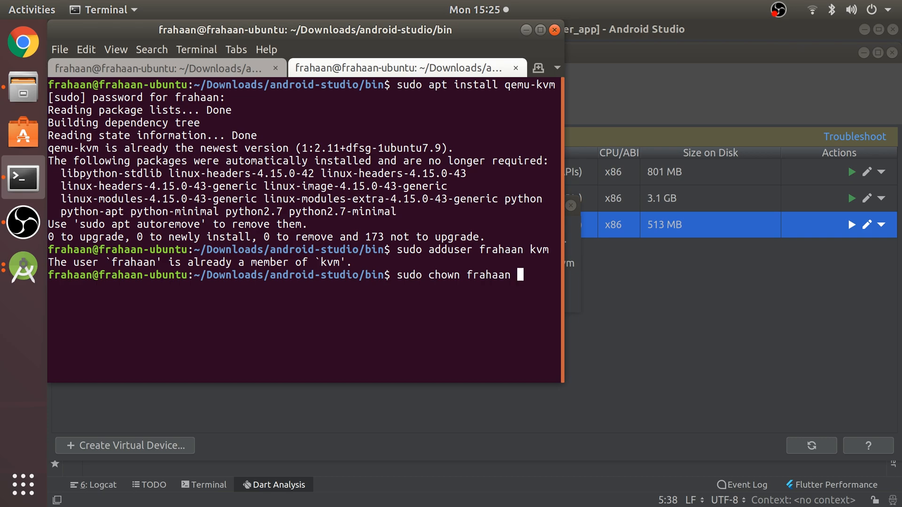
text(/dev)
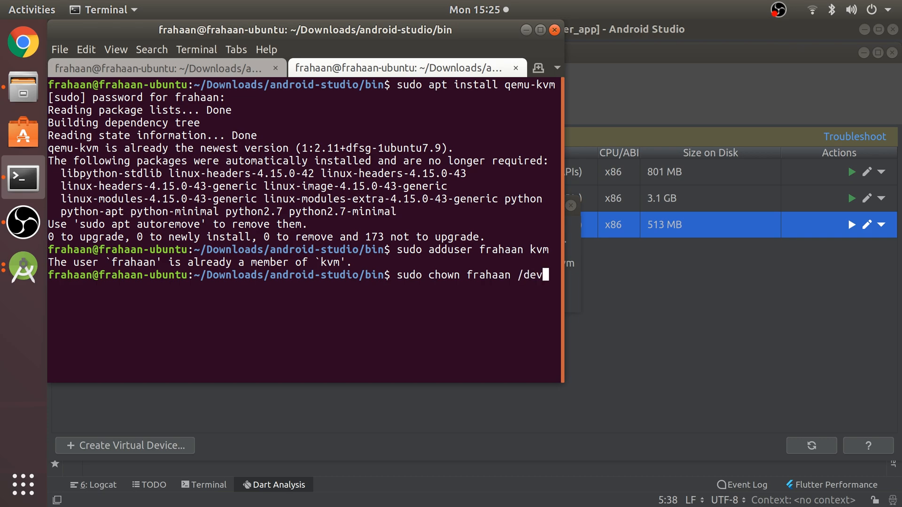
text(/kvm)
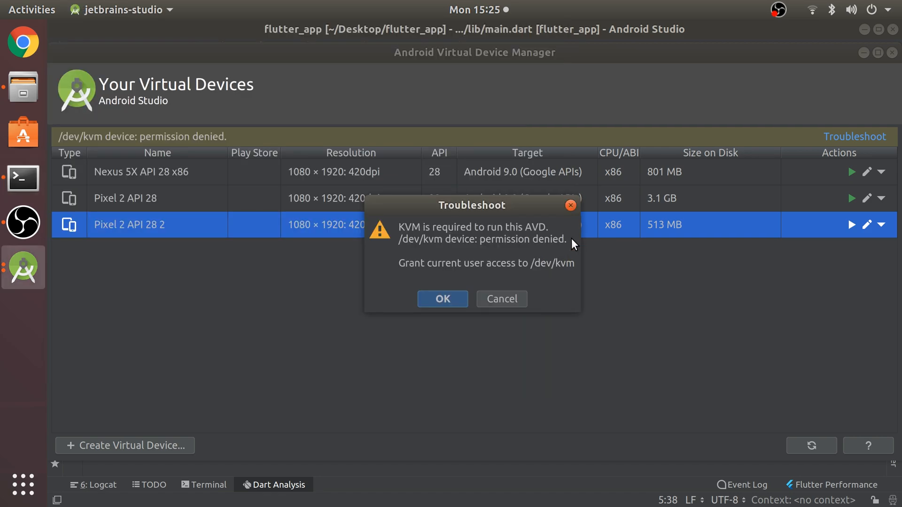
Step: Grant /dev/kvm access, start Pixel 2 API 28 2, and close AVD Manager
click(441, 298)
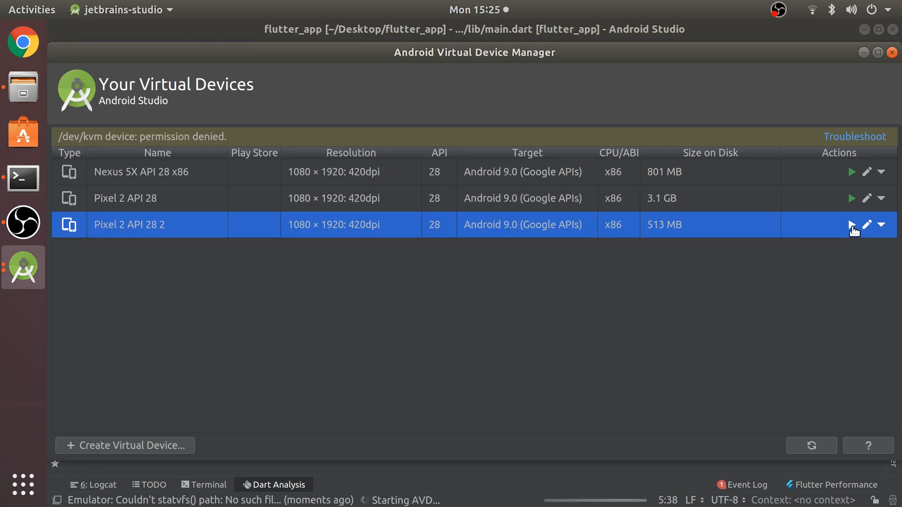
click(850, 225)
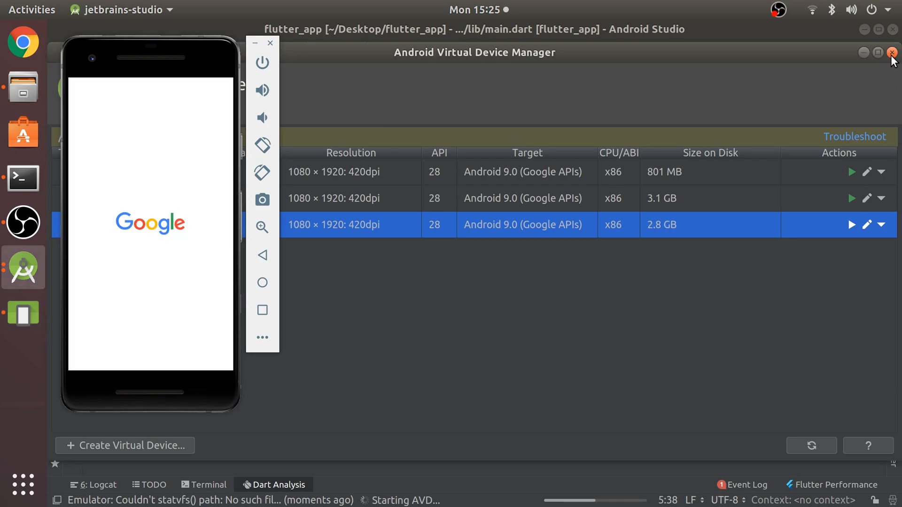
click(892, 52)
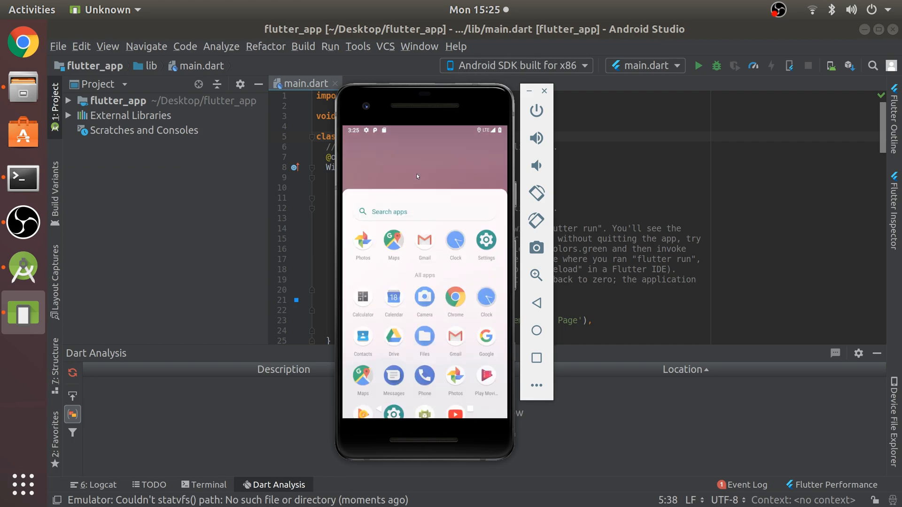
Step: Run flutter_app on the emulator and tap the + button to raise the counter
click(424, 409)
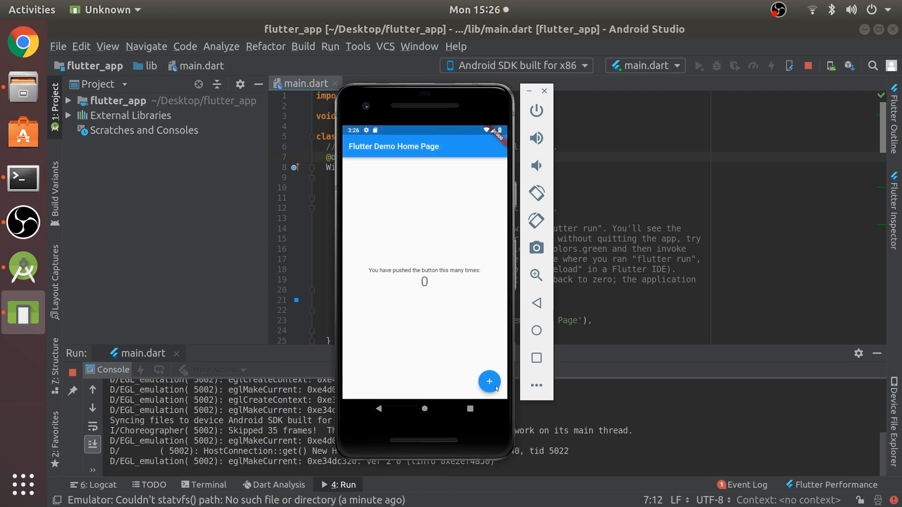
click(490, 382)
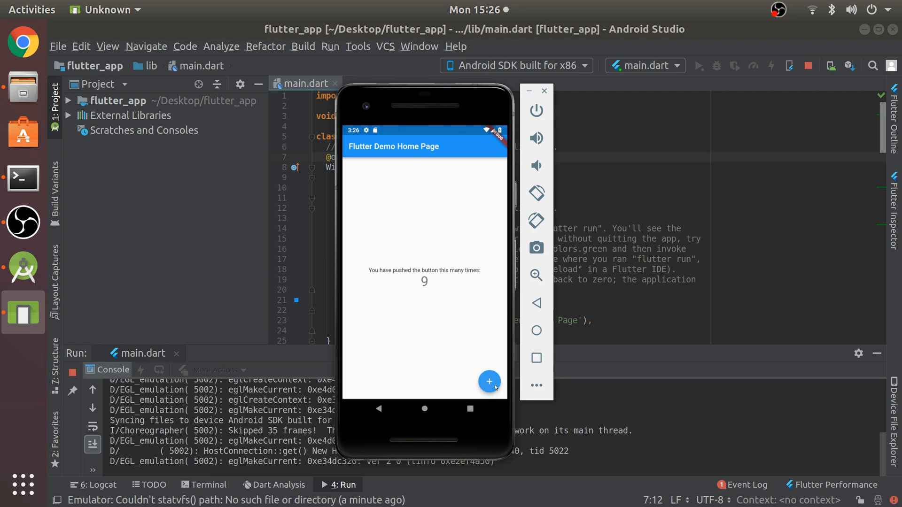
click(489, 382)
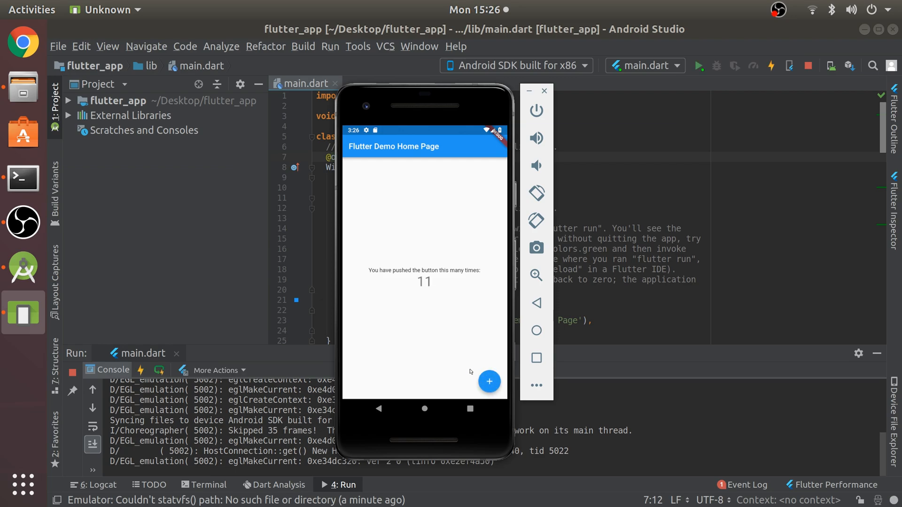